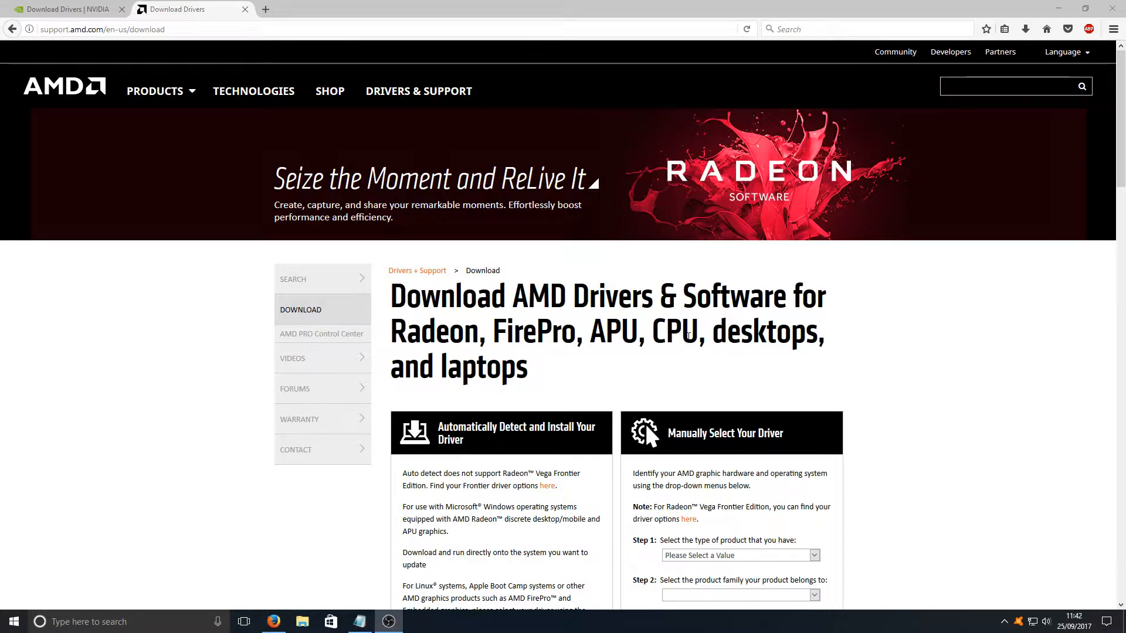
Review the AMD download page, then move to the NVIDIA driver downloads for the GTX 960
scroll("down", 3)
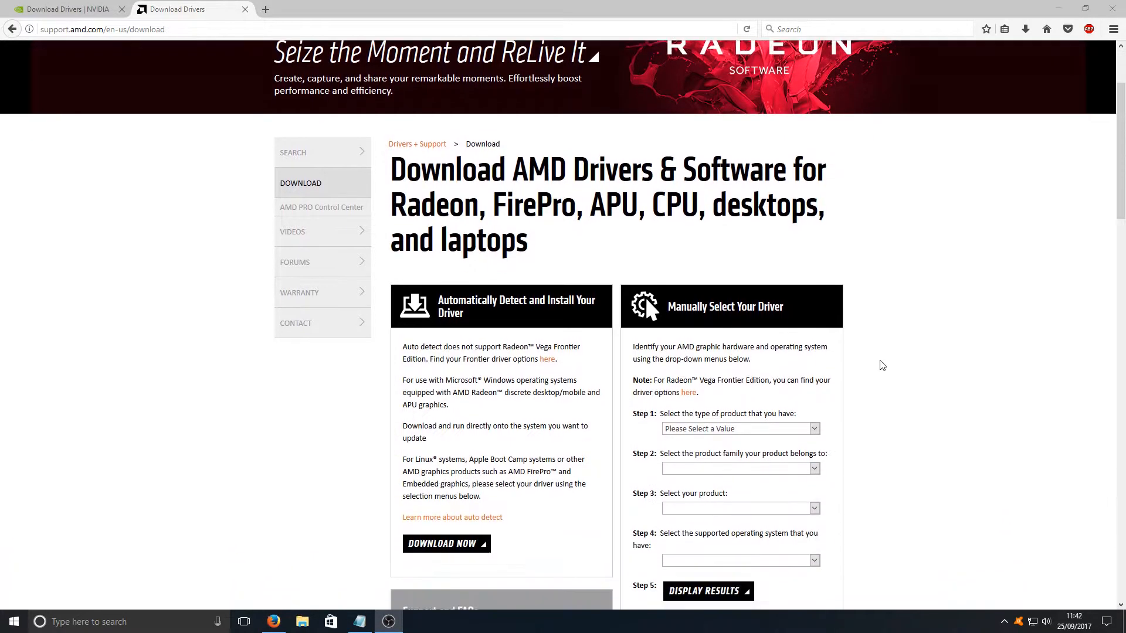
scroll("down", 3)
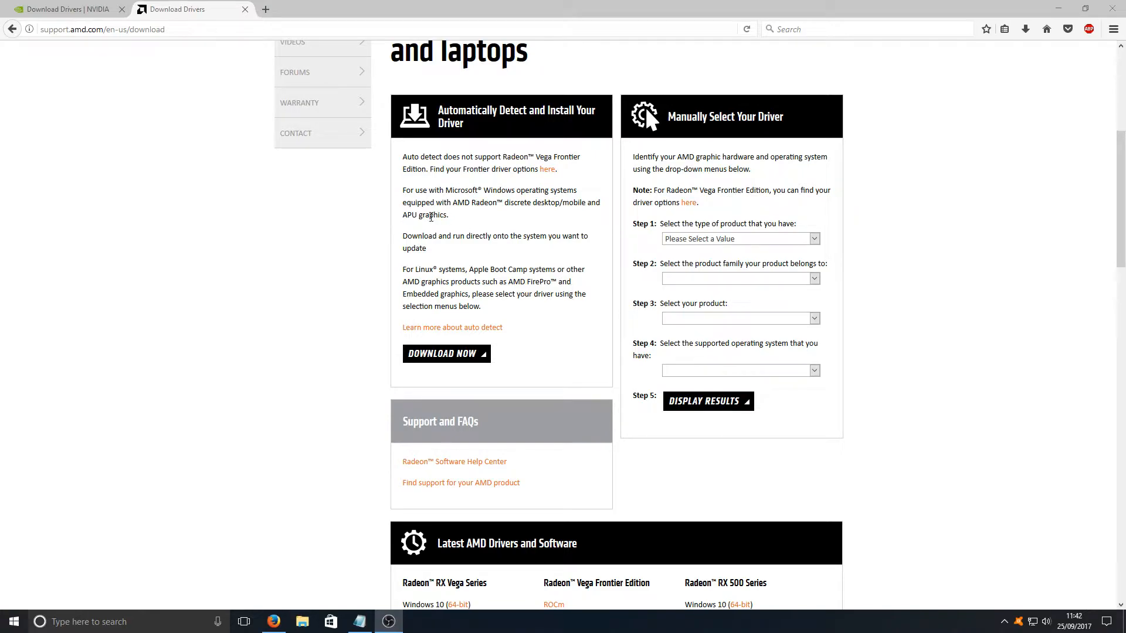
left_click(65, 8)
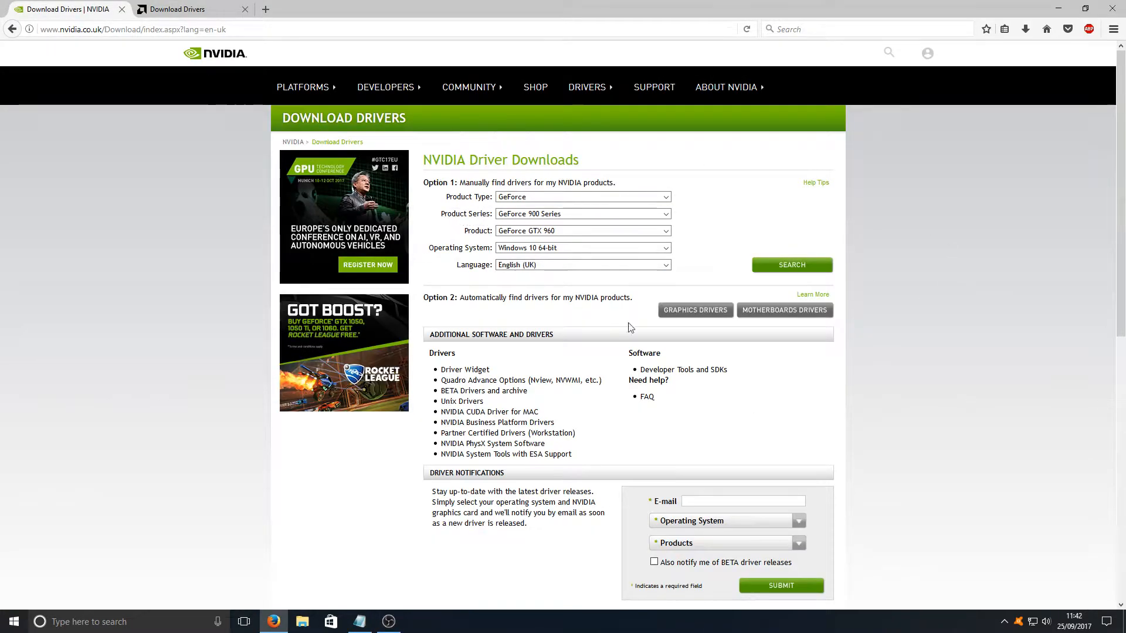
scroll("down", 3)
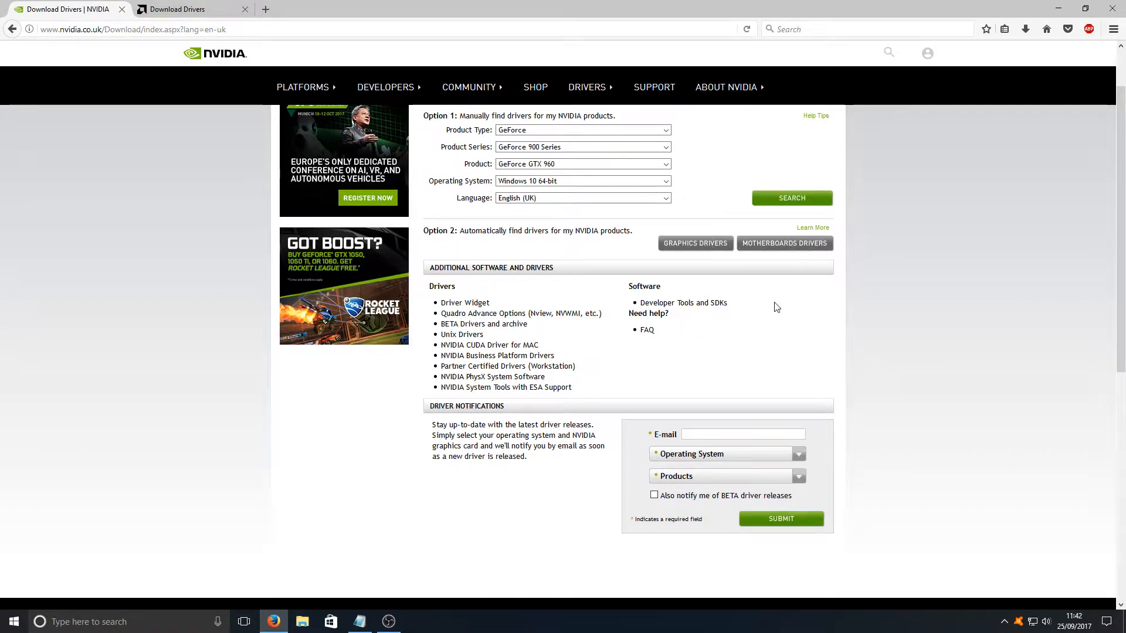
mouse_move(901, 291)
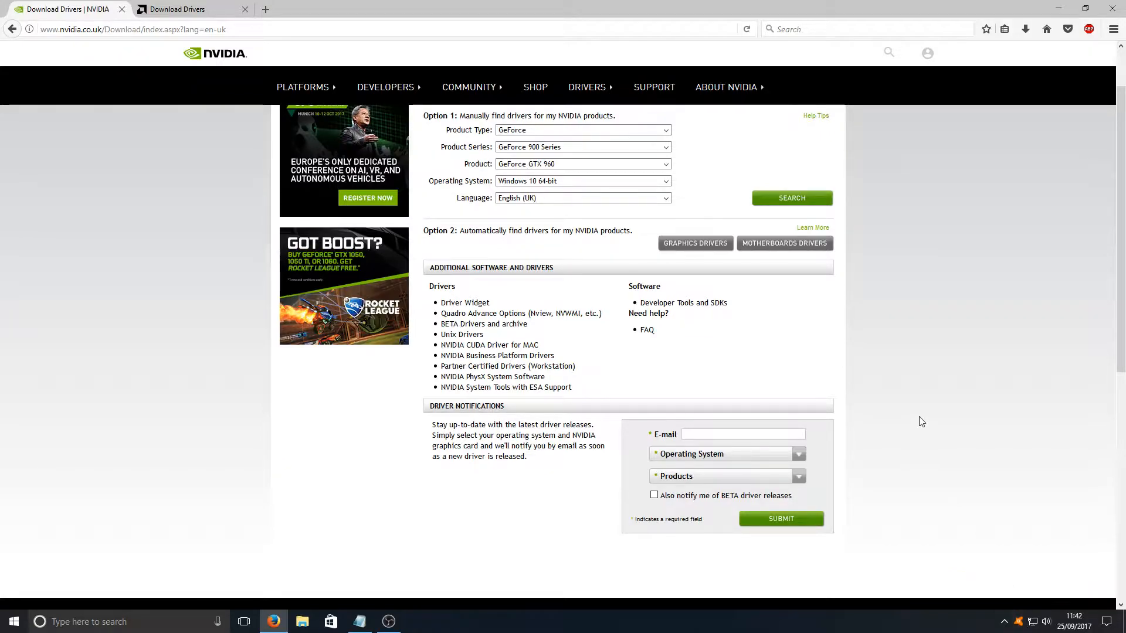
mouse_move(1029, 608)
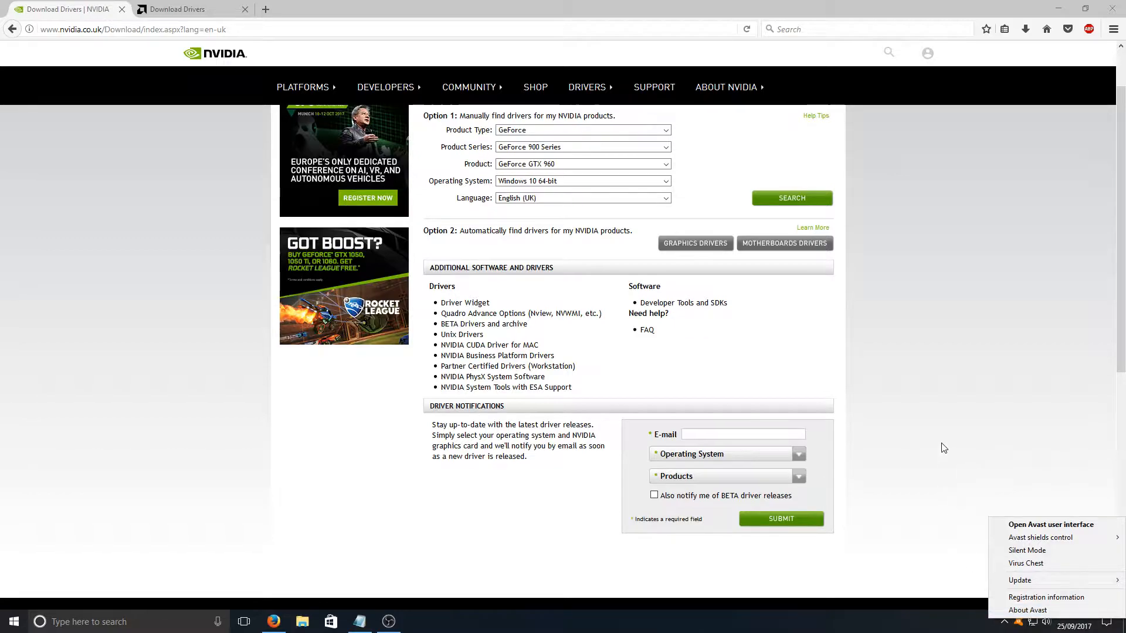
mouse_move(1027, 550)
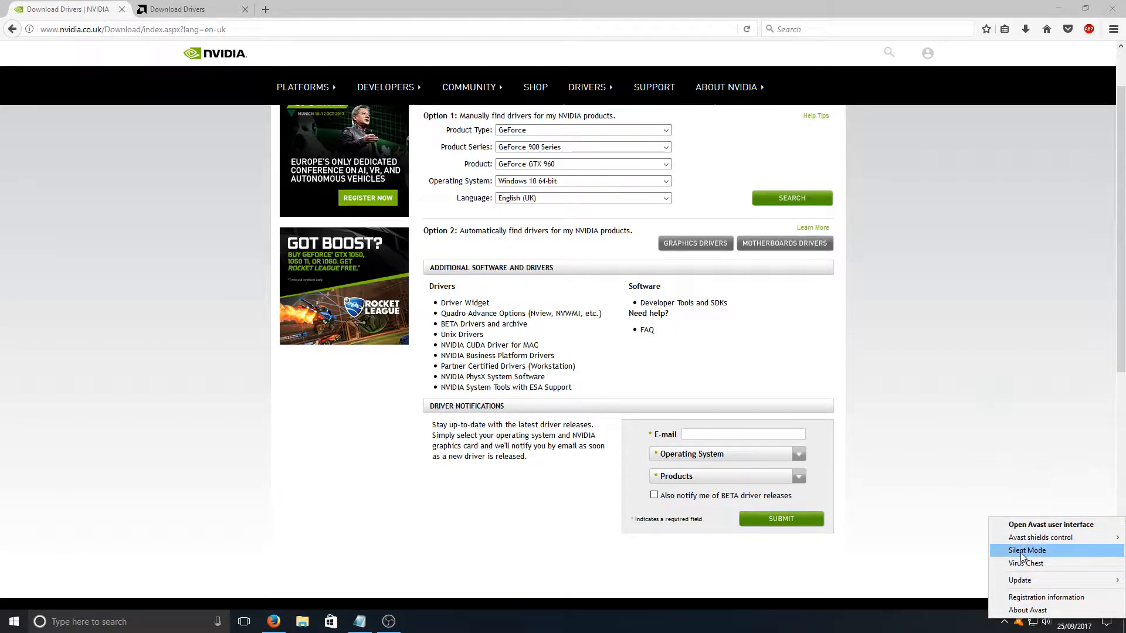
mouse_move(1061, 555)
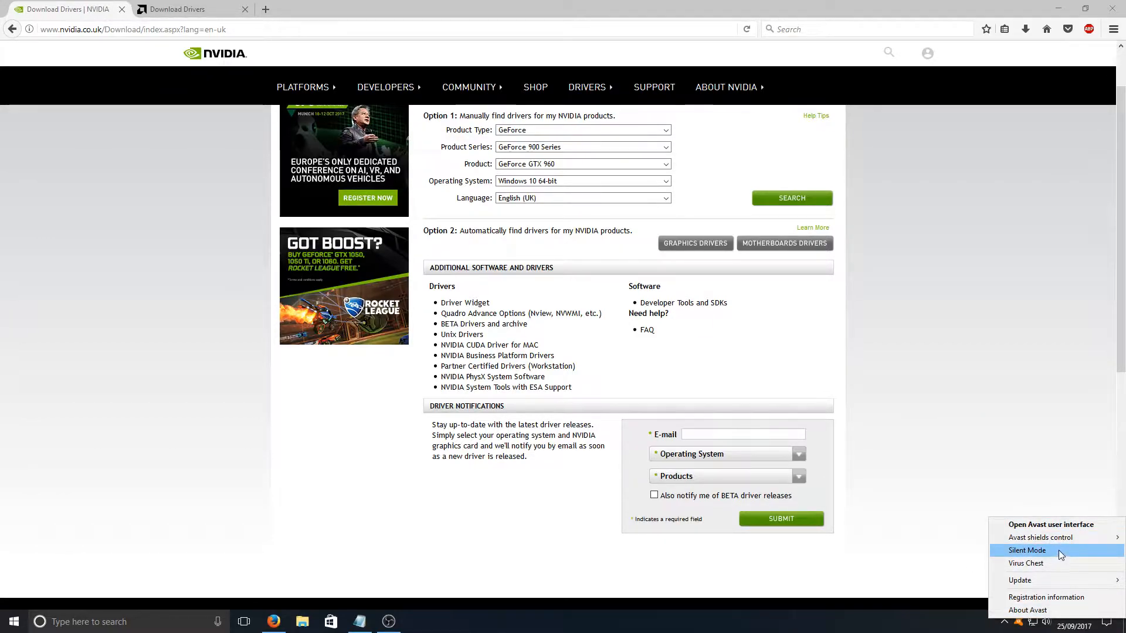
mouse_move(1041, 538)
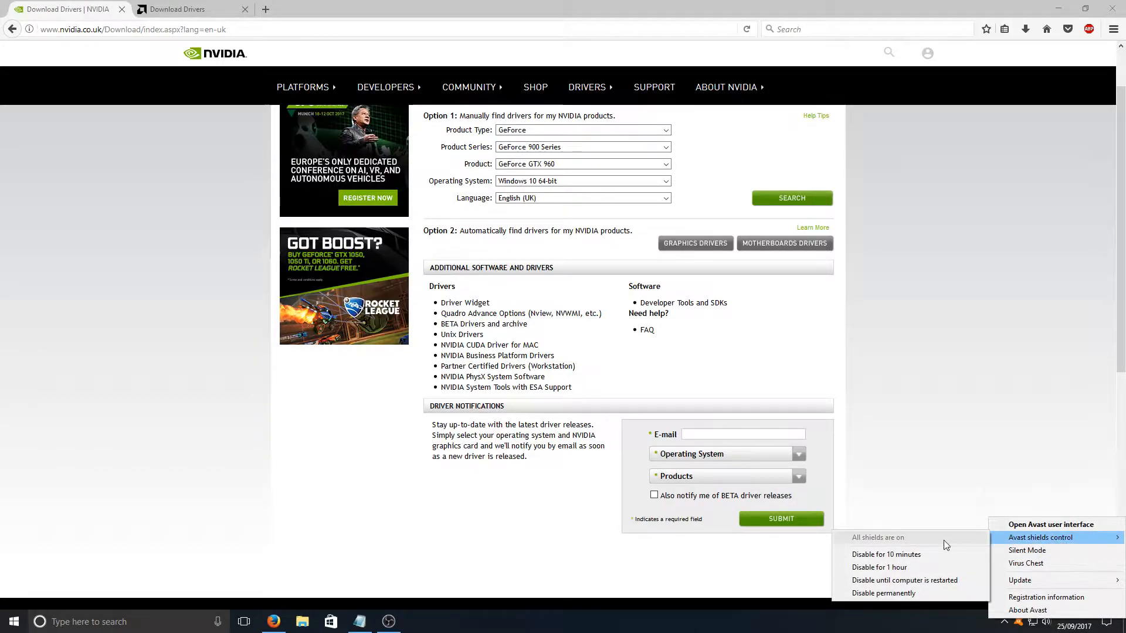
mouse_move(886, 554)
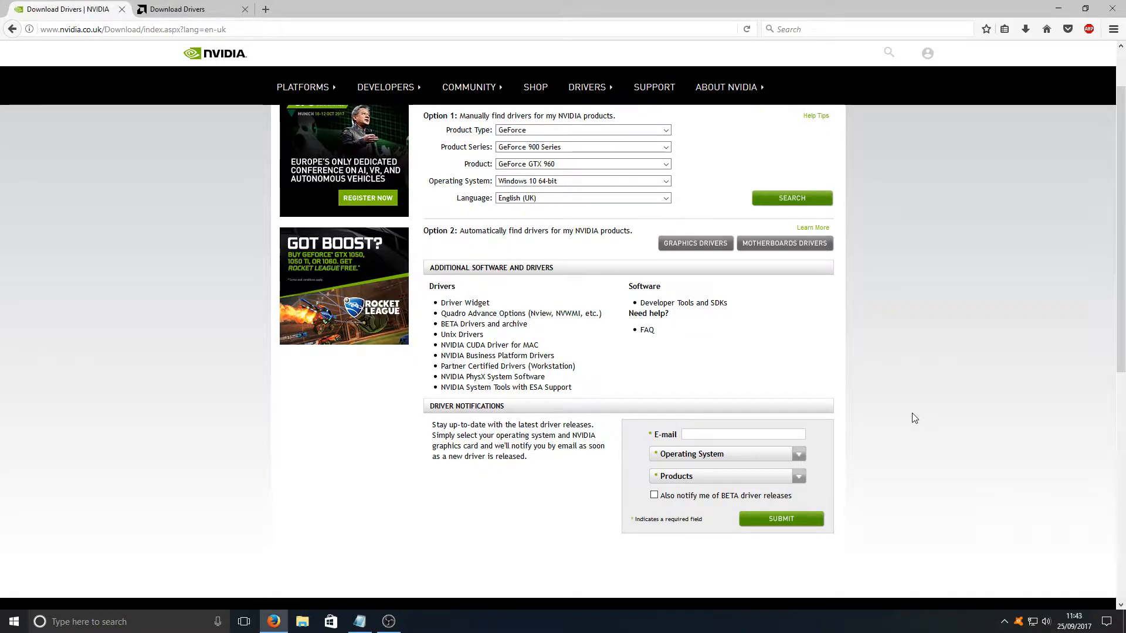
mouse_move(175, 379)
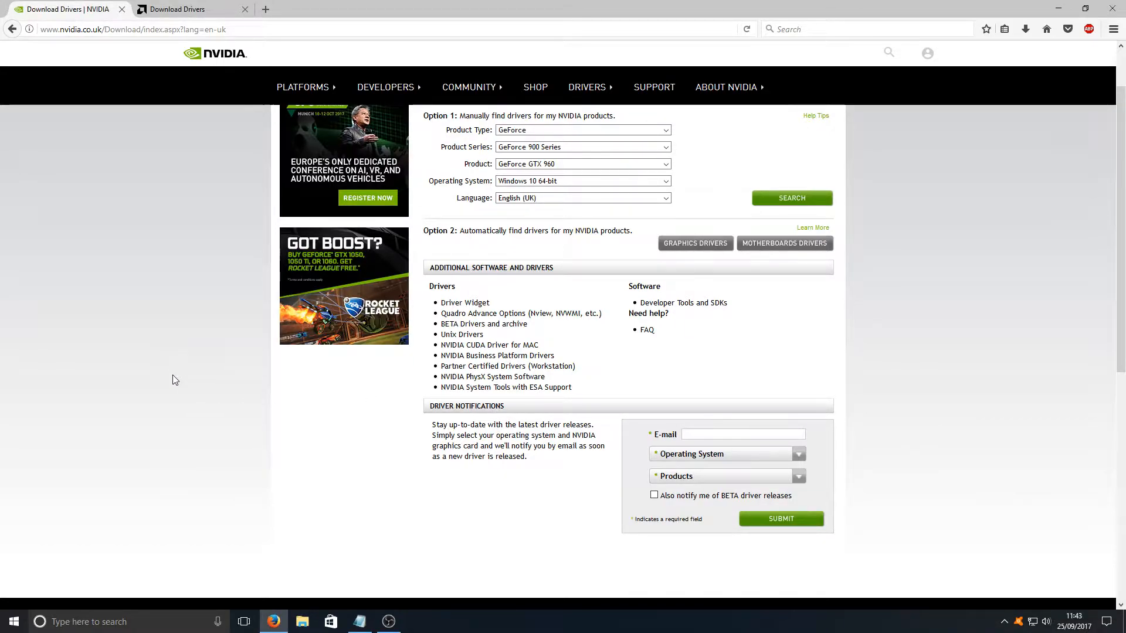
mouse_move(165, 411)
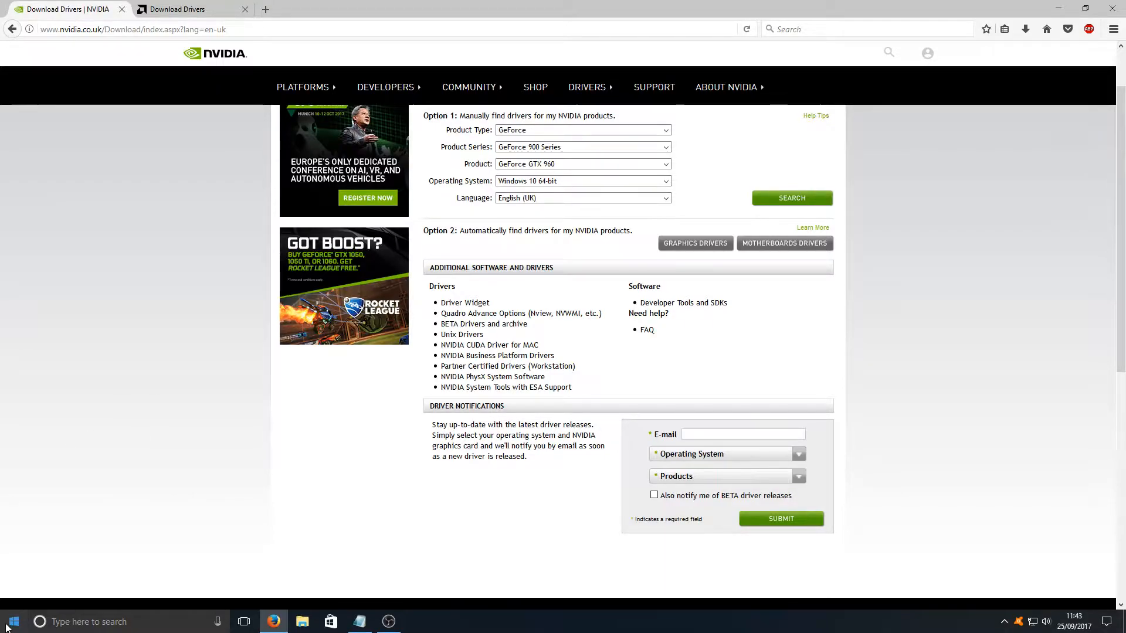
Launch Task Manager from the Start button's power-user menu
right_click(11, 622)
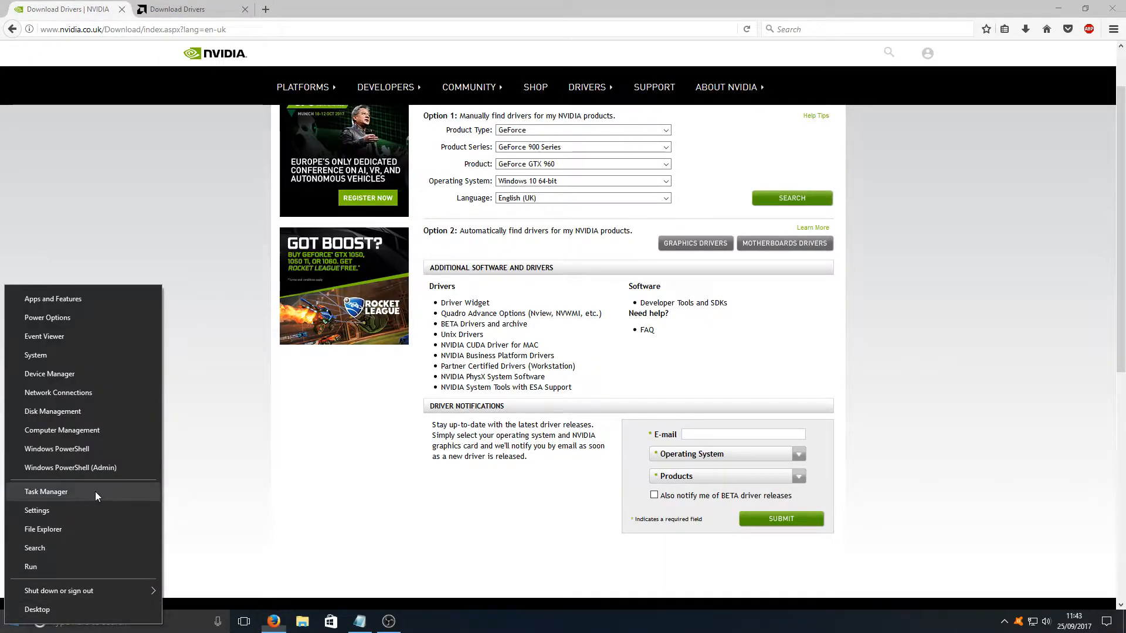
left_click(47, 492)
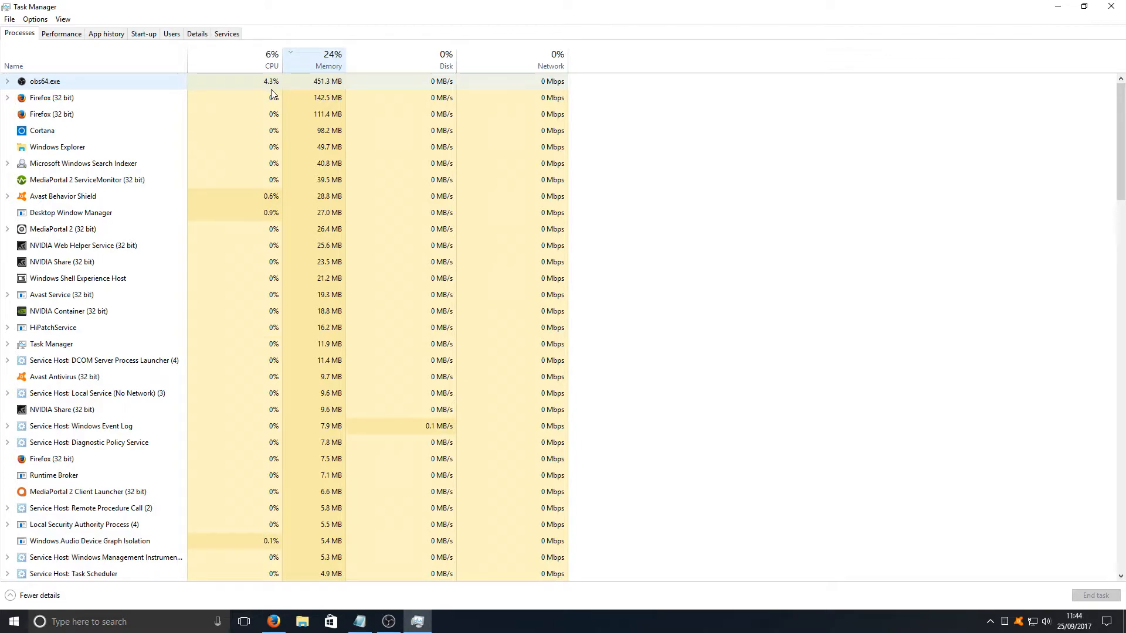
right_click(44, 81)
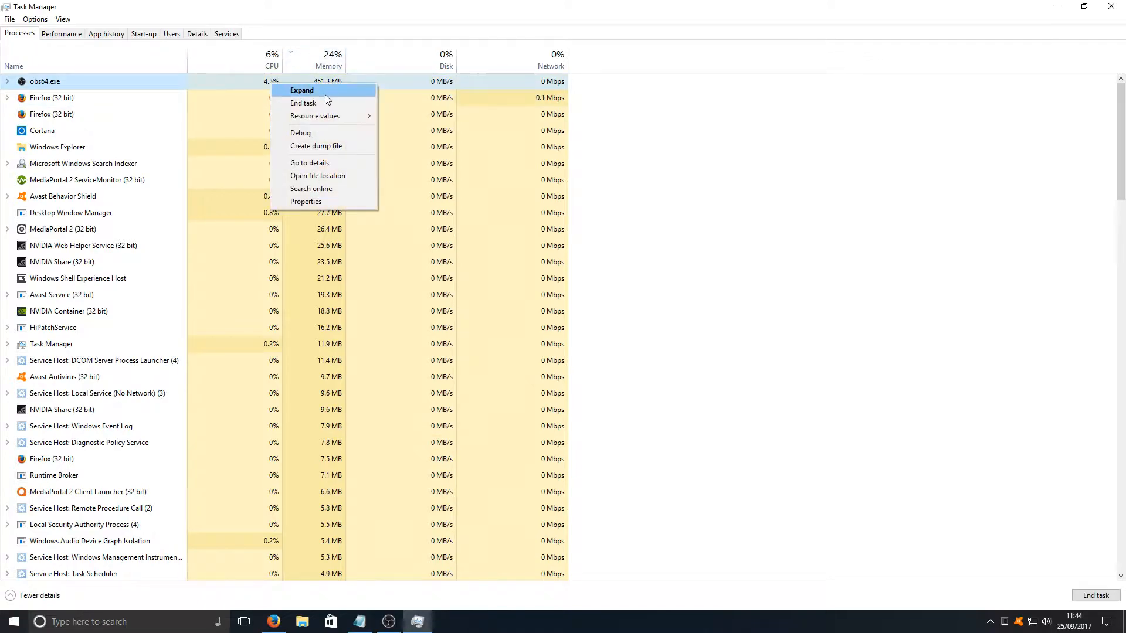
left_click(793, 158)
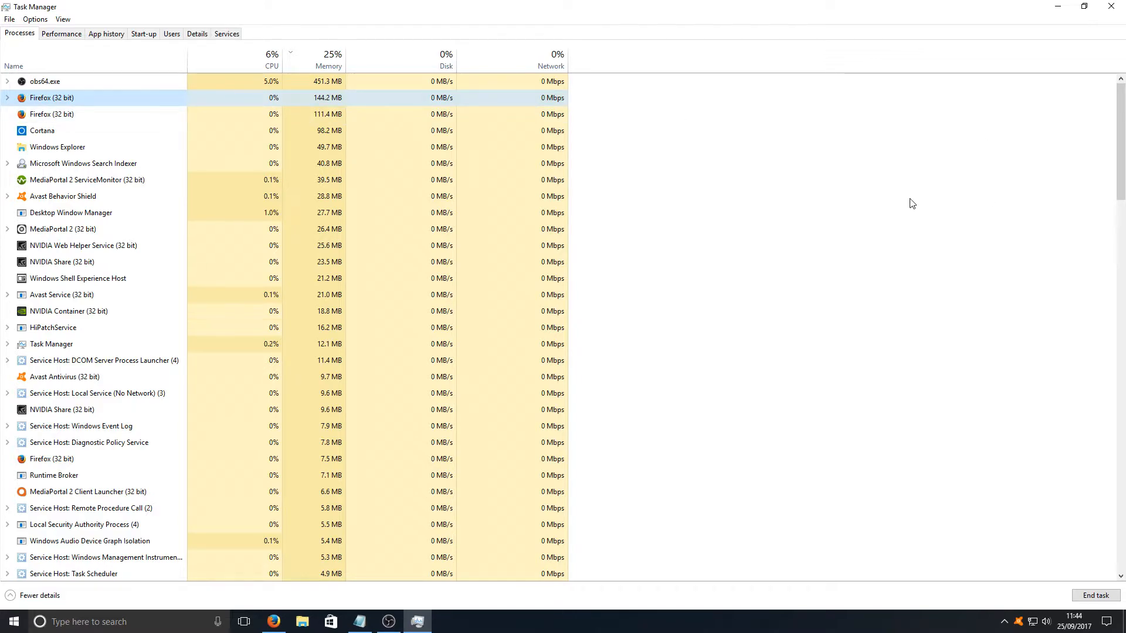
mouse_move(782, 223)
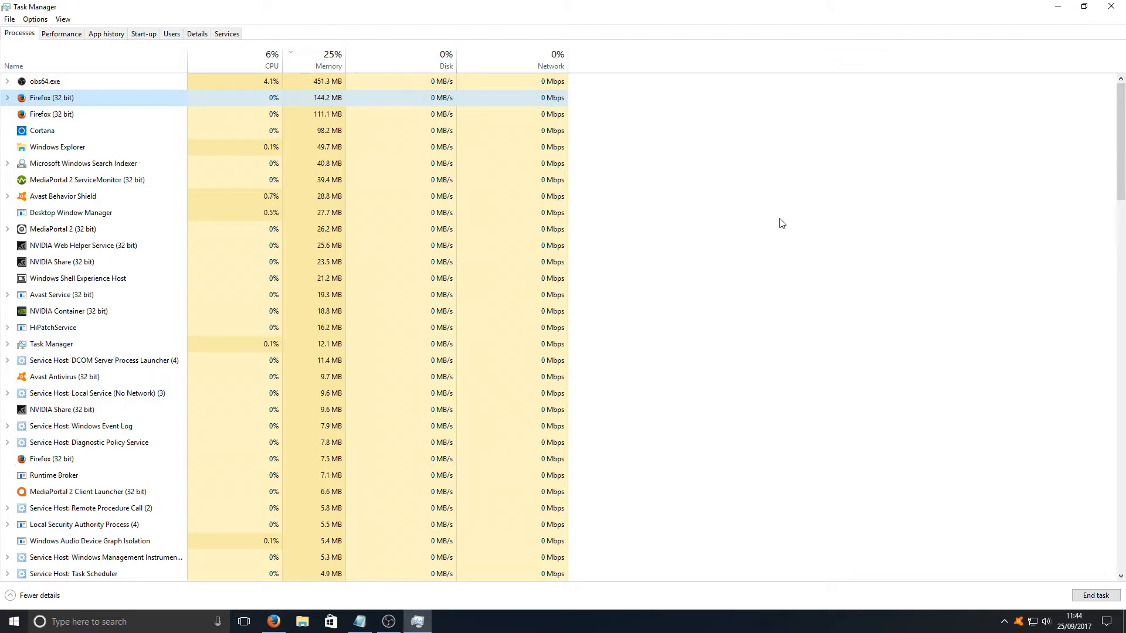
mouse_move(207, 245)
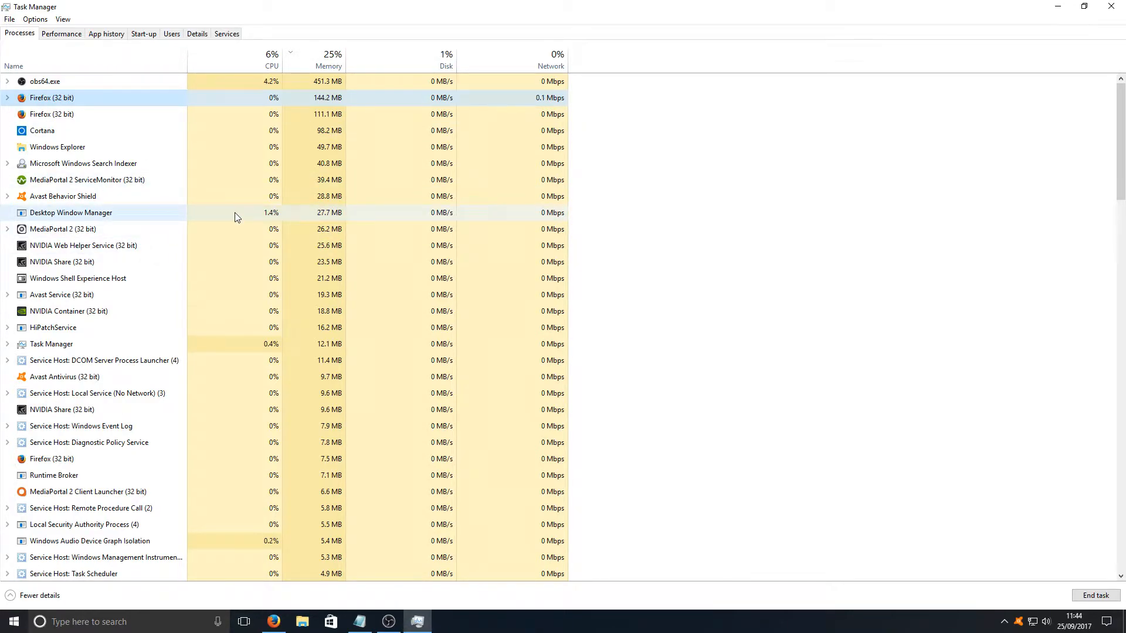
mouse_move(119, 229)
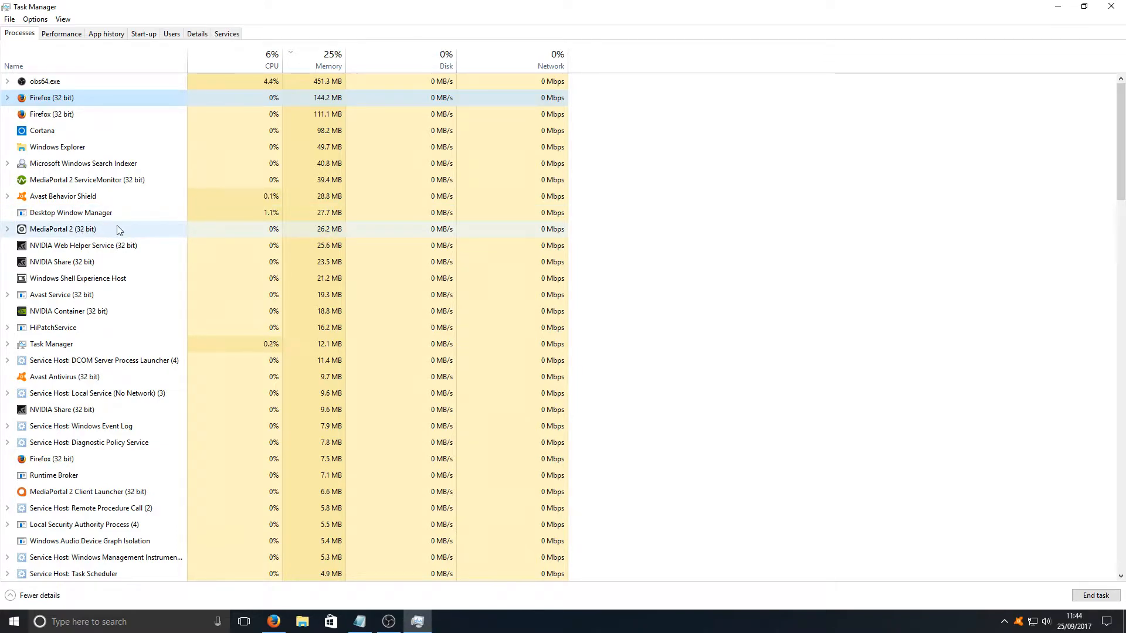
Look over MediaPortal 2 in Processes, then show the Start-up programs list
left_click(62, 228)
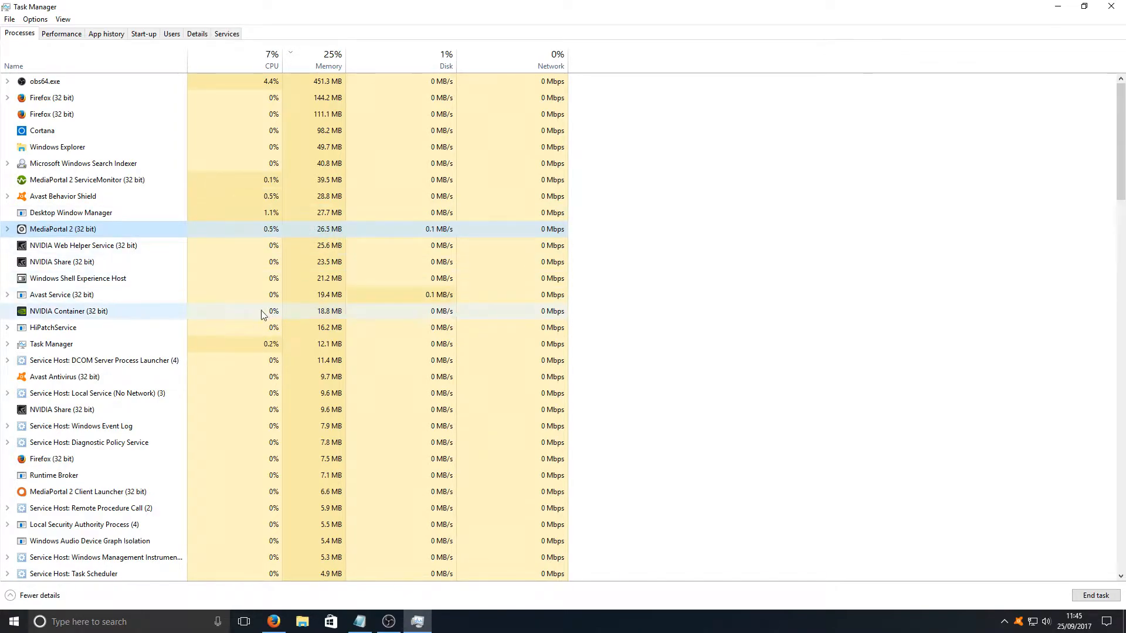
scroll("down", 3)
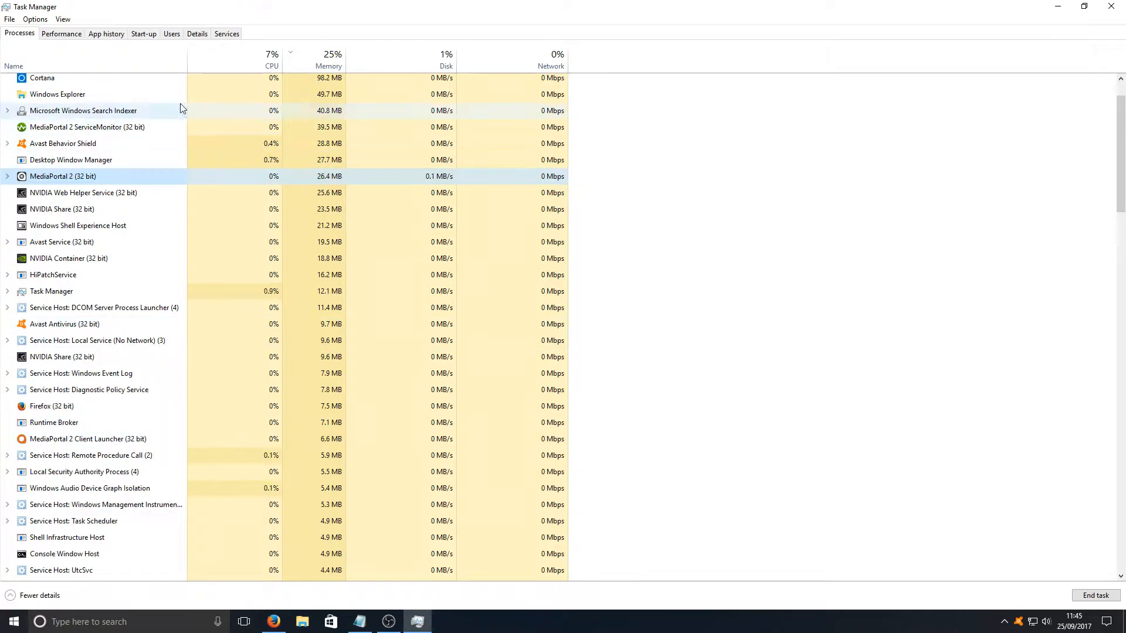
left_click(143, 33)
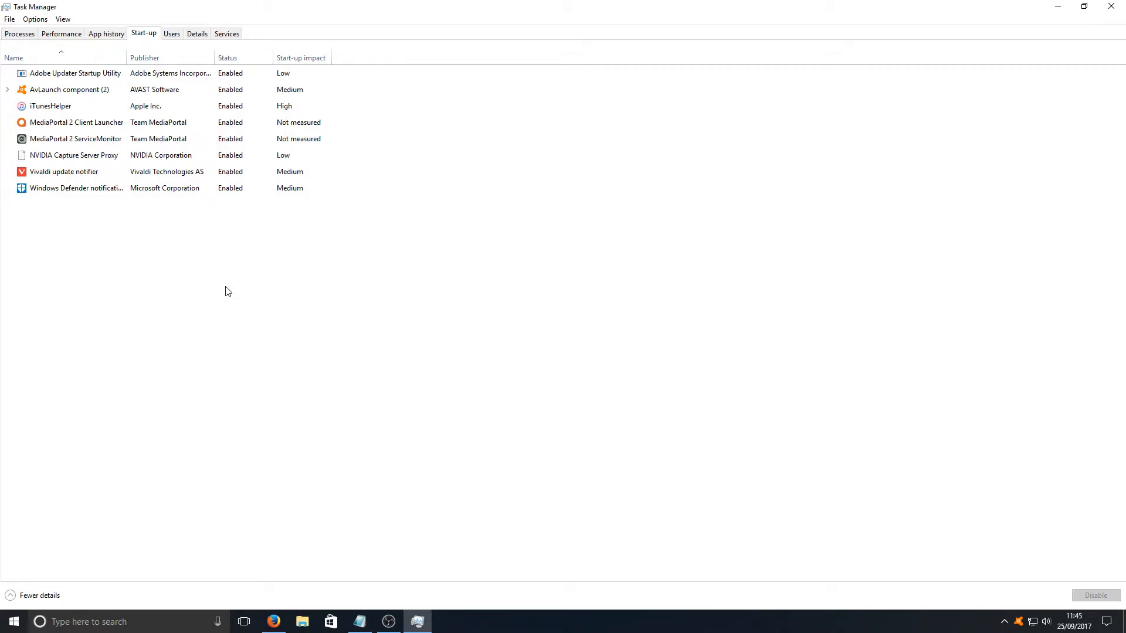
Disable the Windows Defender notification entry at start-up
left_click(76, 187)
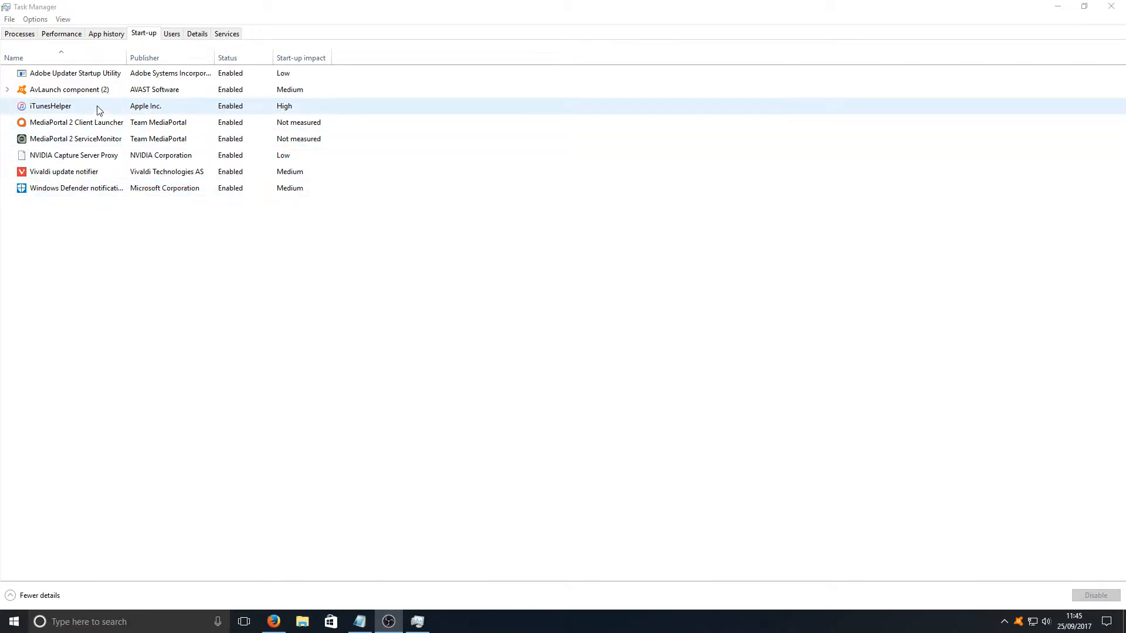
left_click(98, 89)
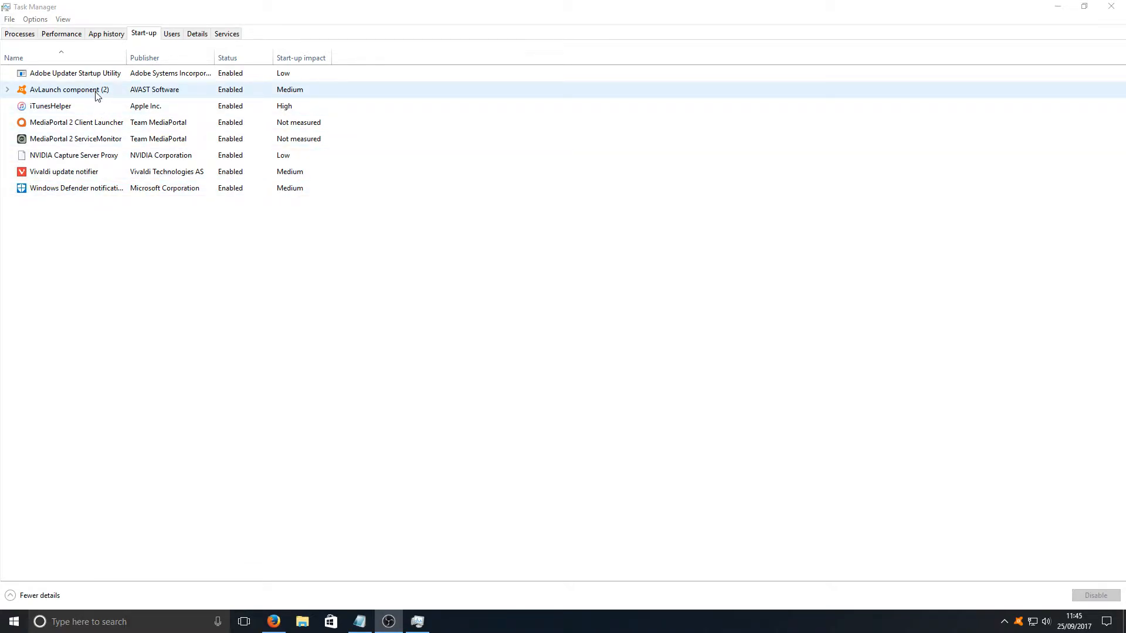
left_click(77, 188)
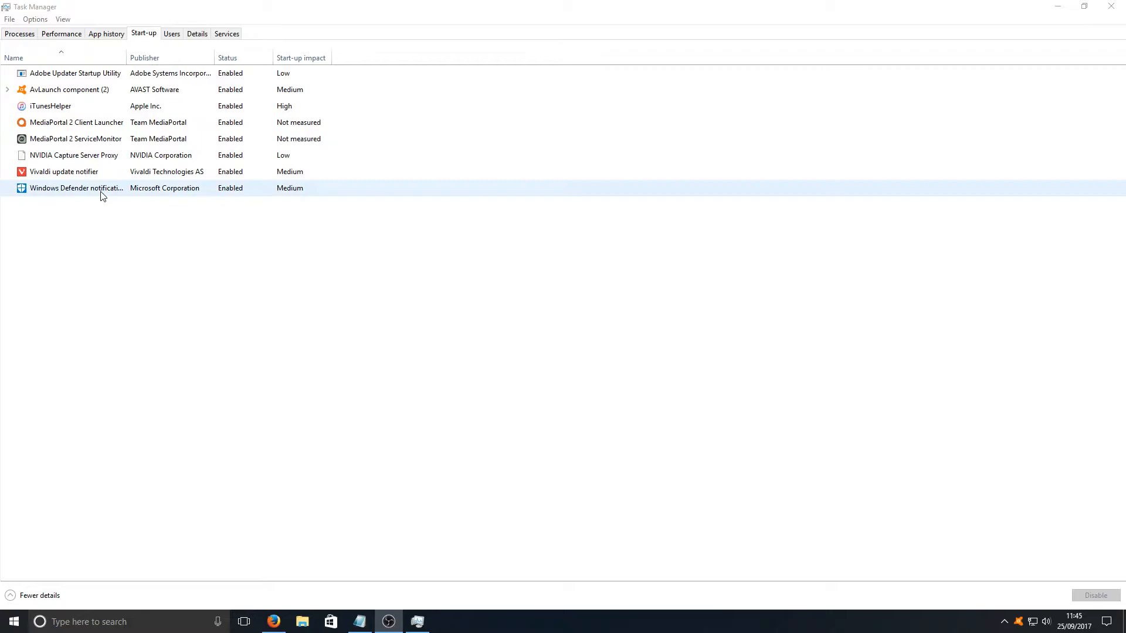
right_click(75, 187)
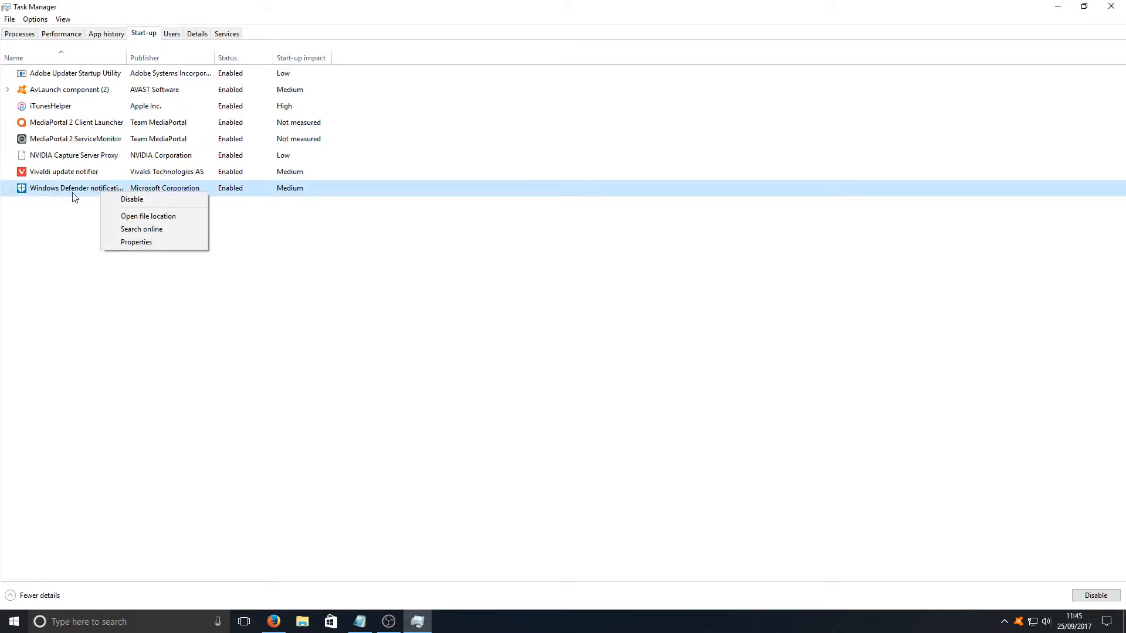
mouse_move(133, 200)
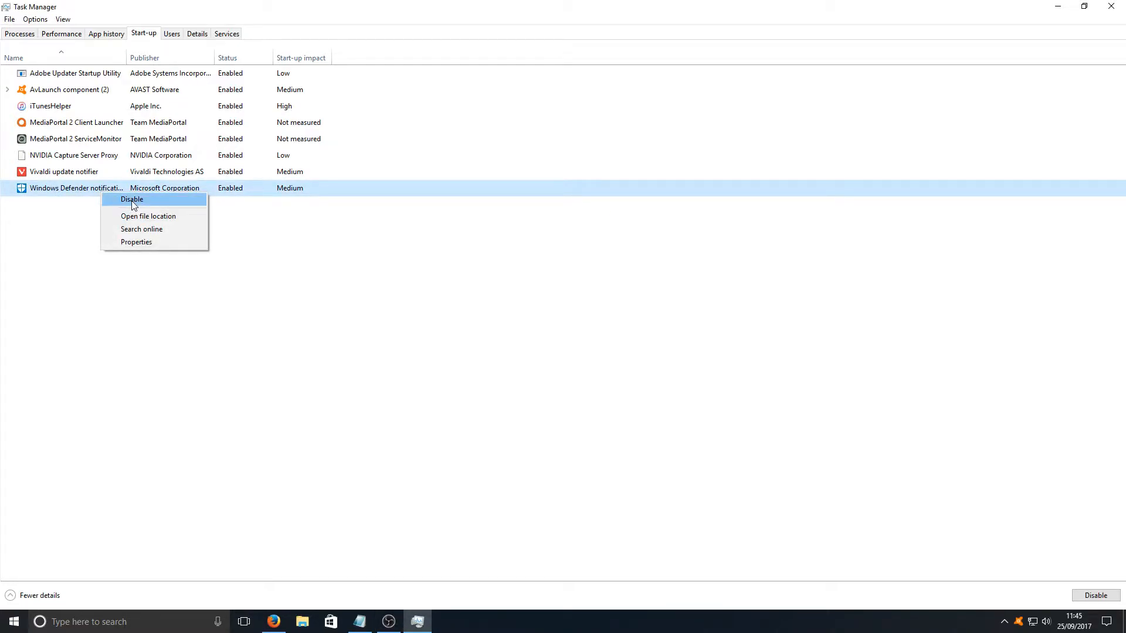
left_click(131, 199)
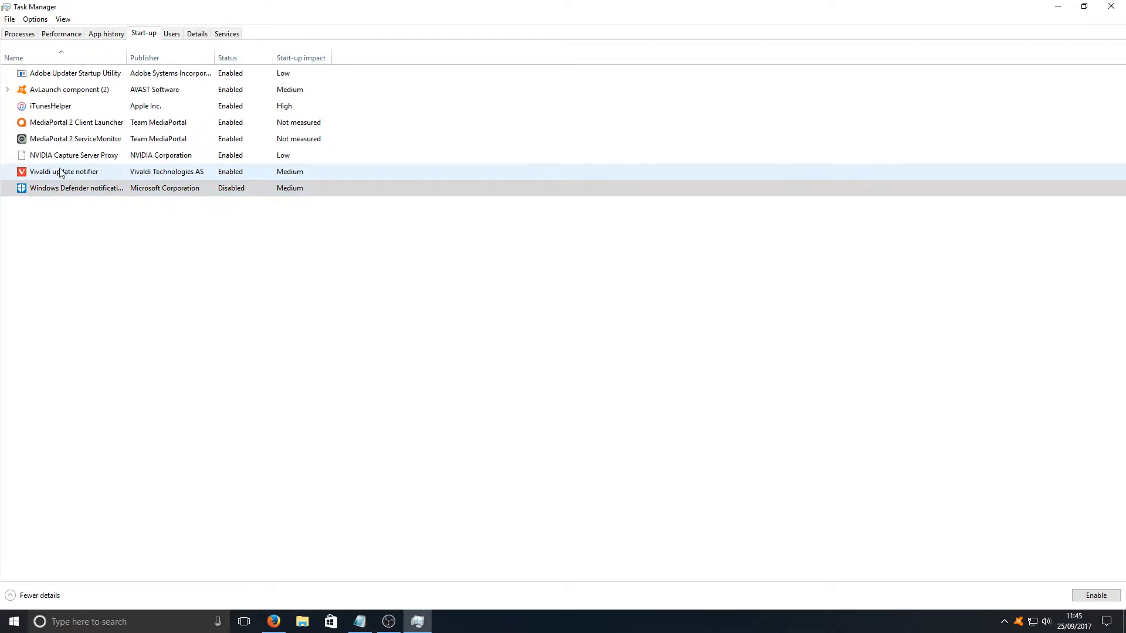
mouse_move(141, 178)
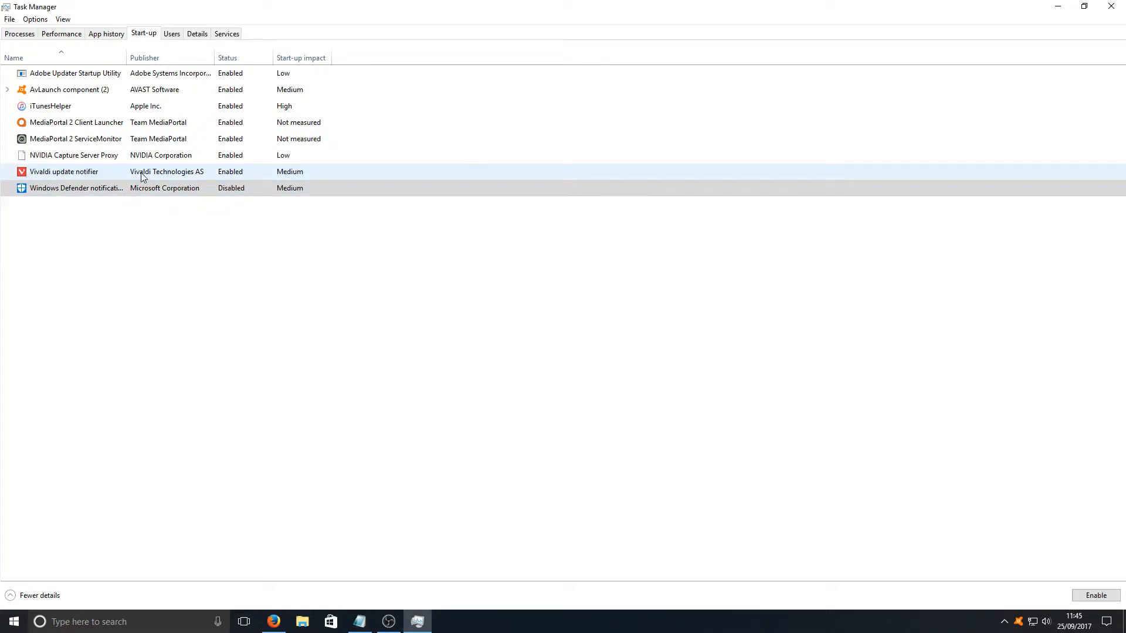
mouse_move(225, 175)
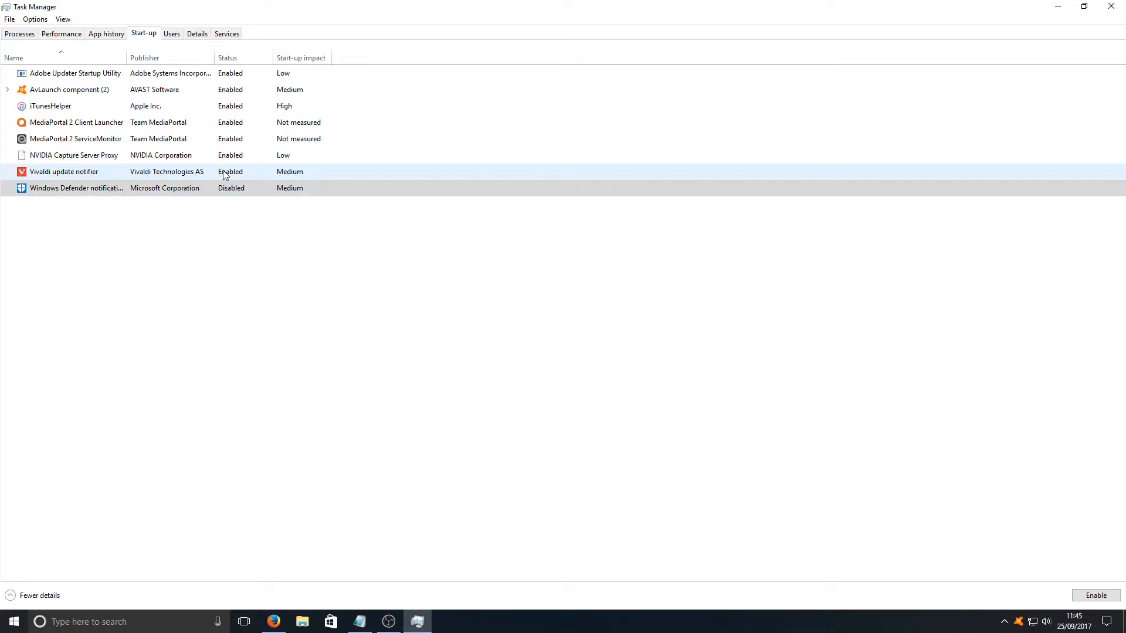
Disable the Vivaldi update notifier and MediaPortal 2 ServiceMonitor at start-up, then view the Users list
right_click(63, 171)
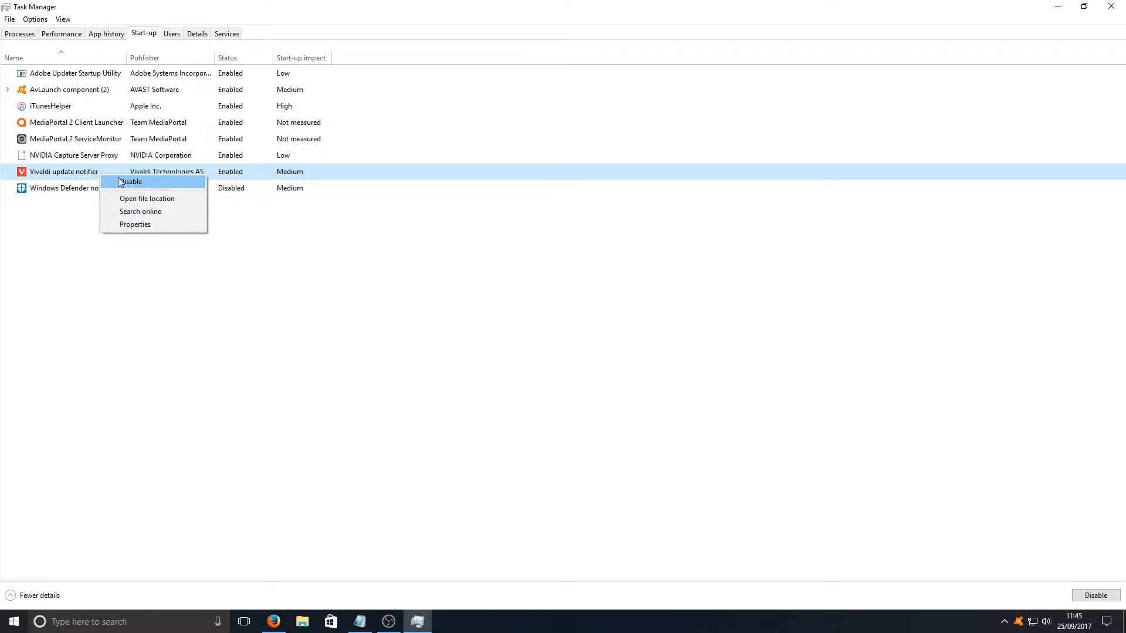
left_click(130, 182)
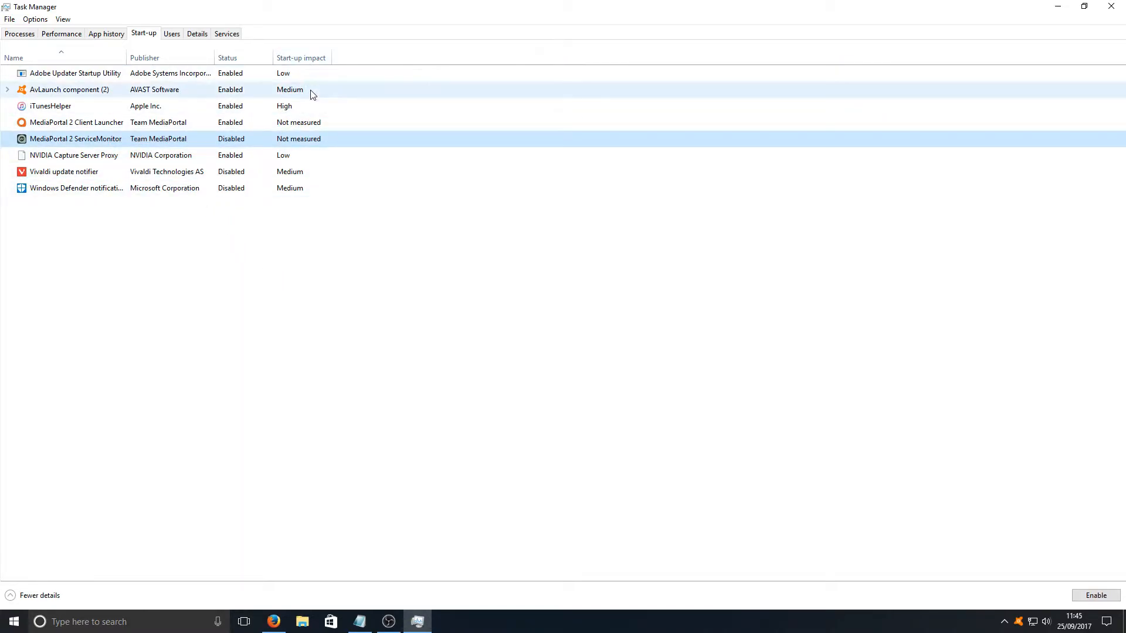
left_click(75, 155)
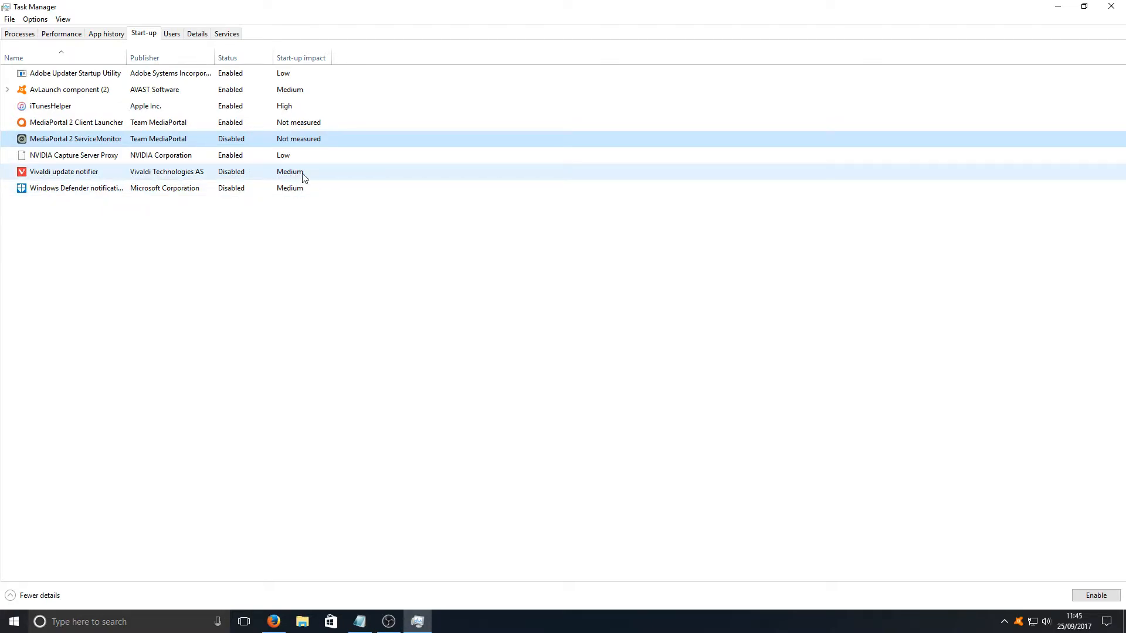
left_click(77, 187)
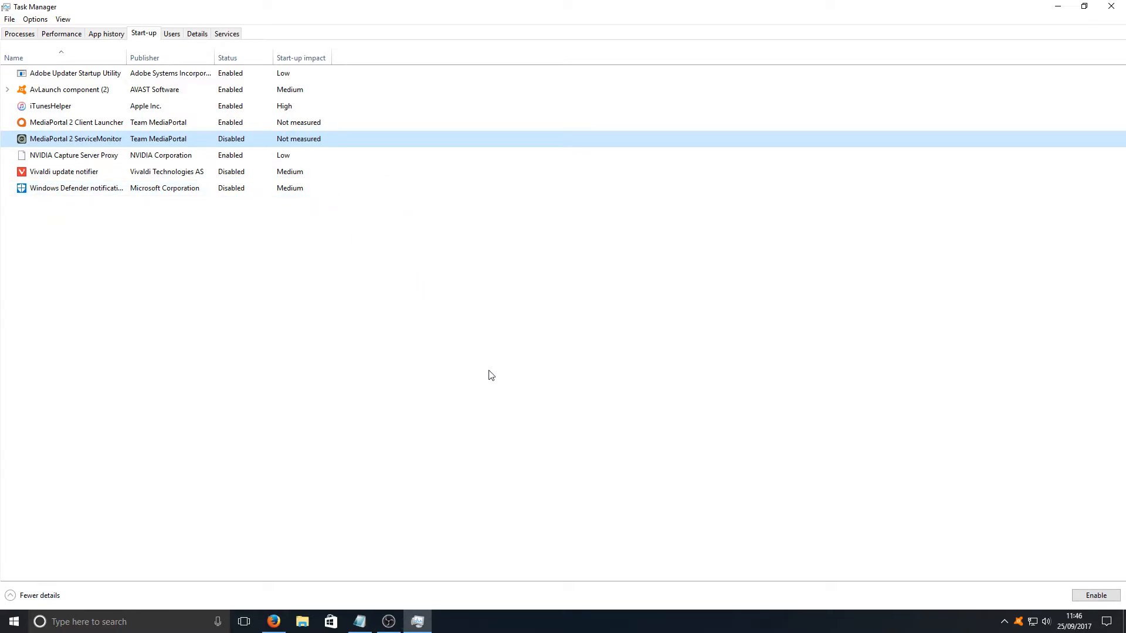
left_click(75, 73)
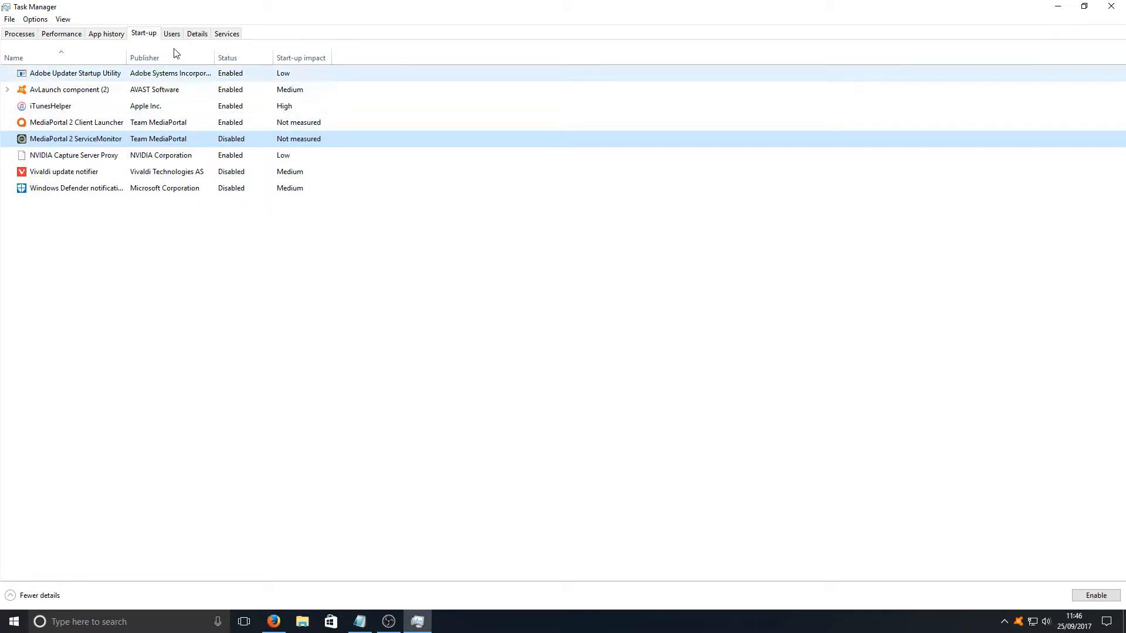
left_click(172, 34)
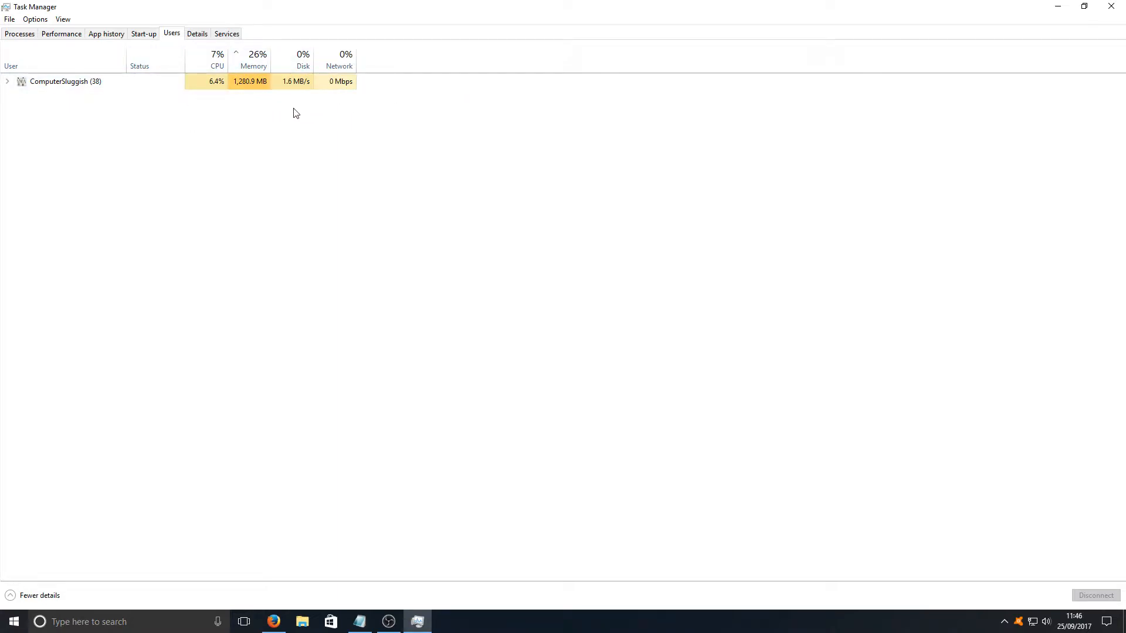
mouse_move(14, 101)
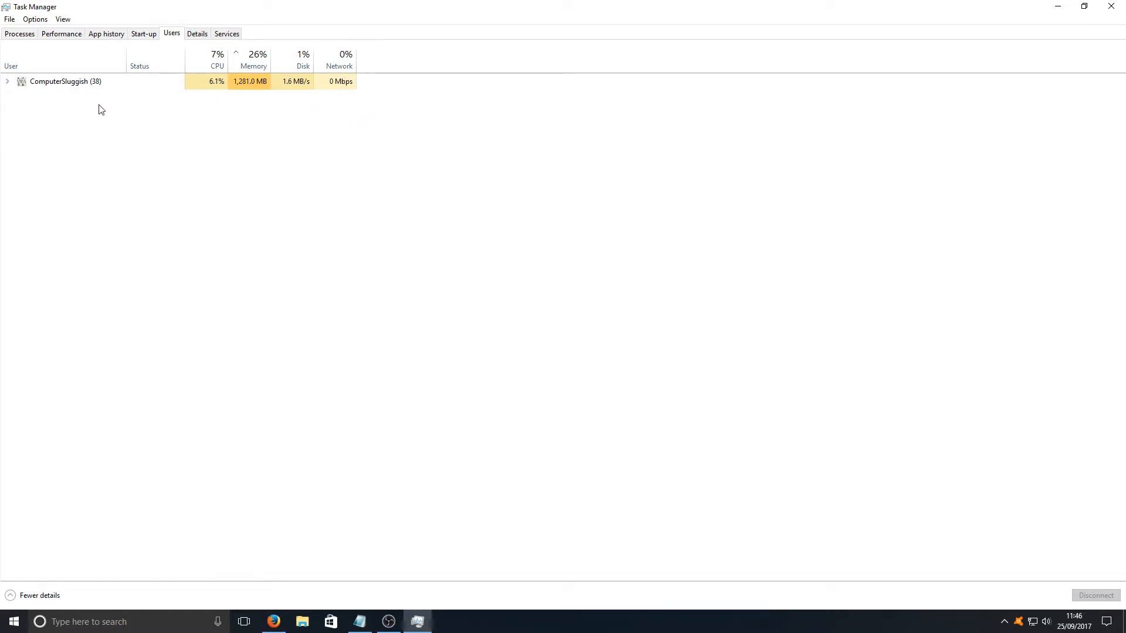
mouse_move(177, 168)
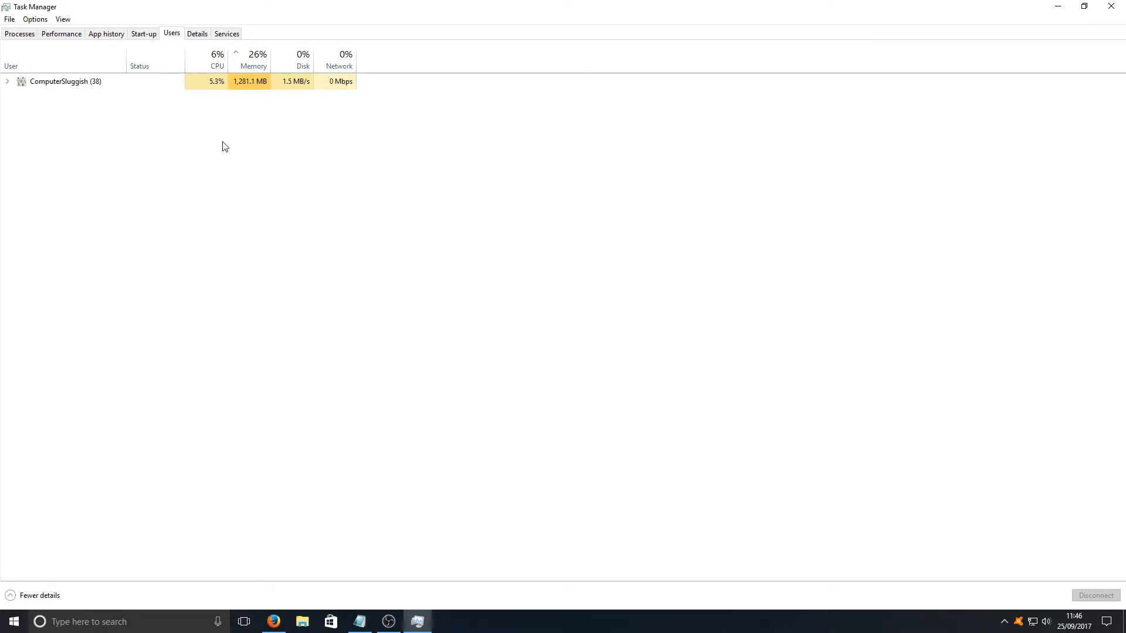
Expand the user account's processes sorted by memory, largest first, then switch to Steam
left_click(7, 81)
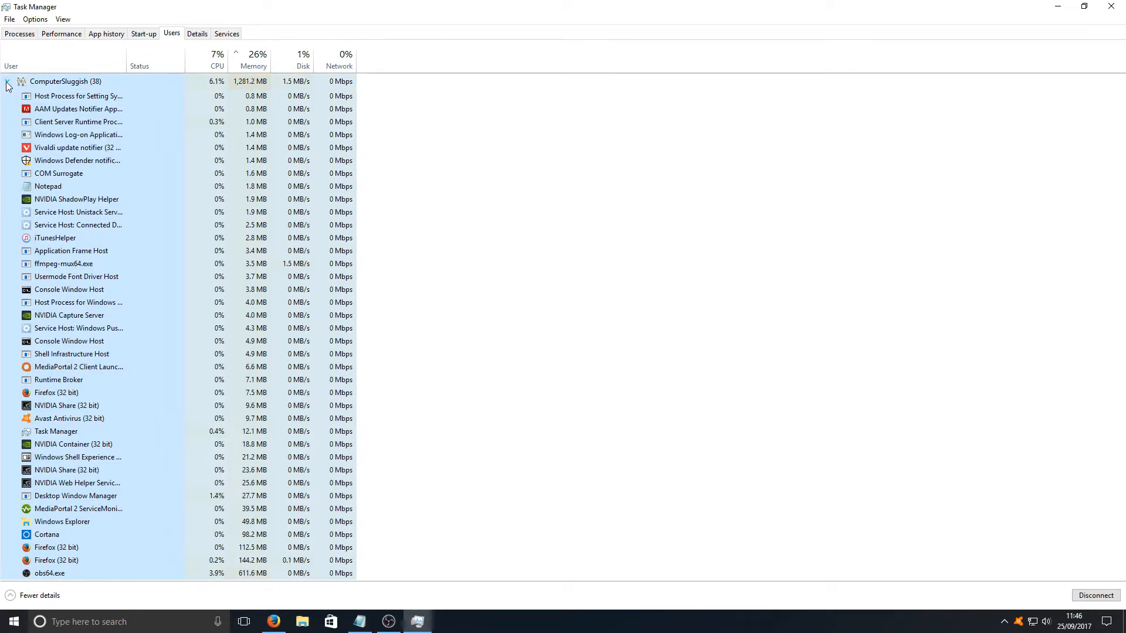
mouse_move(257, 66)
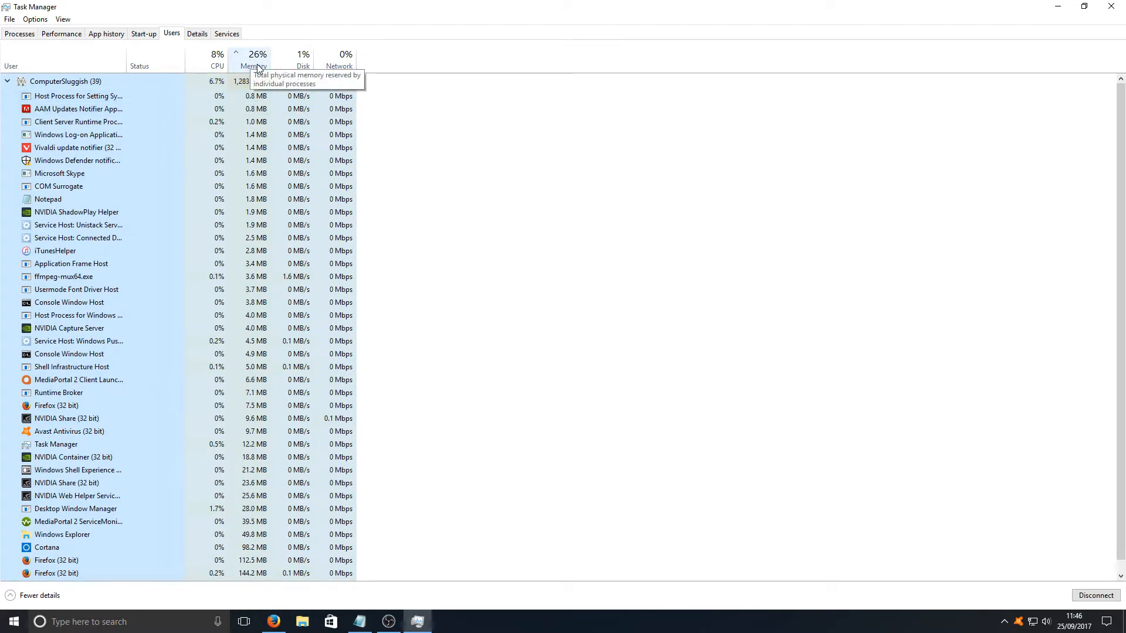
left_click(252, 60)
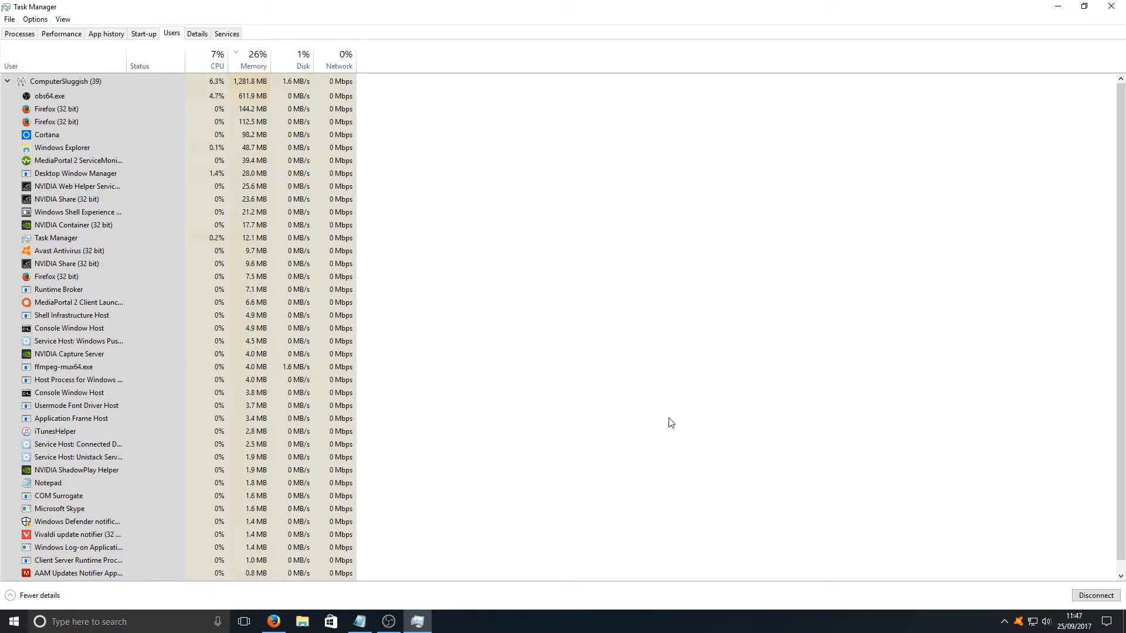
left_click(445, 622)
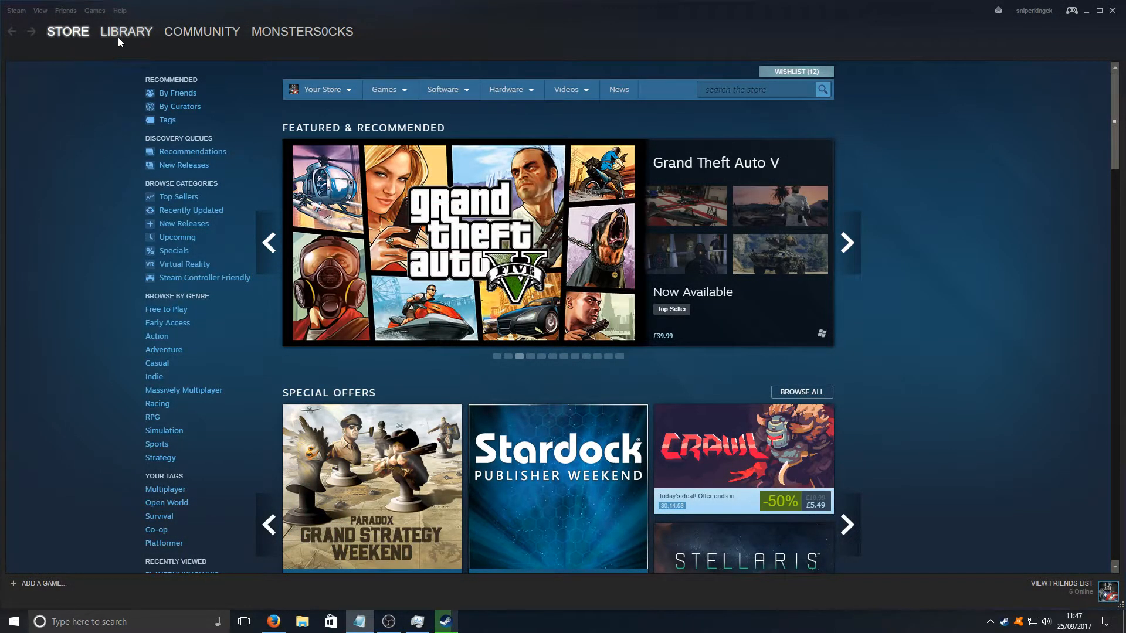
Select PLAYERUNKNOWN'S BATTLEGROUNDS in the Steam library and bring up its actions
left_click(126, 31)
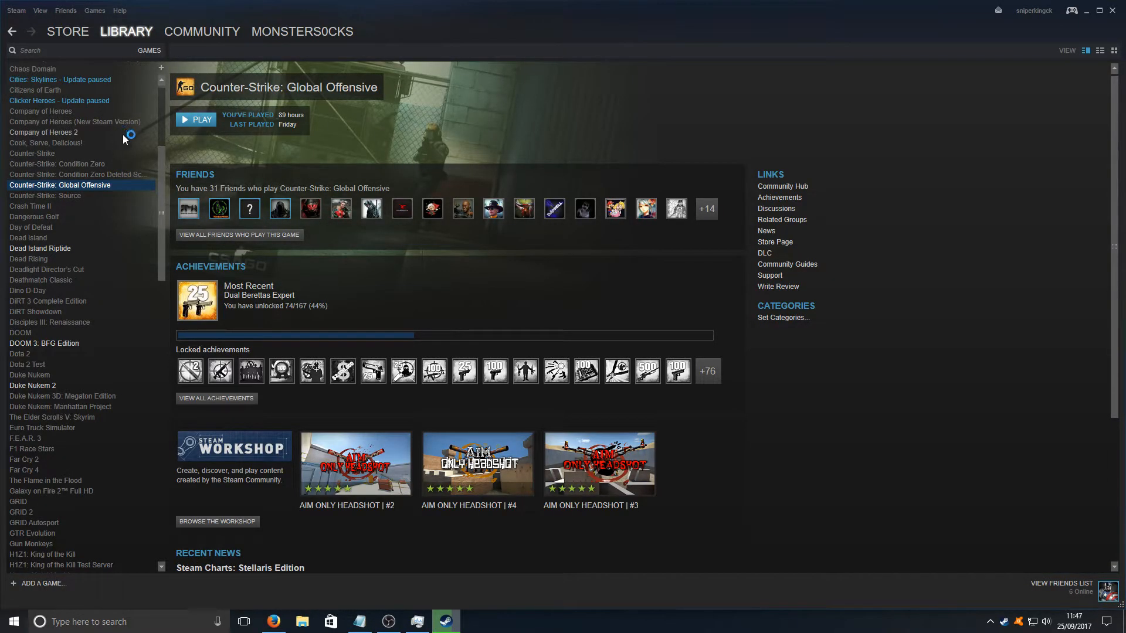
left_click(75, 427)
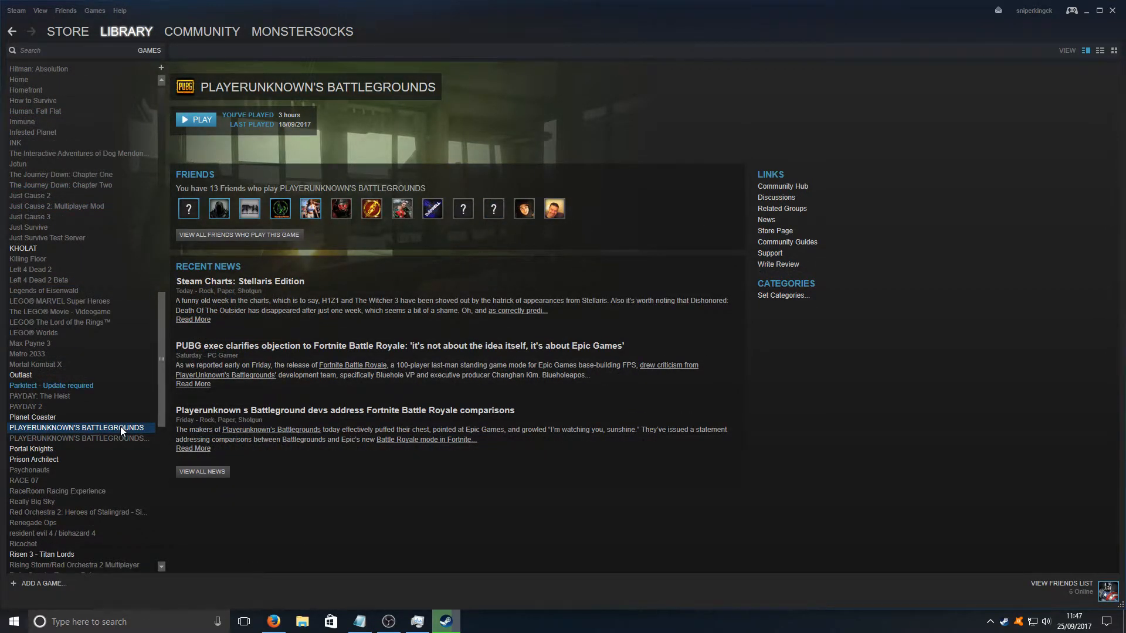
right_click(77, 427)
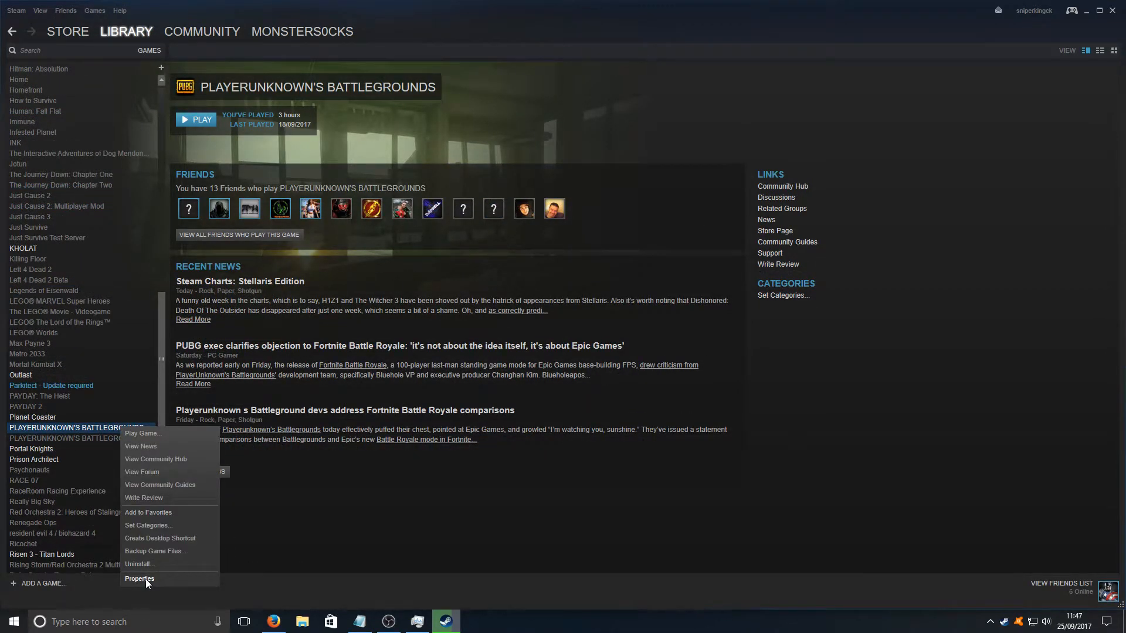
Save launch options -sm4 -malloc=system -USEALLAVAILABLECORES for PUBG and start the game
left_click(140, 578)
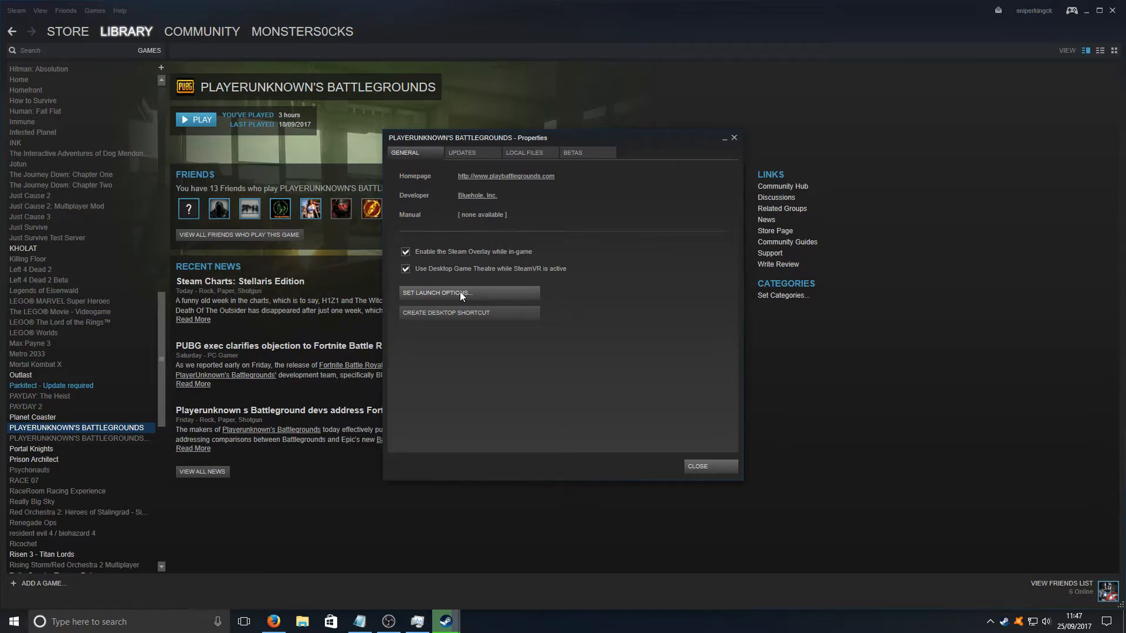
left_click(460, 293)
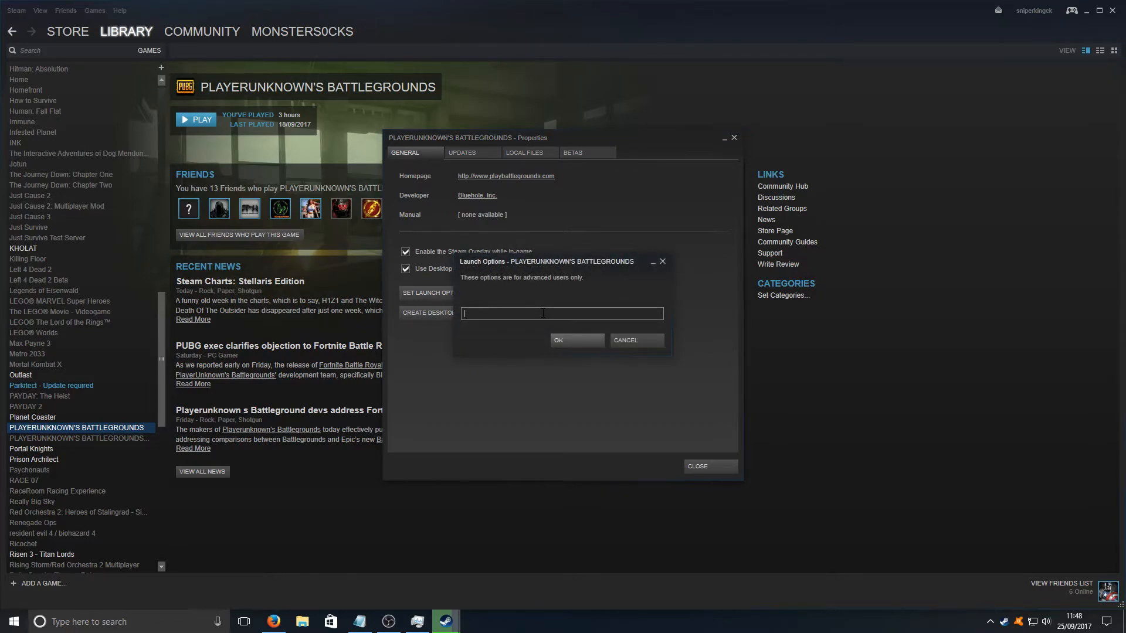
type("-sm4 -malloc=system -USEALLAVAILABLECORES")
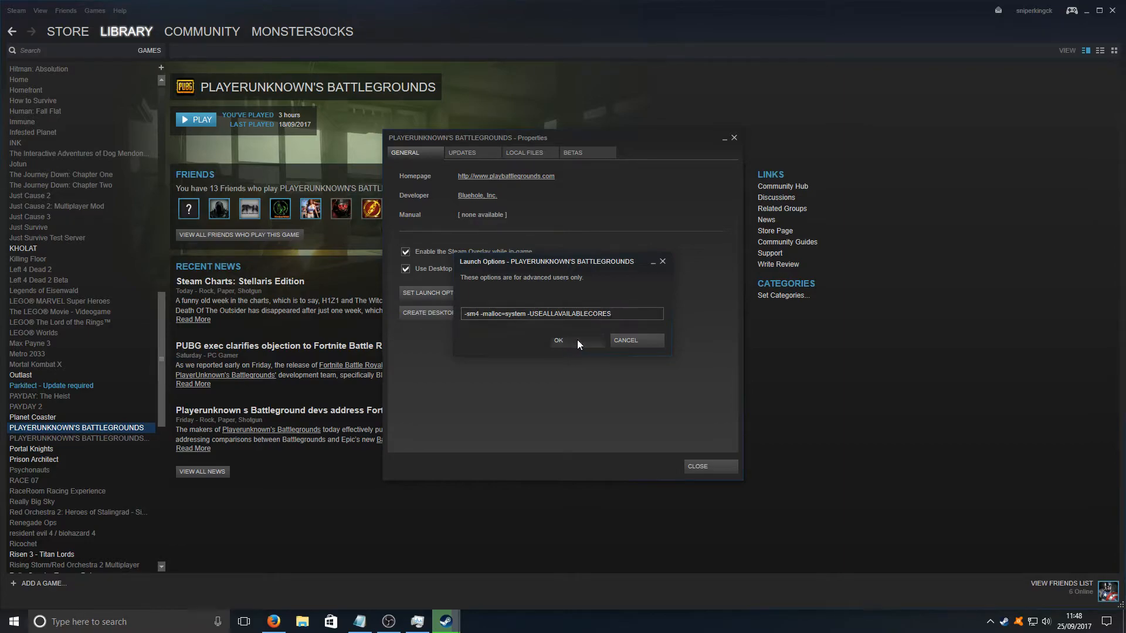
left_click(559, 340)
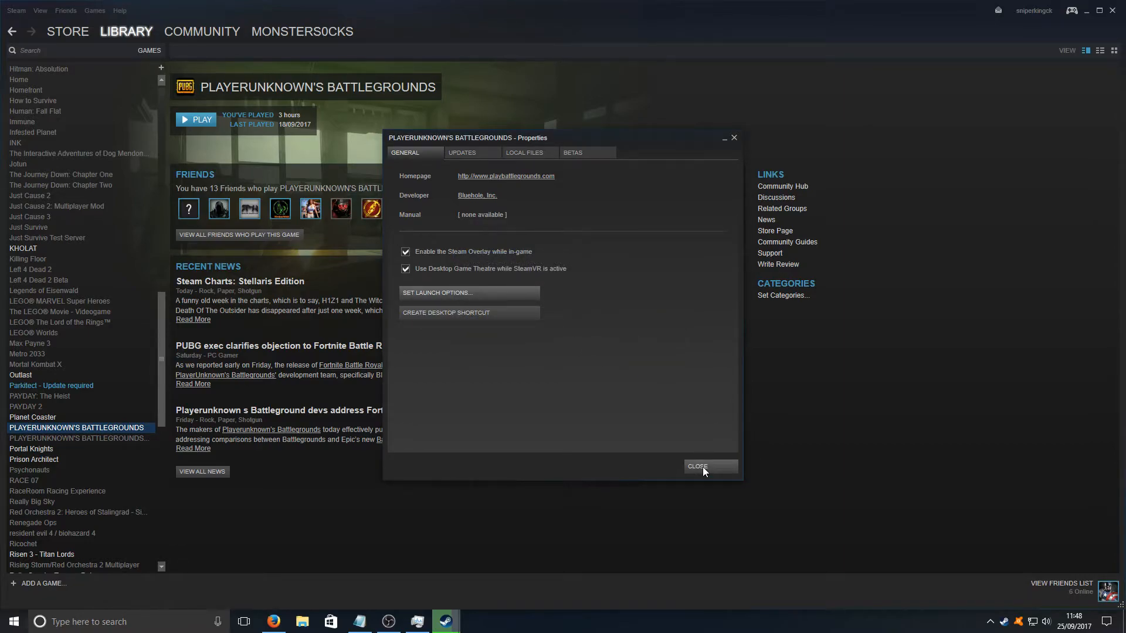
left_click(708, 466)
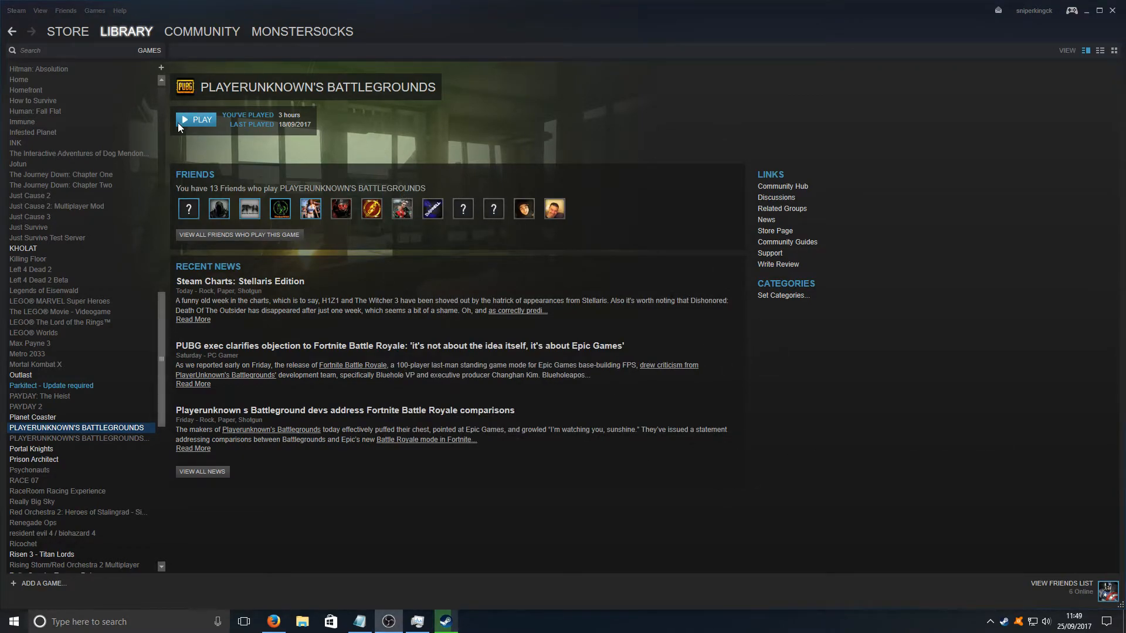
left_click(196, 120)
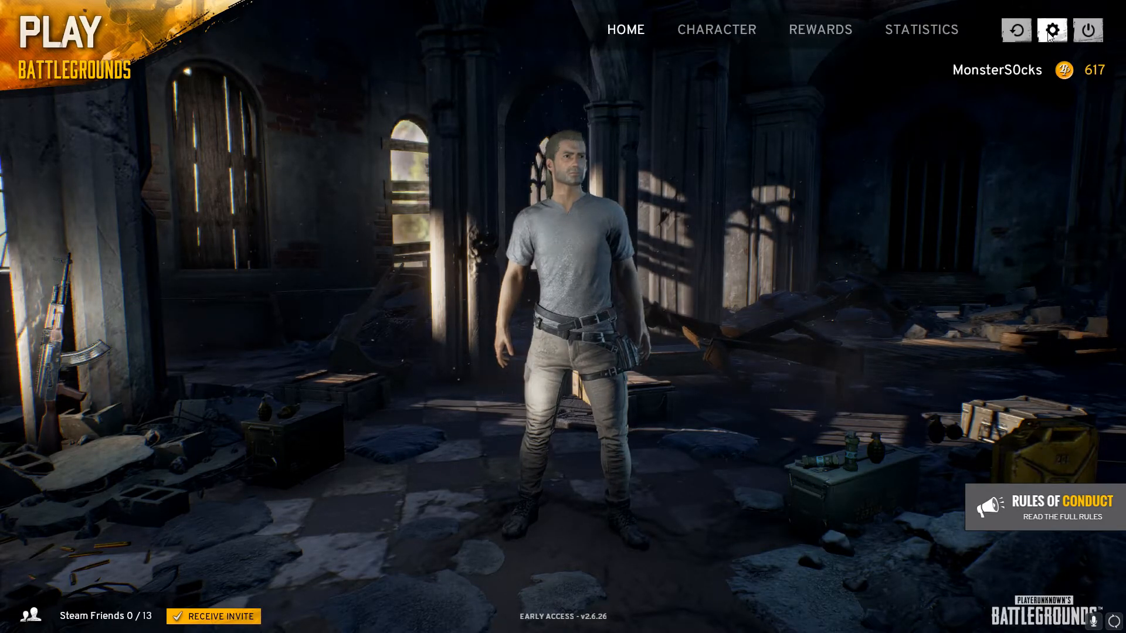
In the game's Graphics settings, choose 1280 × 720 instead of 1920 × 1080
left_click(1051, 29)
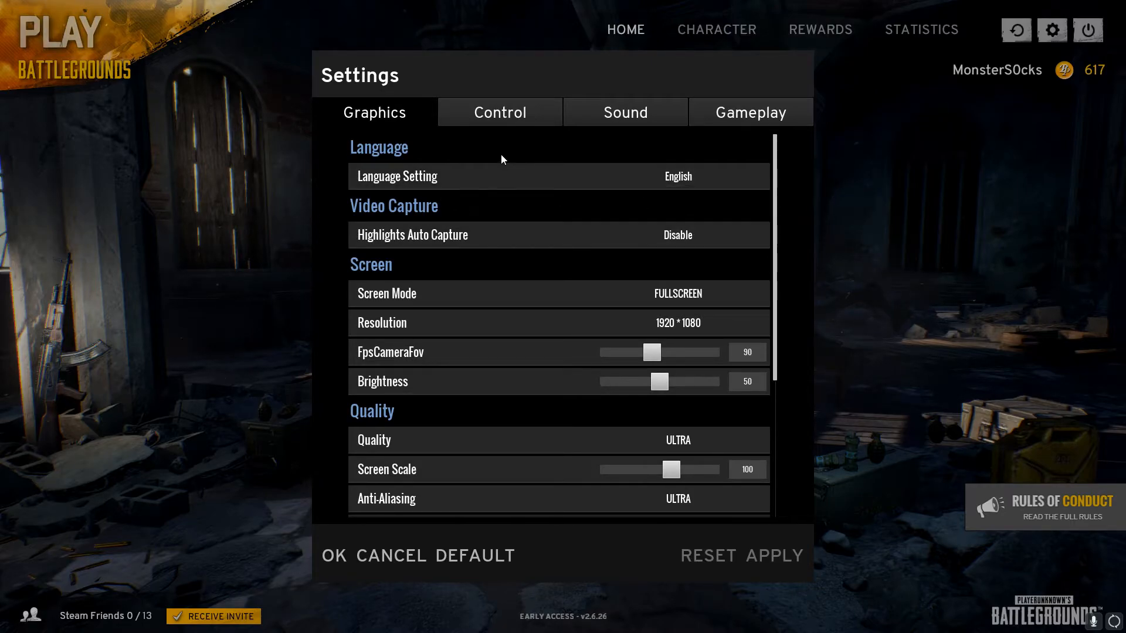
mouse_move(422, 320)
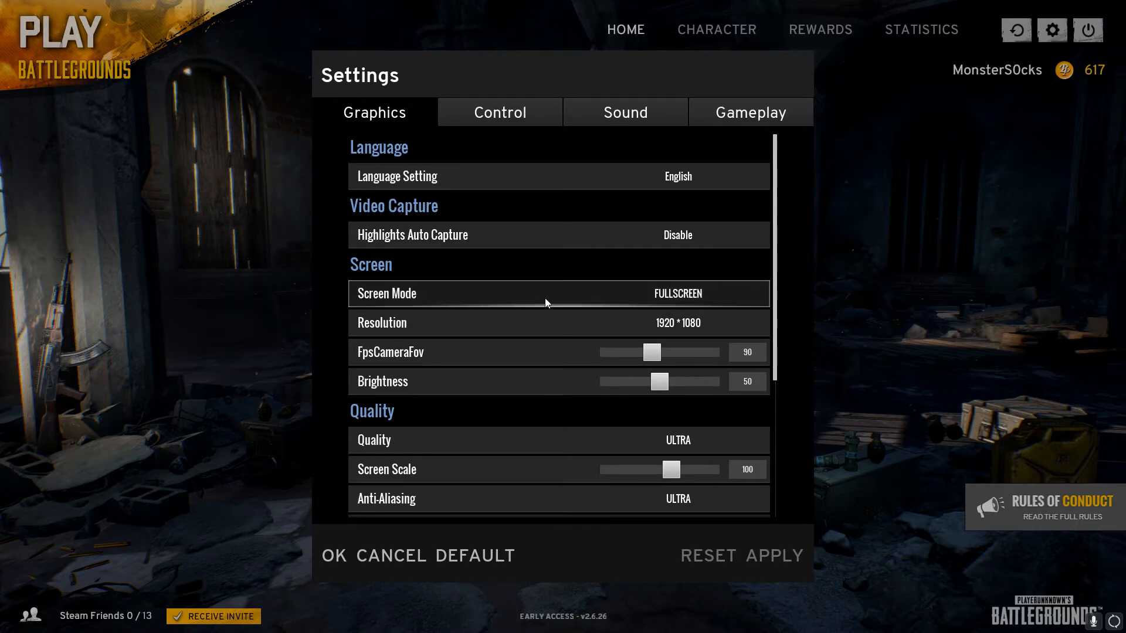
mouse_move(546, 301)
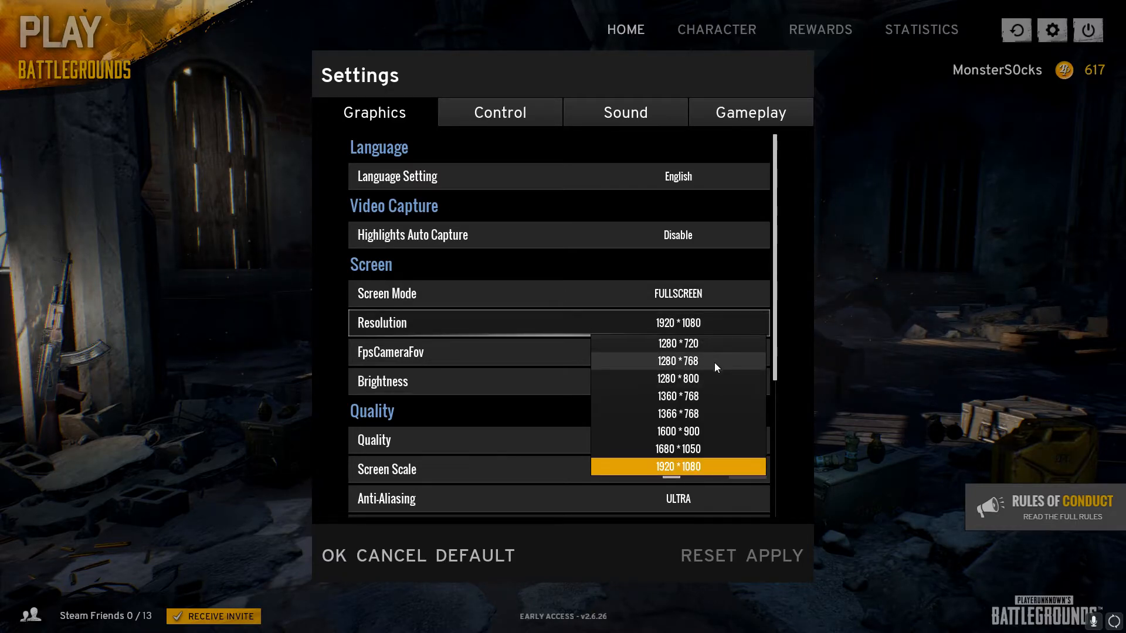
mouse_move(706, 474)
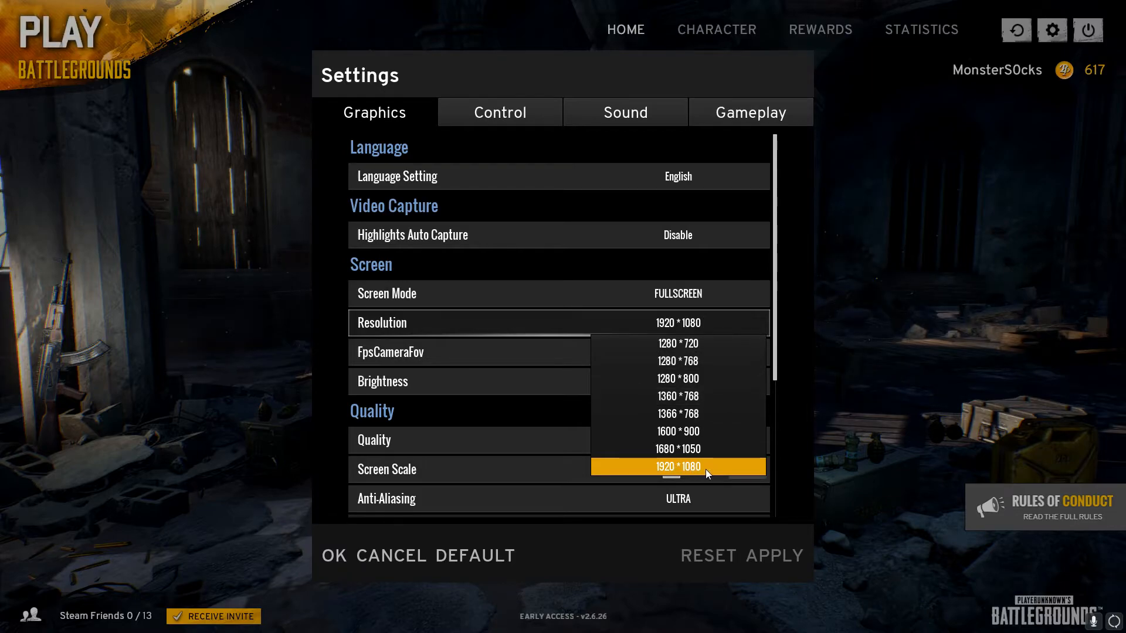
mouse_move(720, 406)
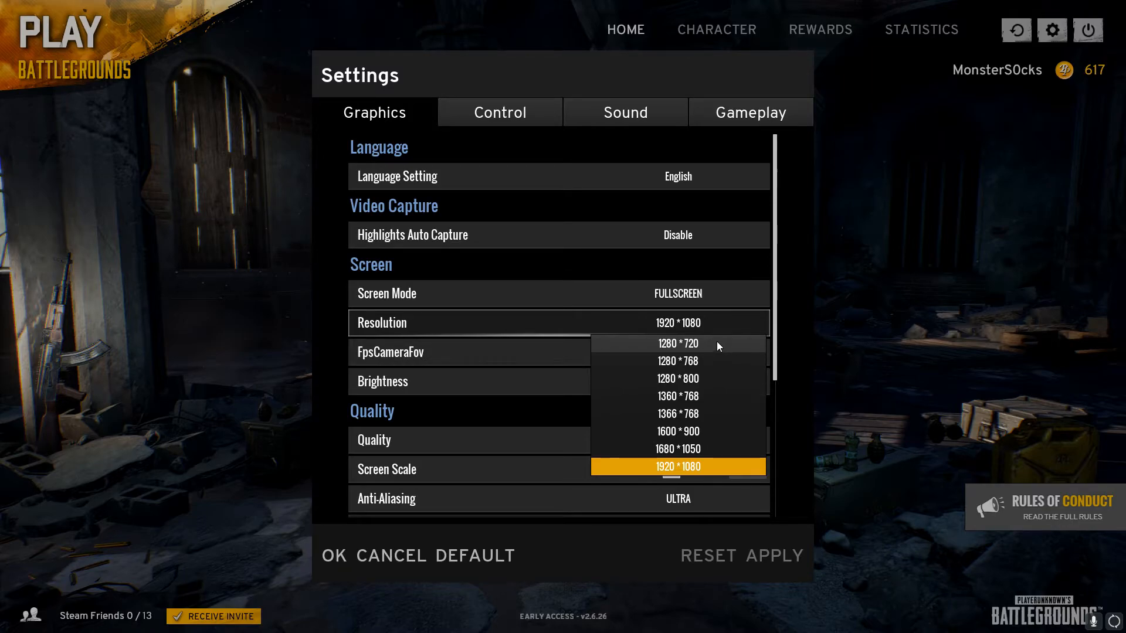
left_click(676, 344)
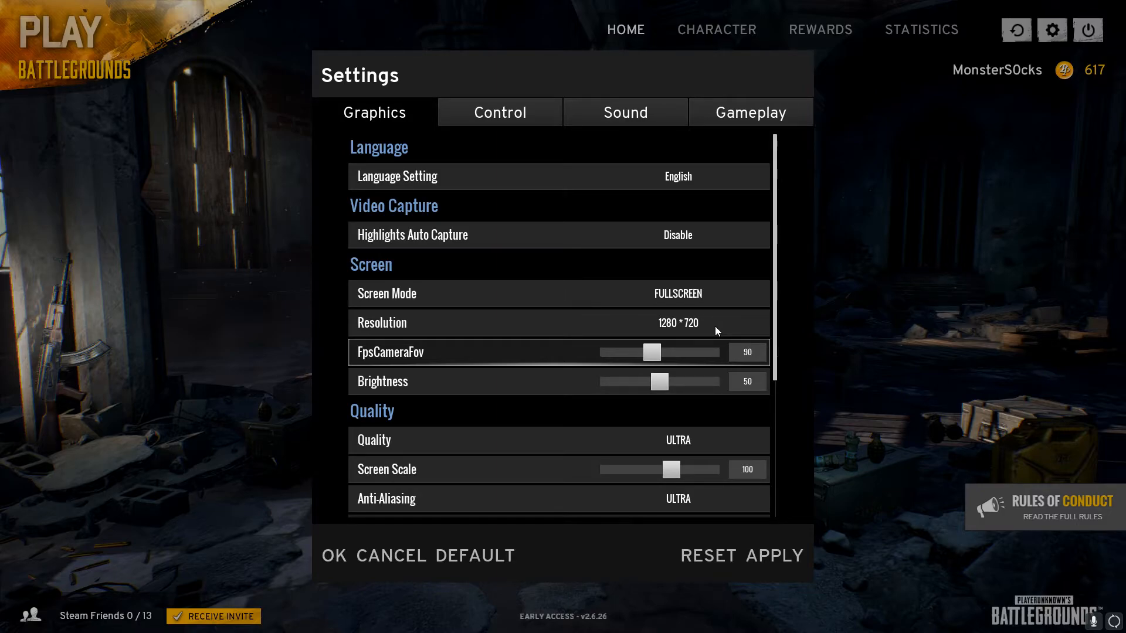
mouse_move(574, 376)
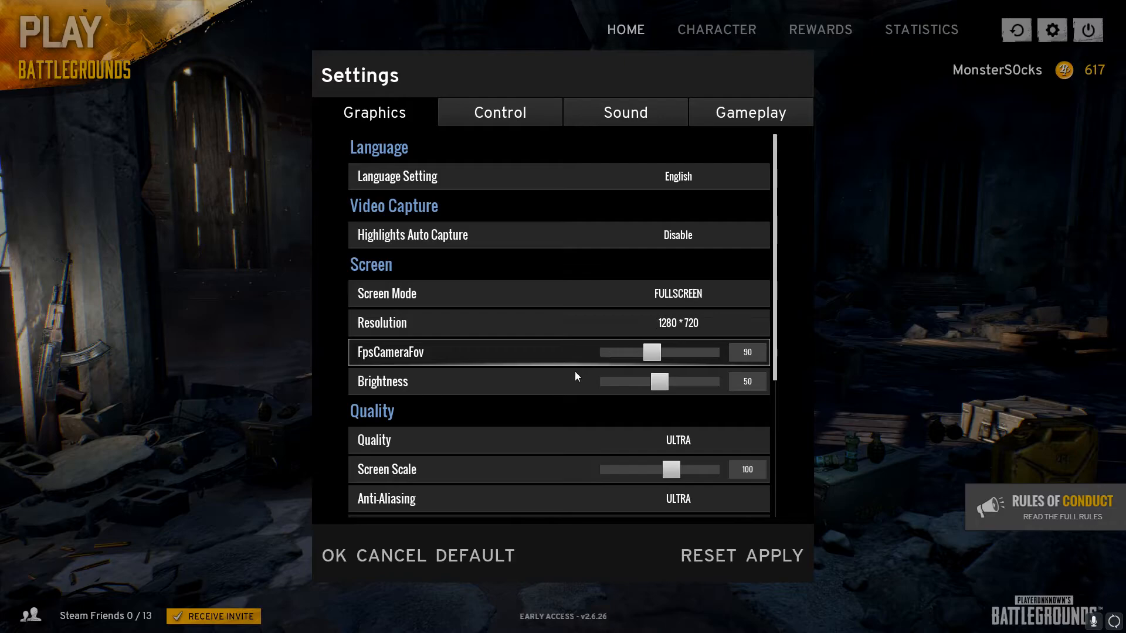
Set the overall Quality preset to Very Low, dropping every quality option to Very Low
scroll("down", 3)
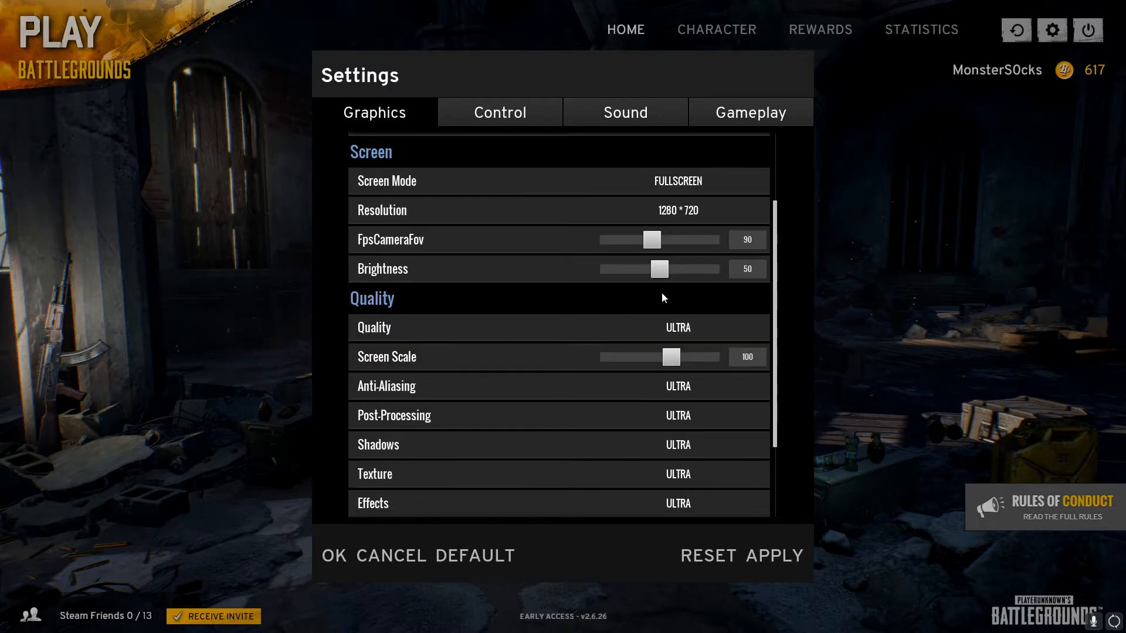
scroll("down", 3)
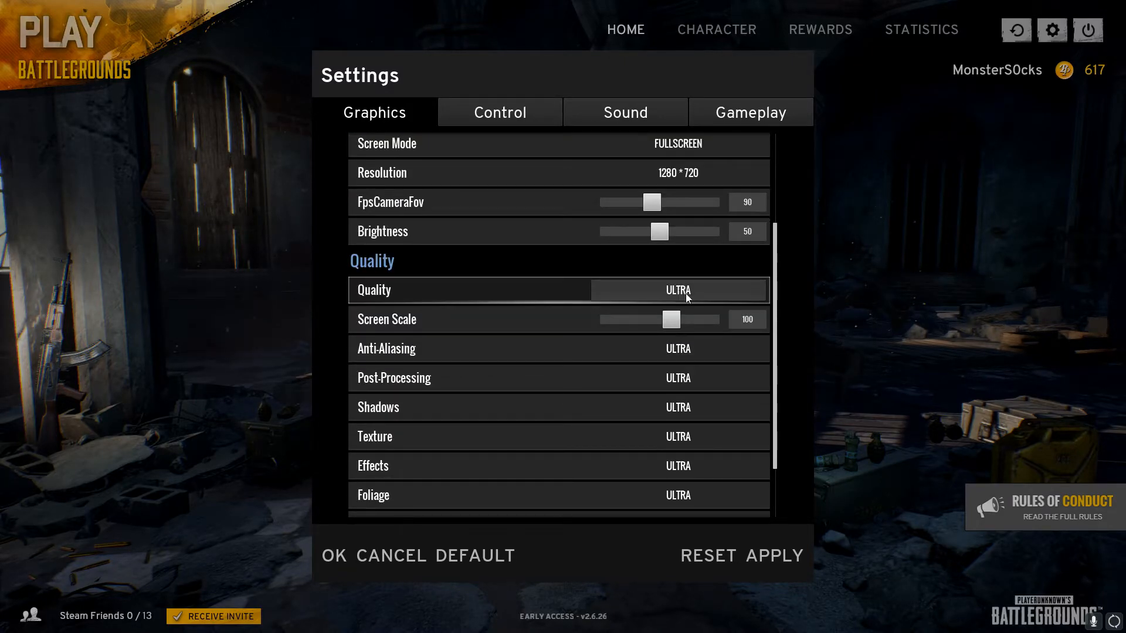
left_click(677, 290)
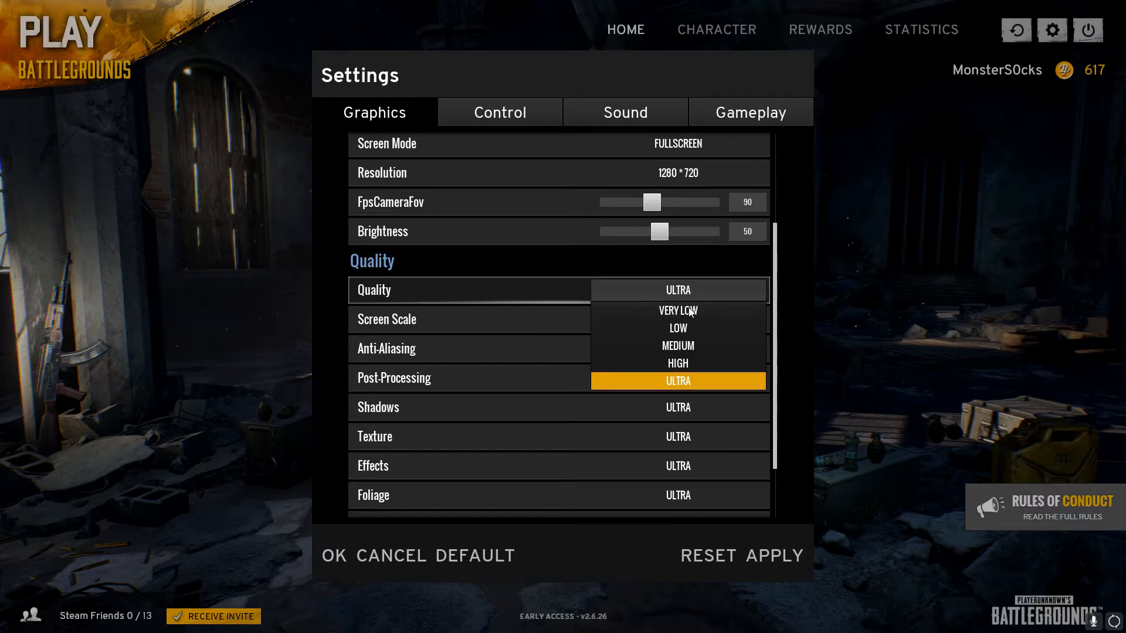
left_click(677, 311)
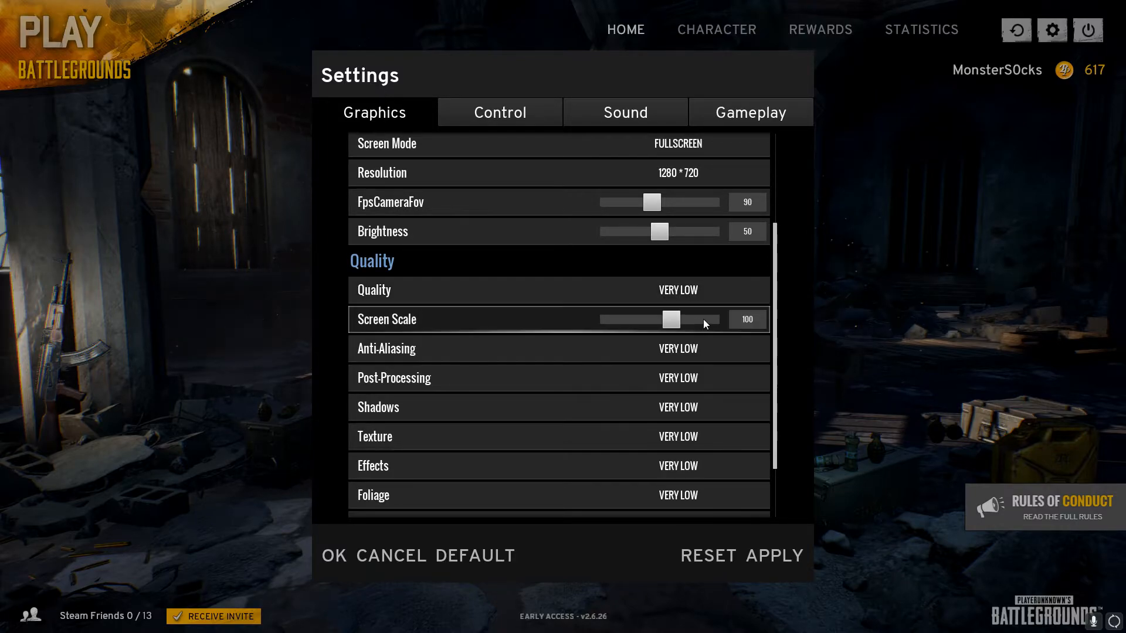
scroll("down", 3)
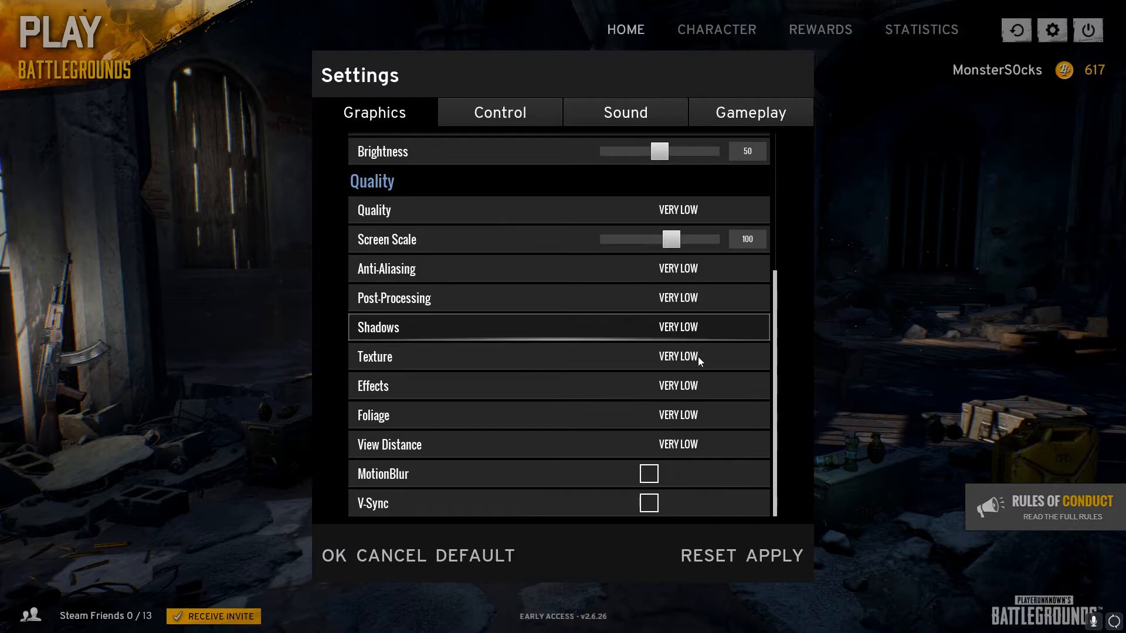
mouse_move(661, 357)
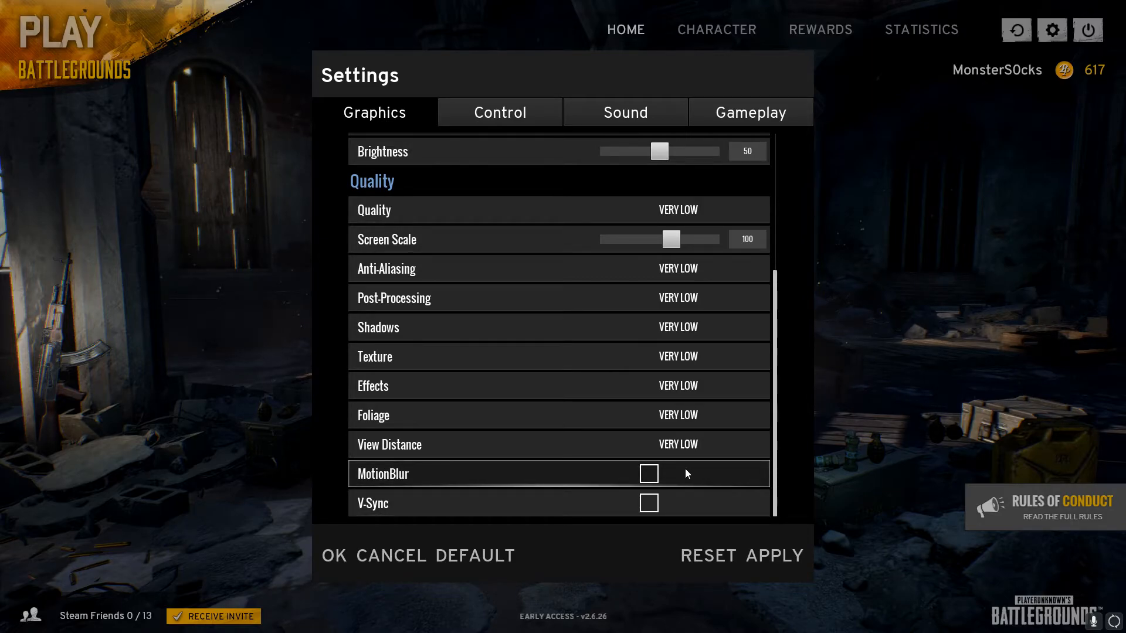
mouse_move(653, 265)
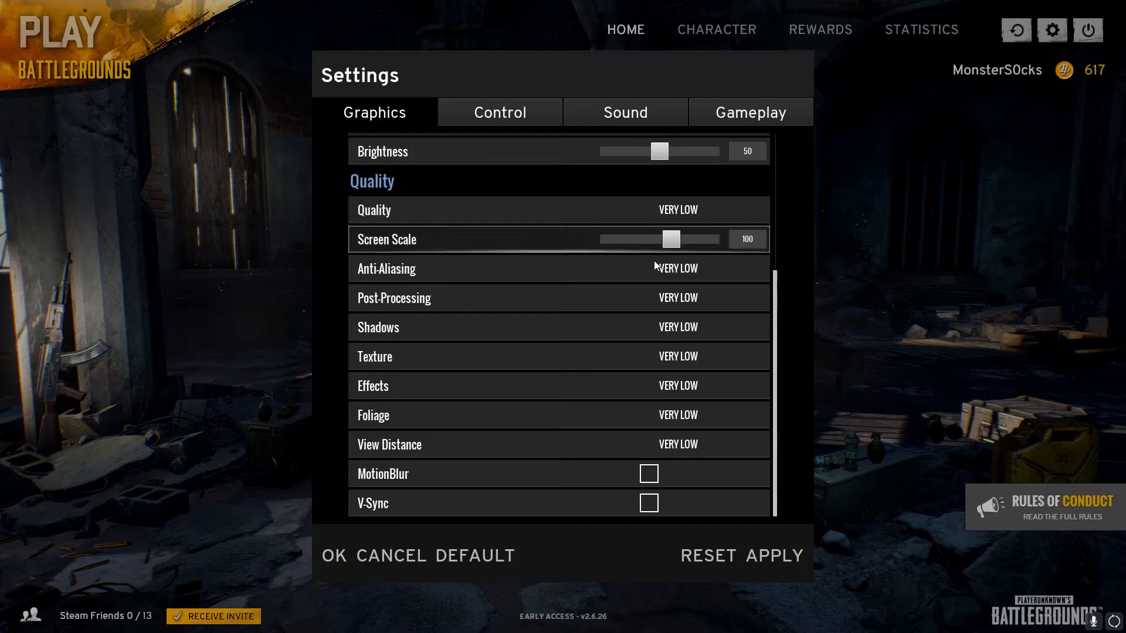
mouse_move(523, 246)
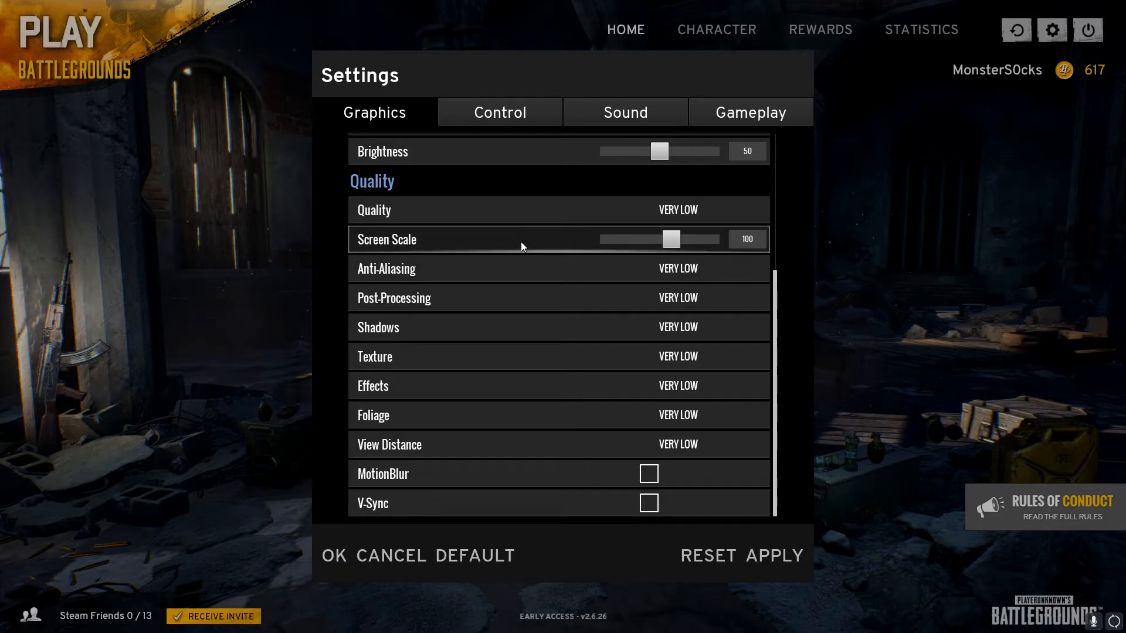
mouse_move(656, 271)
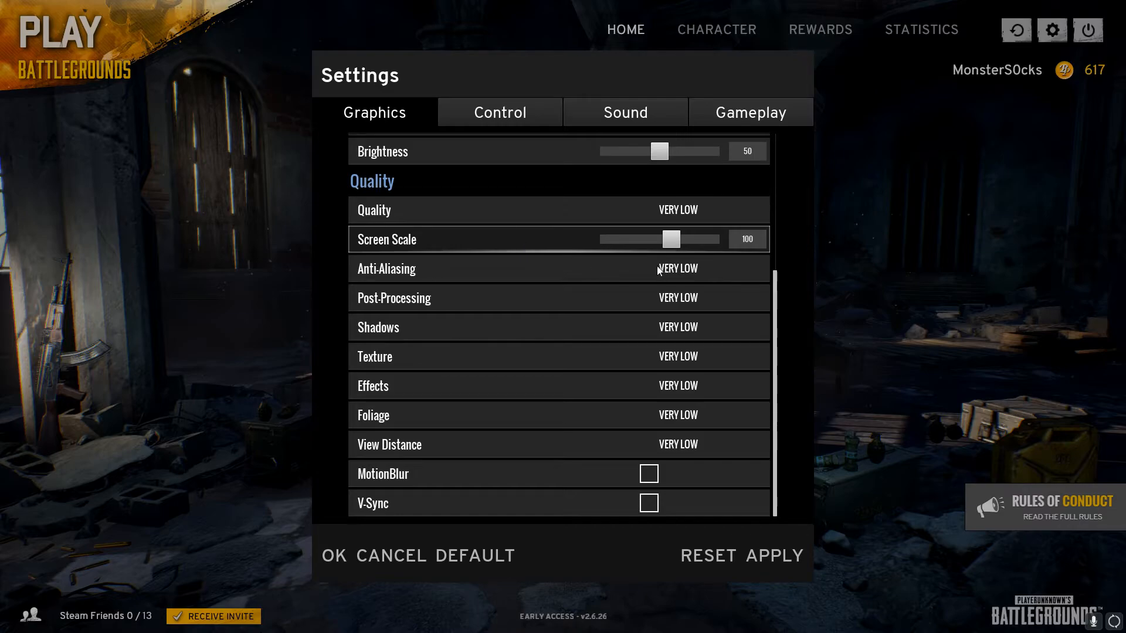
mouse_move(671, 238)
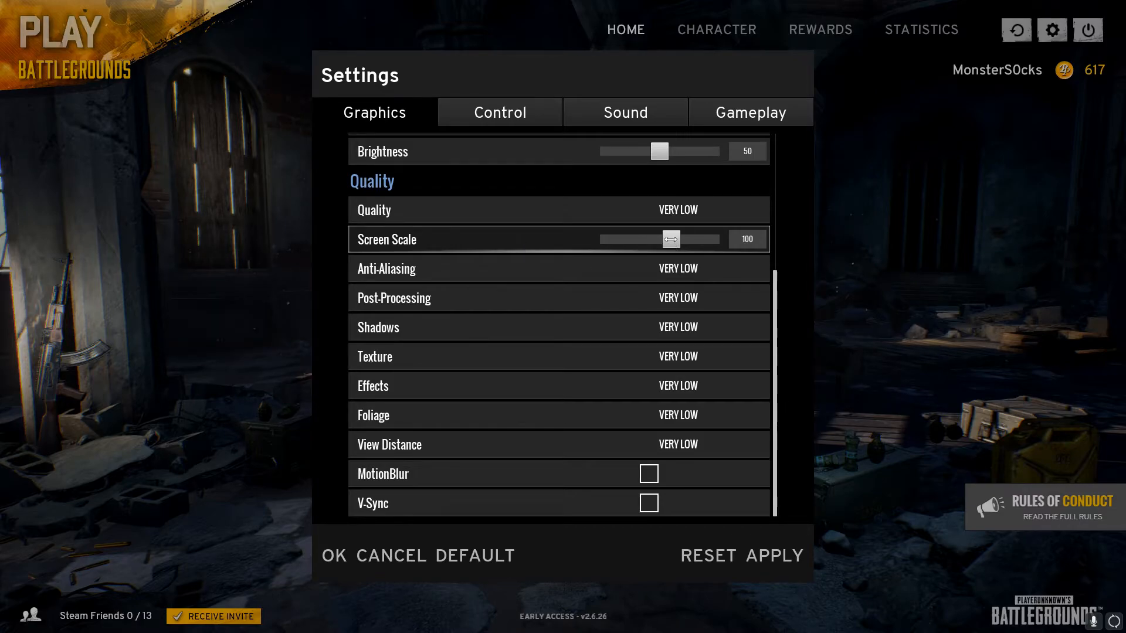
Drag the Screen Scale slider from 100 down until it settles at 85
left_click_drag(670, 239, 659, 240)
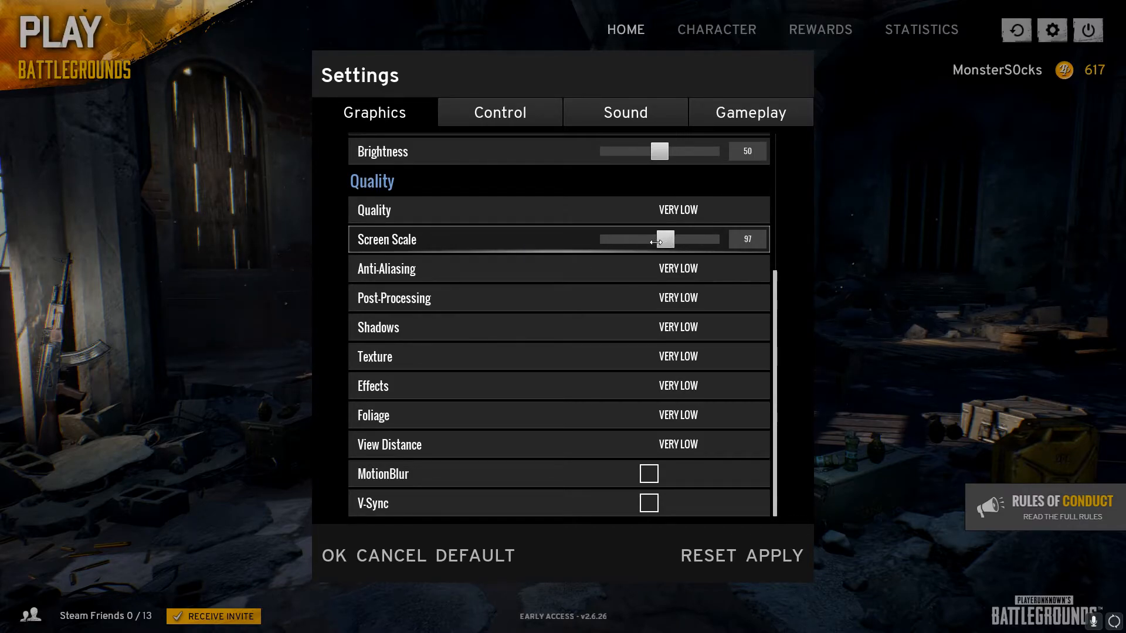
left_click_drag(664, 239, 642, 239)
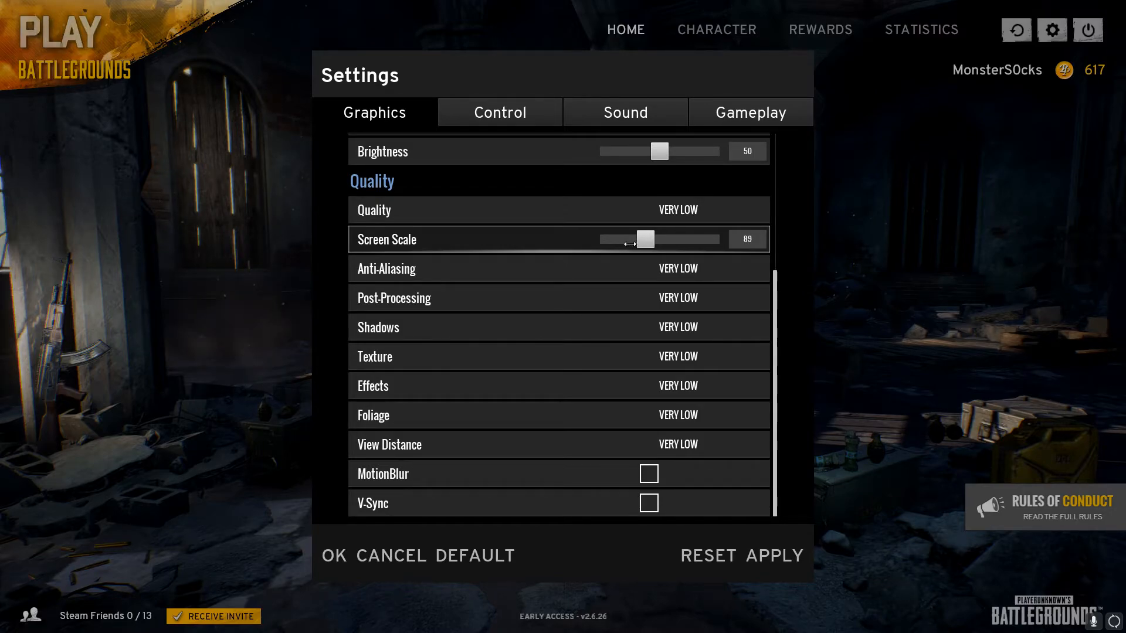
left_click_drag(644, 240, 600, 239)
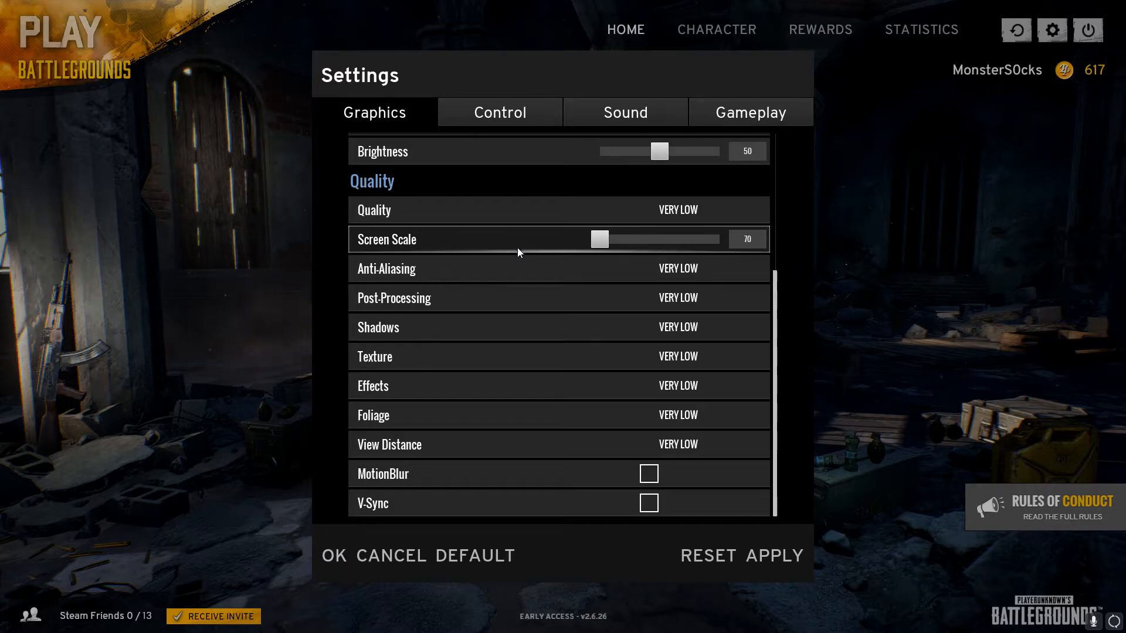
mouse_move(504, 327)
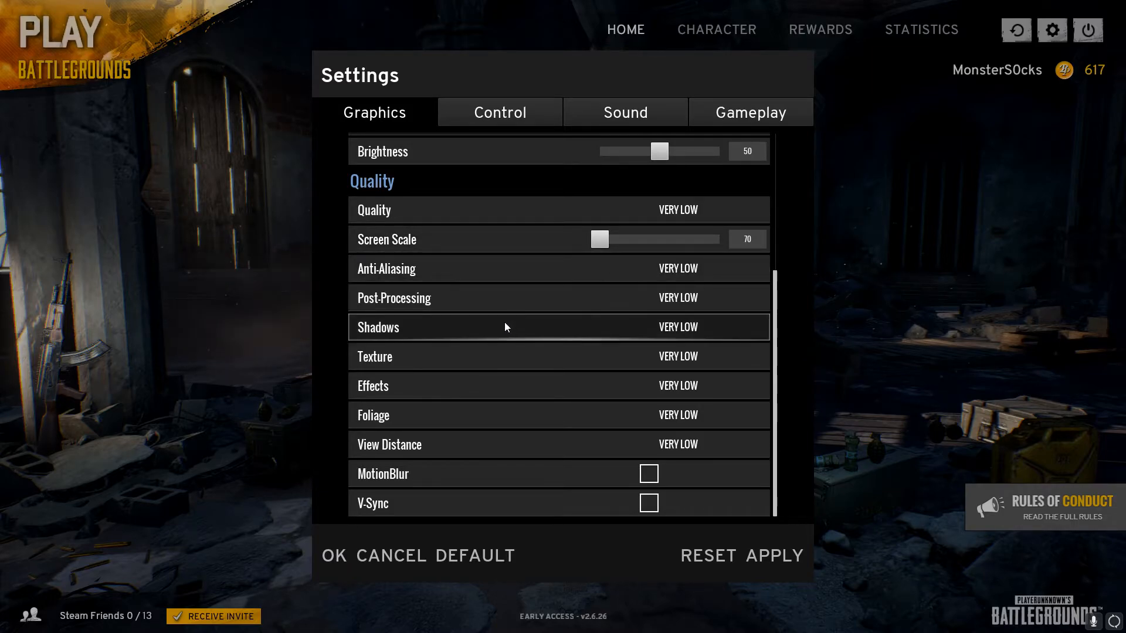
mouse_move(553, 362)
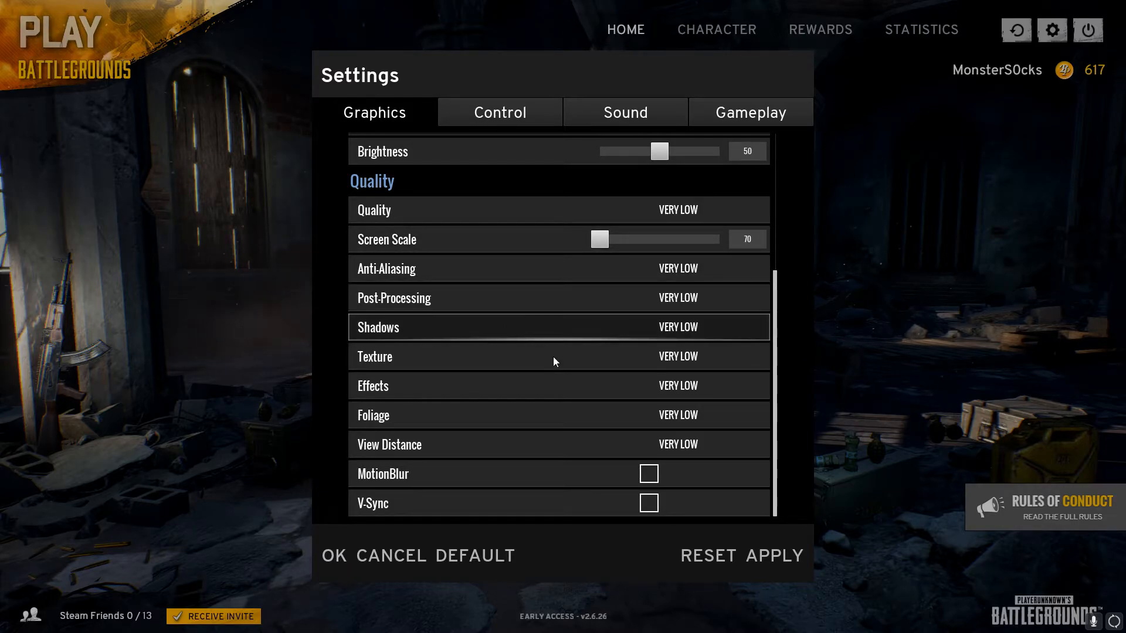
left_click_drag(600, 239, 631, 239)
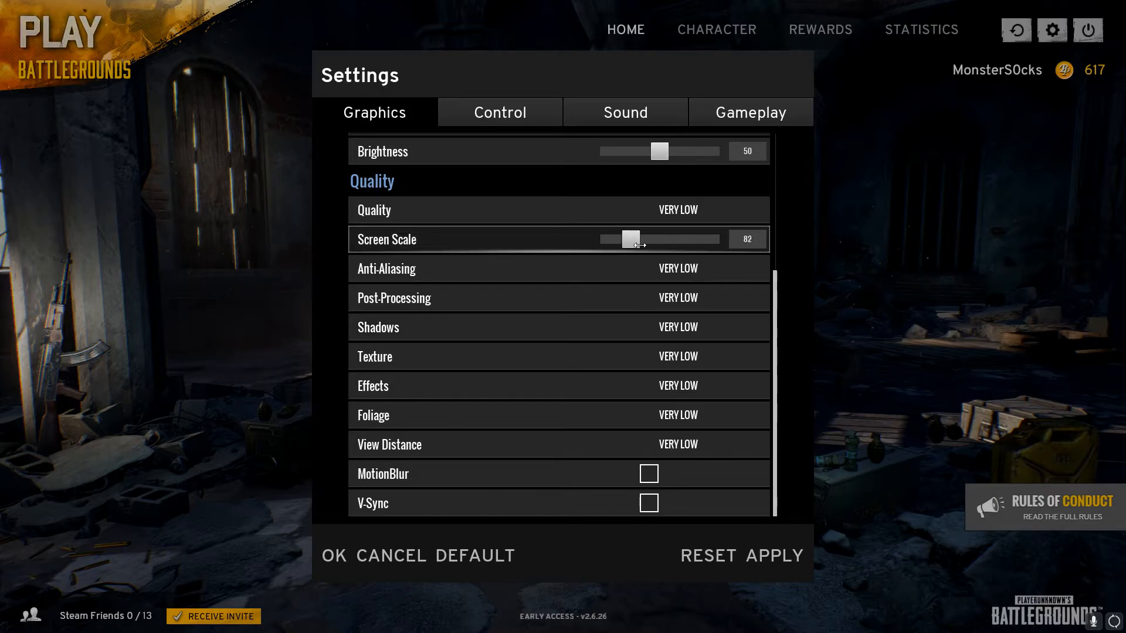
left_click_drag(630, 239, 646, 239)
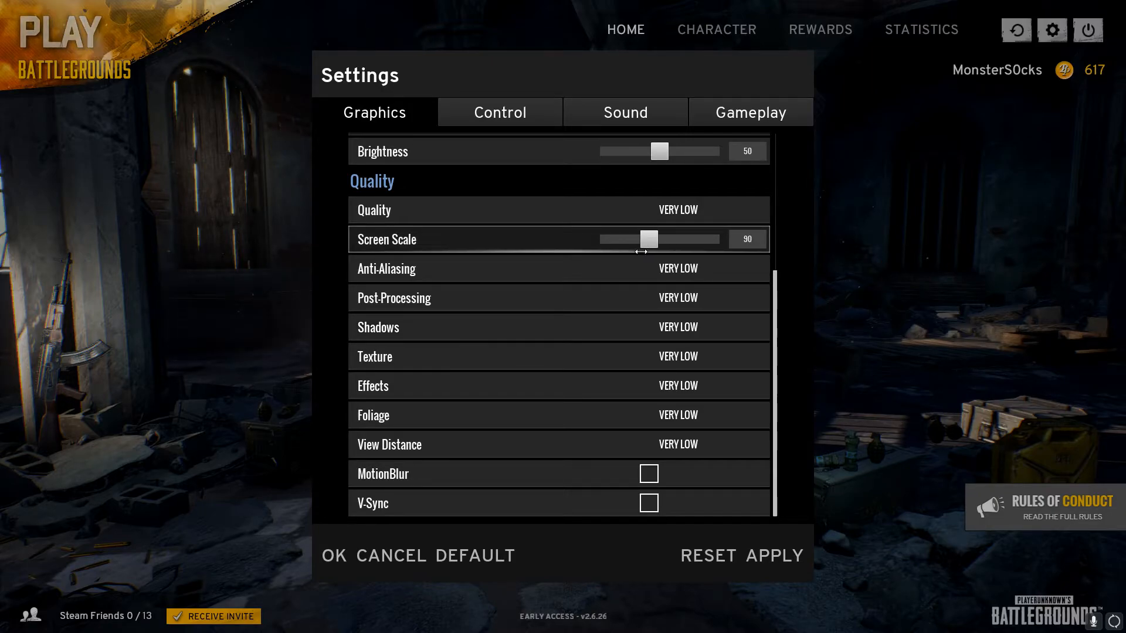
left_click_drag(650, 239, 647, 240)
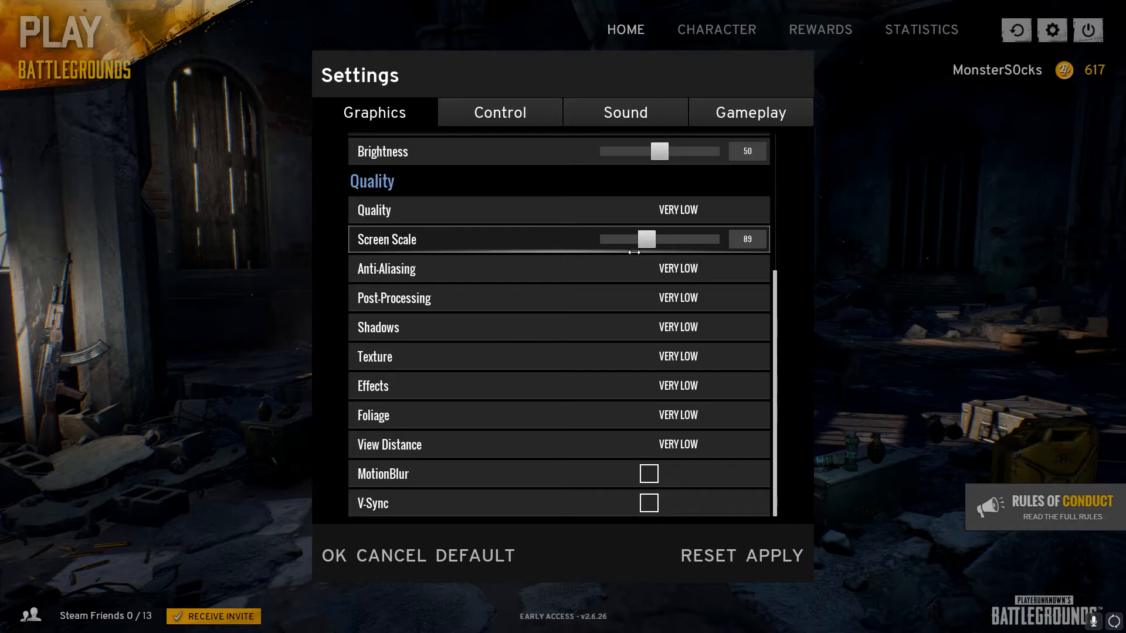
left_click_drag(645, 240, 636, 240)
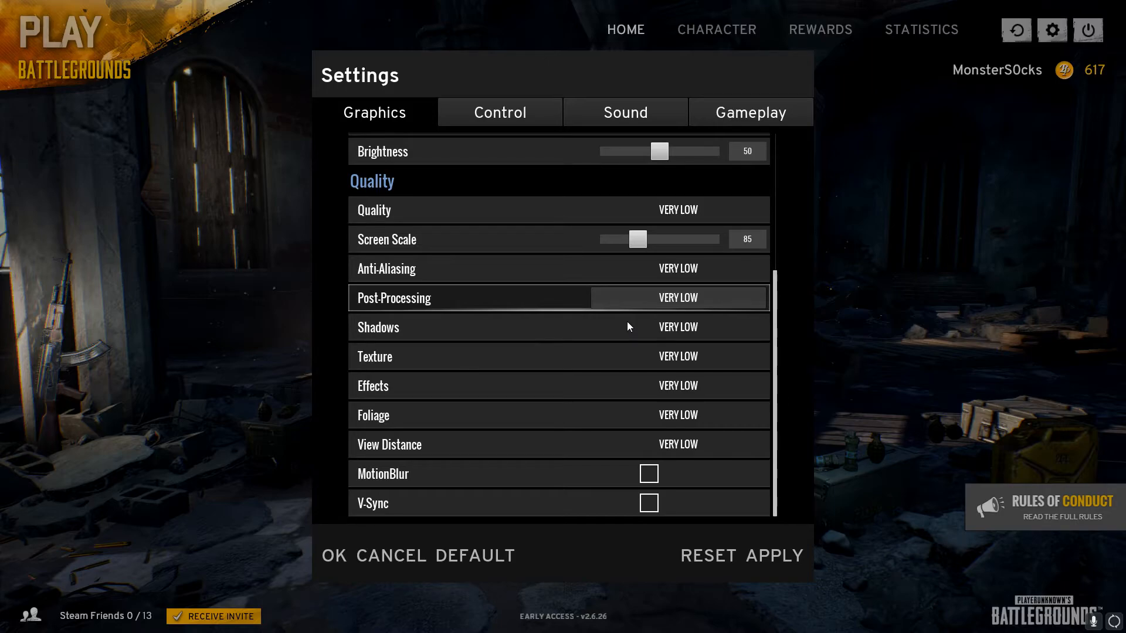
mouse_move(628, 328)
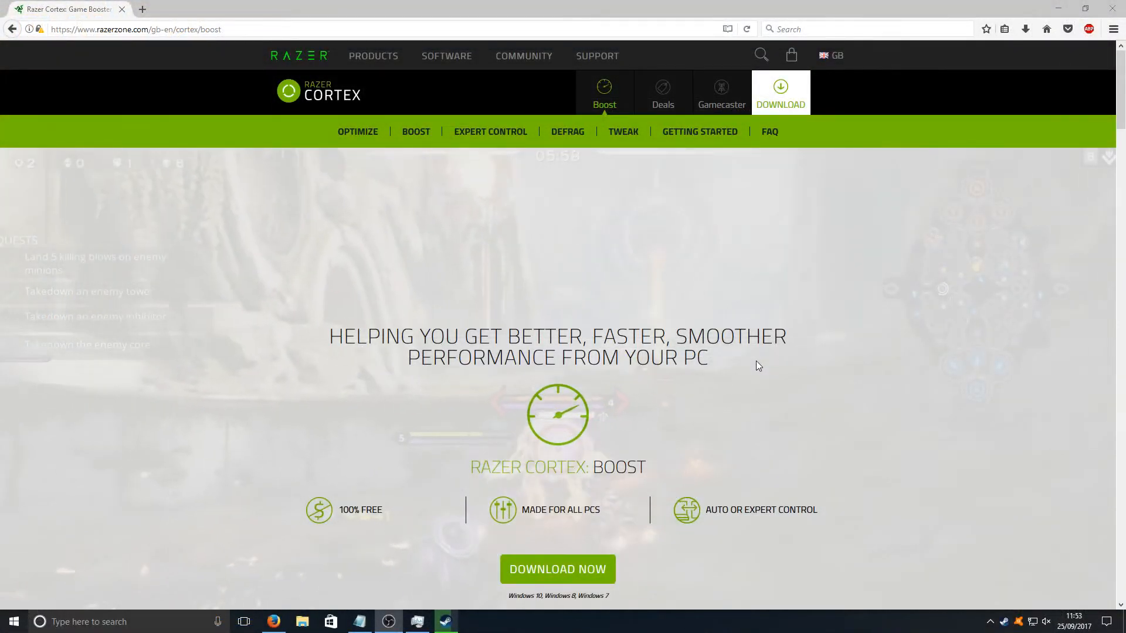
Download the Razer Cortex installer from the Boost page and save the file to disk
scroll("down", 3)
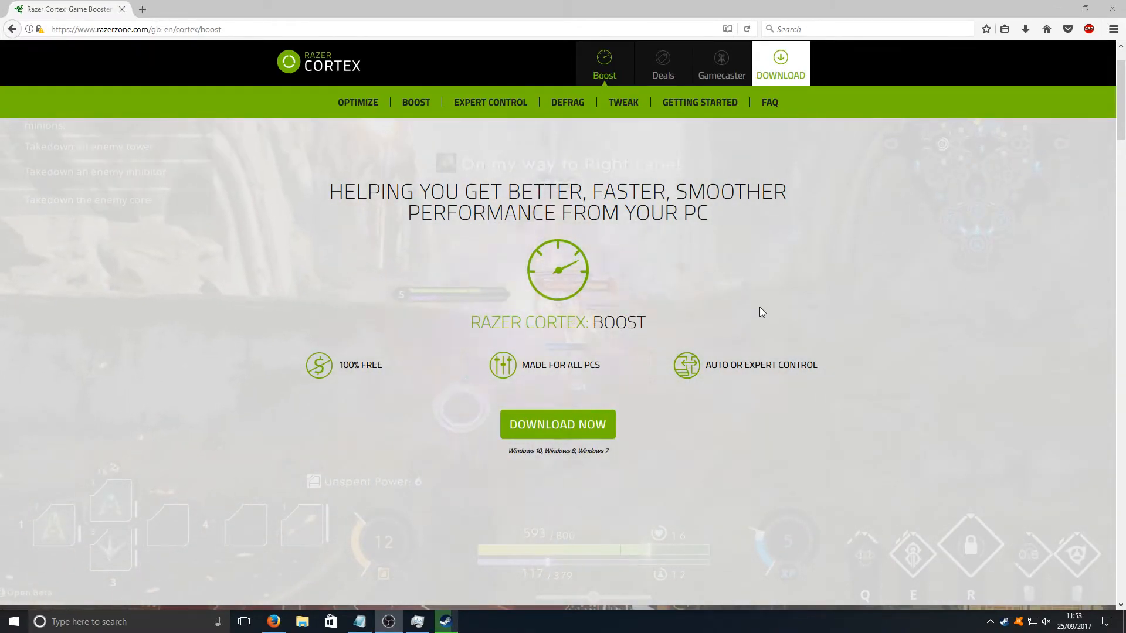
scroll("down", 3)
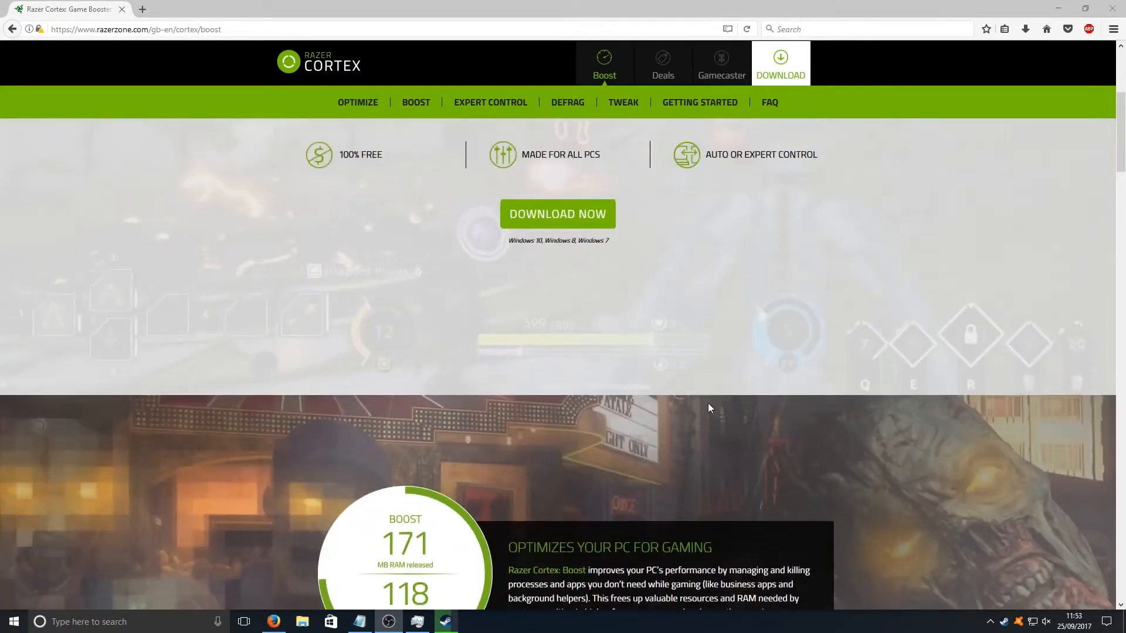
left_click(556, 214)
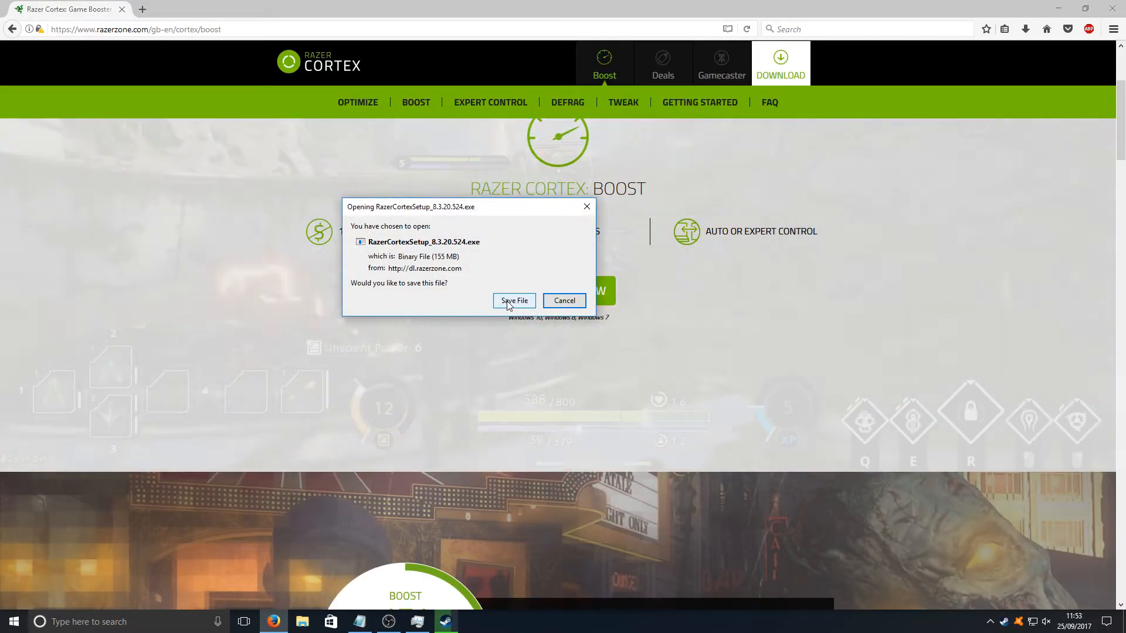
left_click(514, 300)
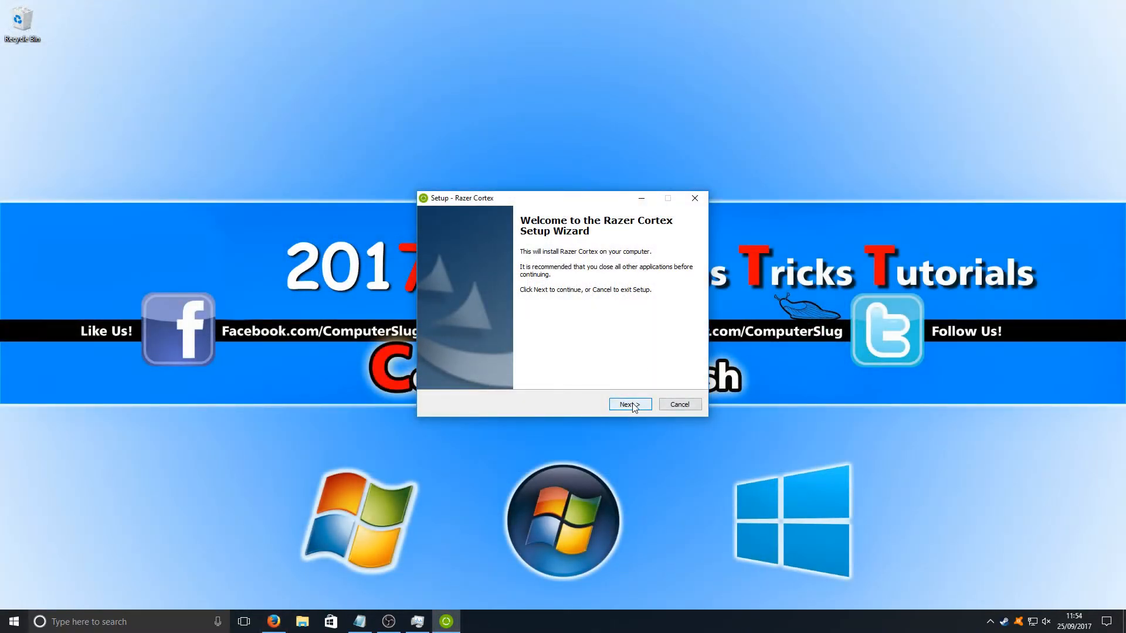
Install Razer Cortex keeping the desktop icon, then finish setup with an immediate restart
left_click(629, 405)
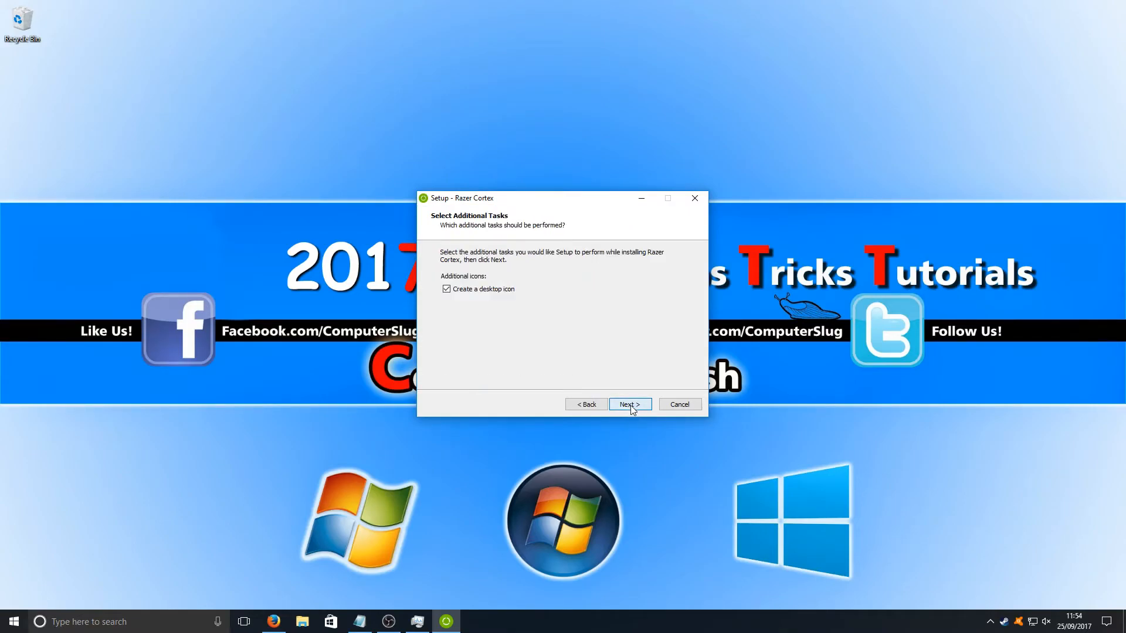
left_click(629, 405)
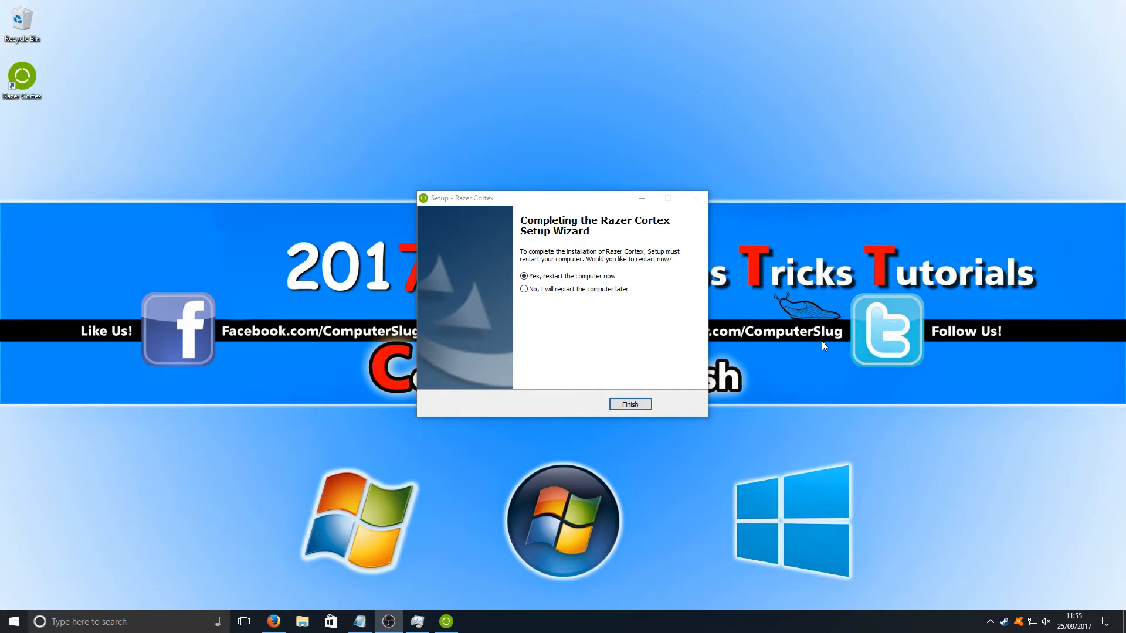
left_click(628, 405)
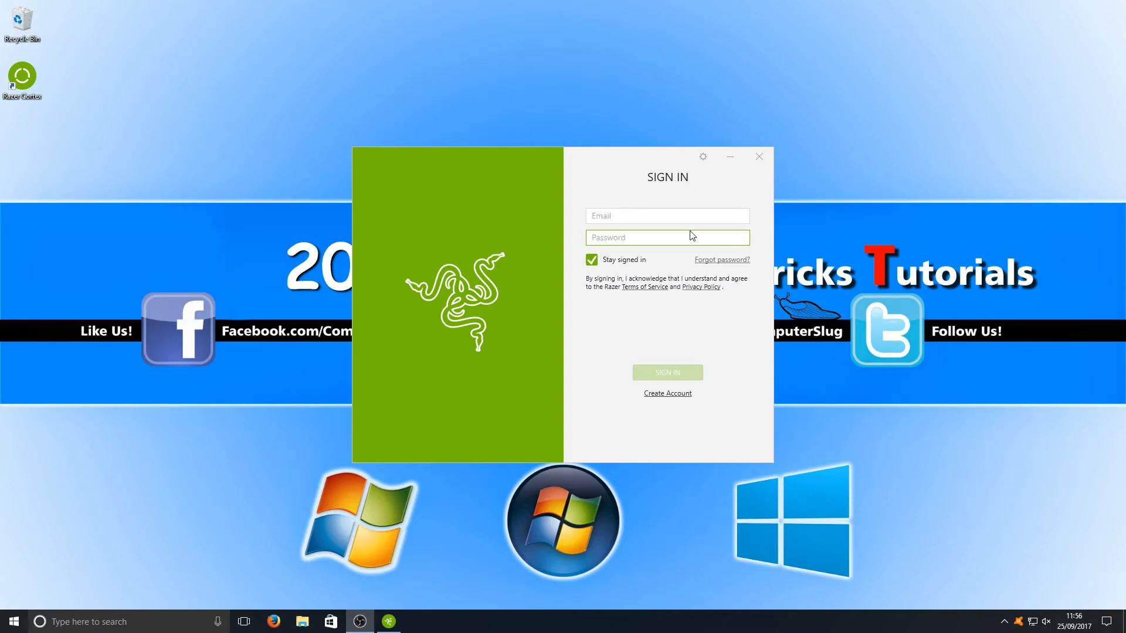
mouse_move(561, 241)
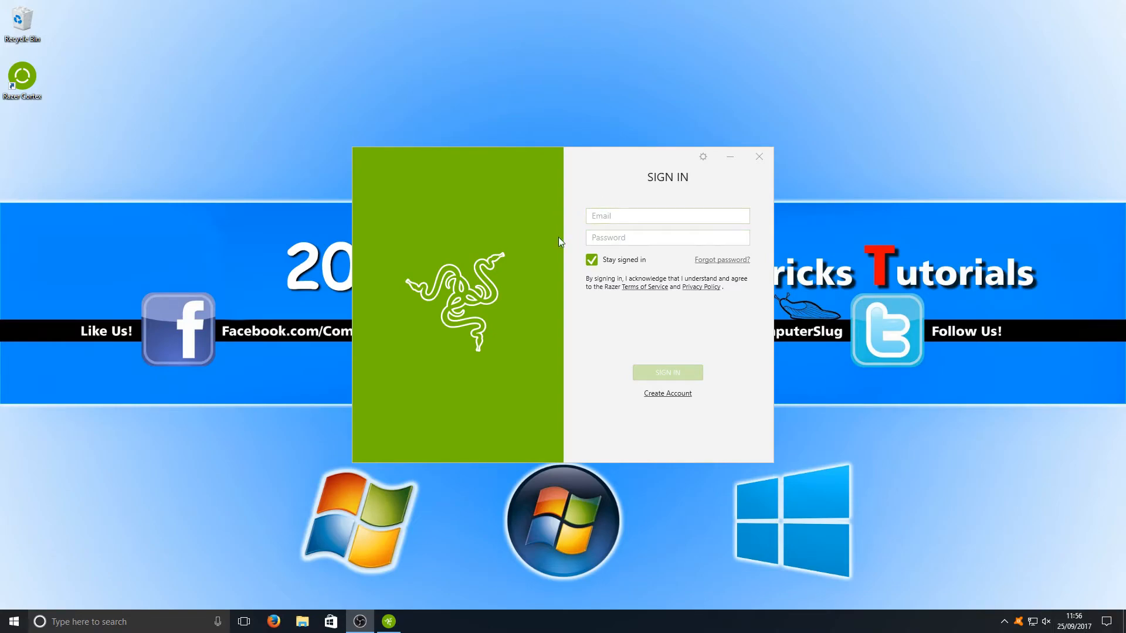
mouse_move(801, 238)
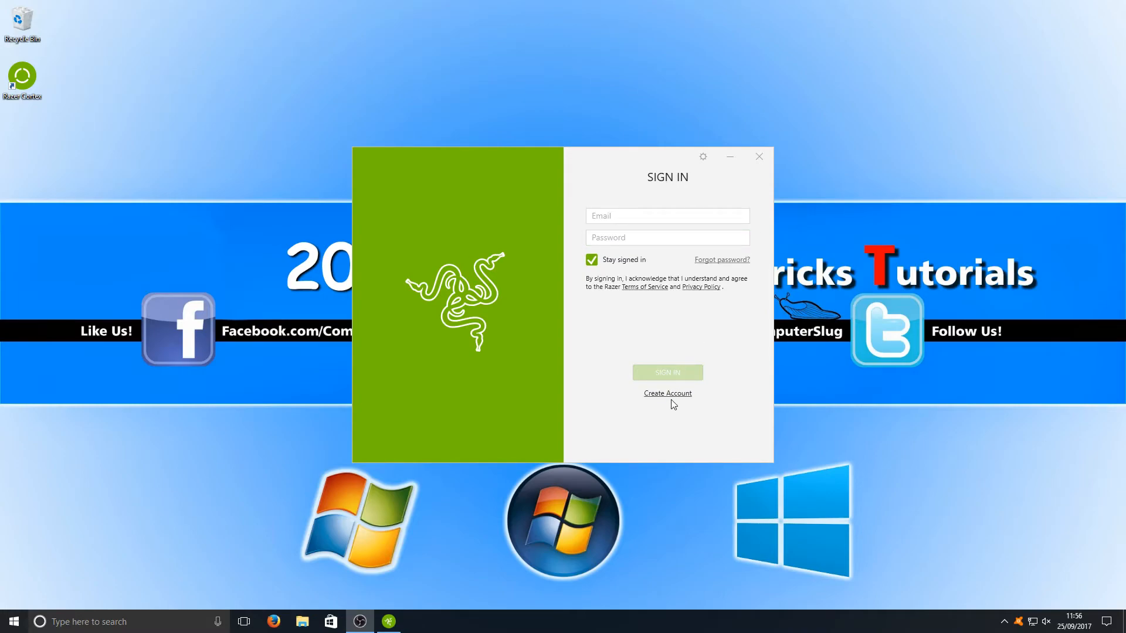
mouse_move(681, 318)
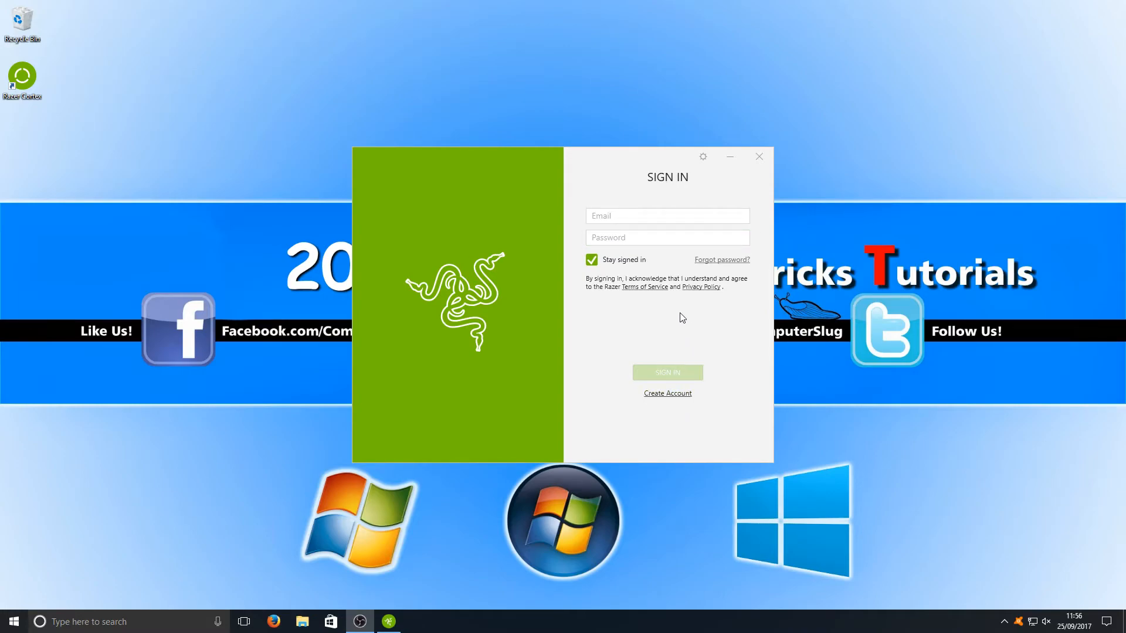
Sign in to the Razer account to reach the Games library
left_click(666, 372)
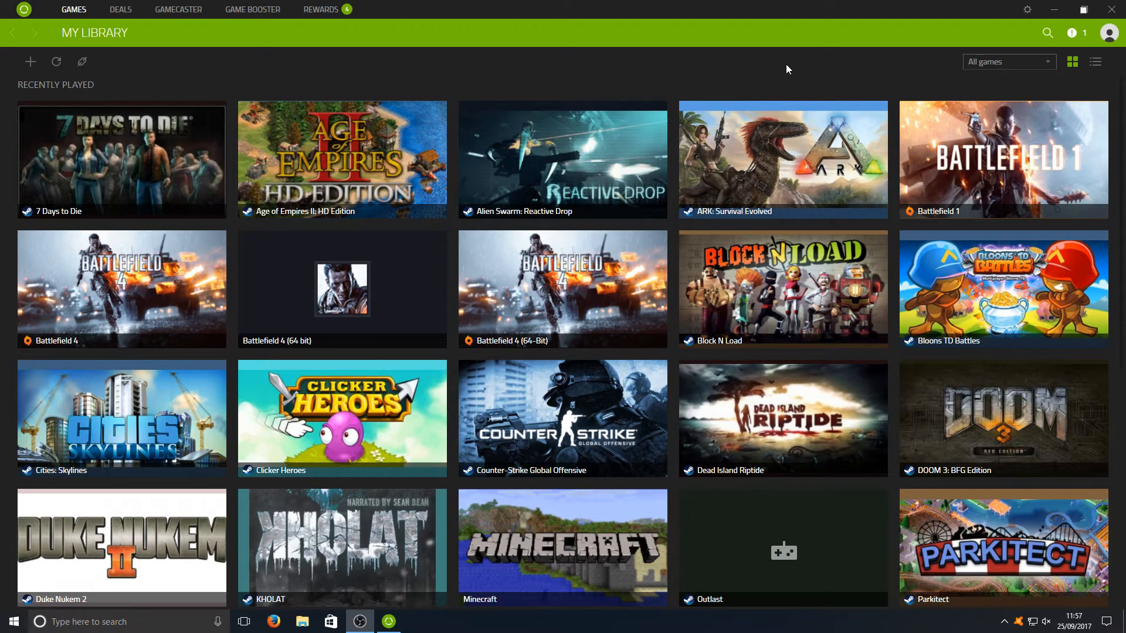
mouse_move(342, 289)
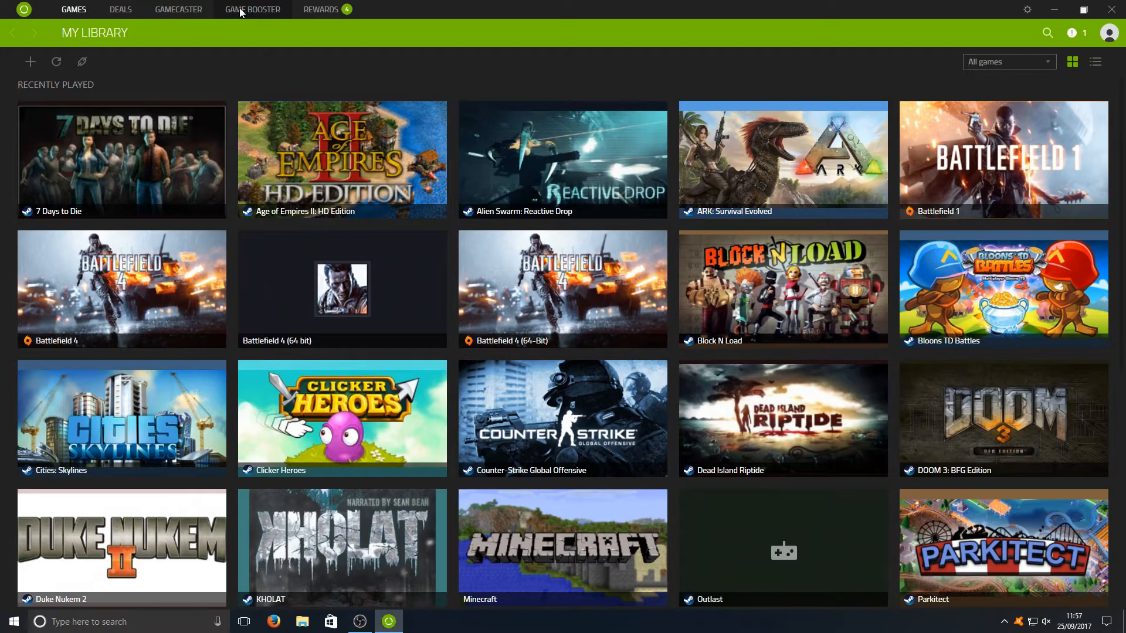
Show the Game Booster overview with its tweak, boost and defrag counts
left_click(252, 10)
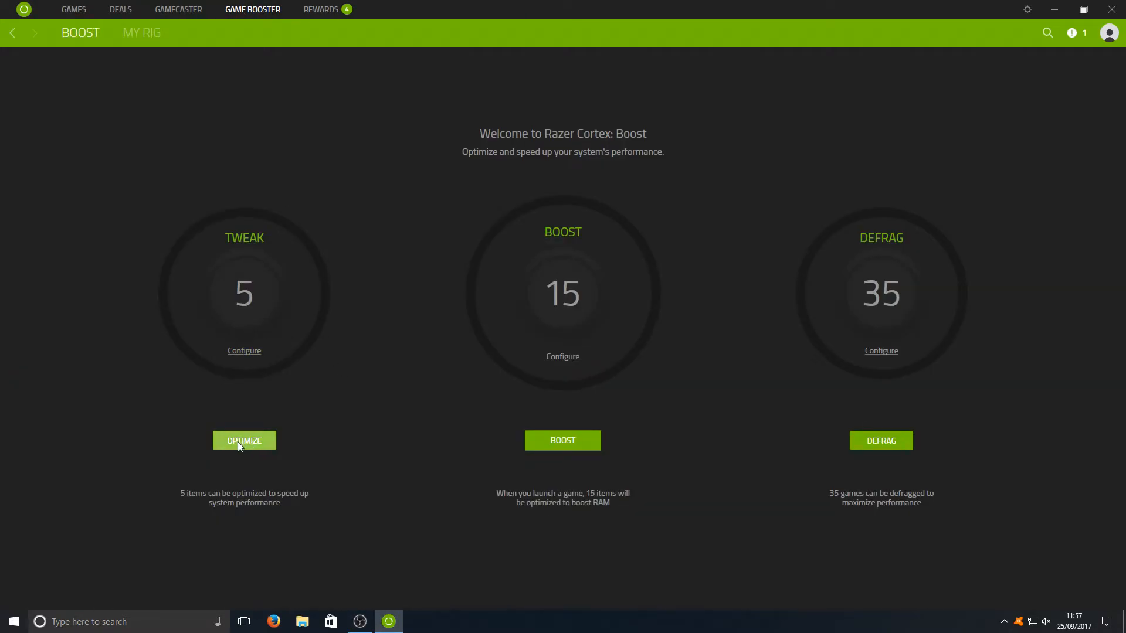
mouse_move(253, 403)
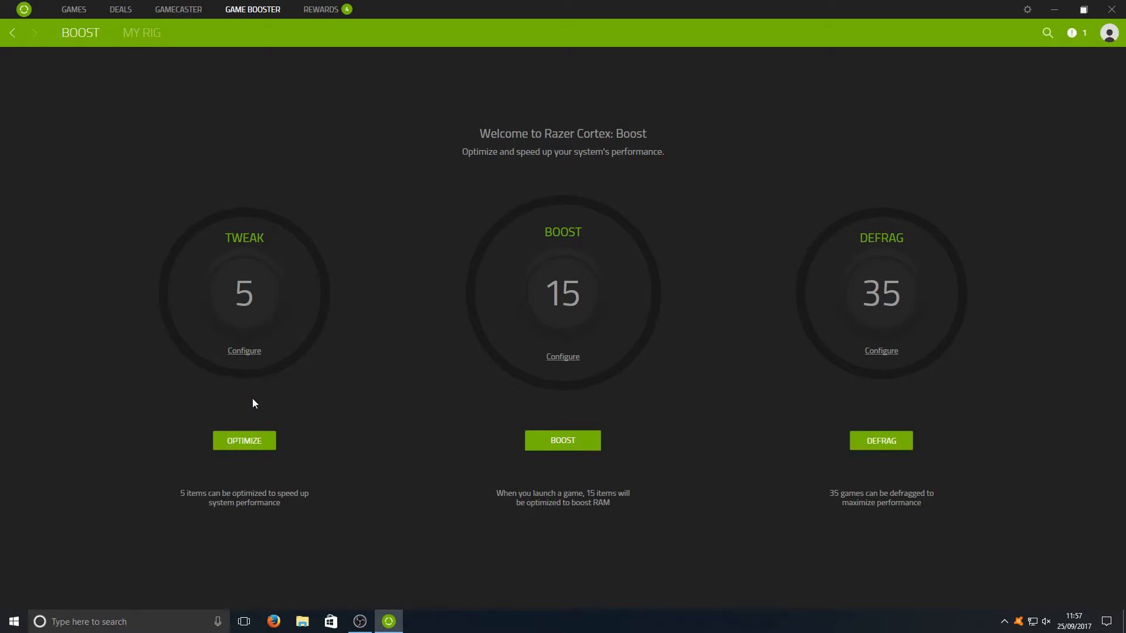
mouse_move(244, 351)
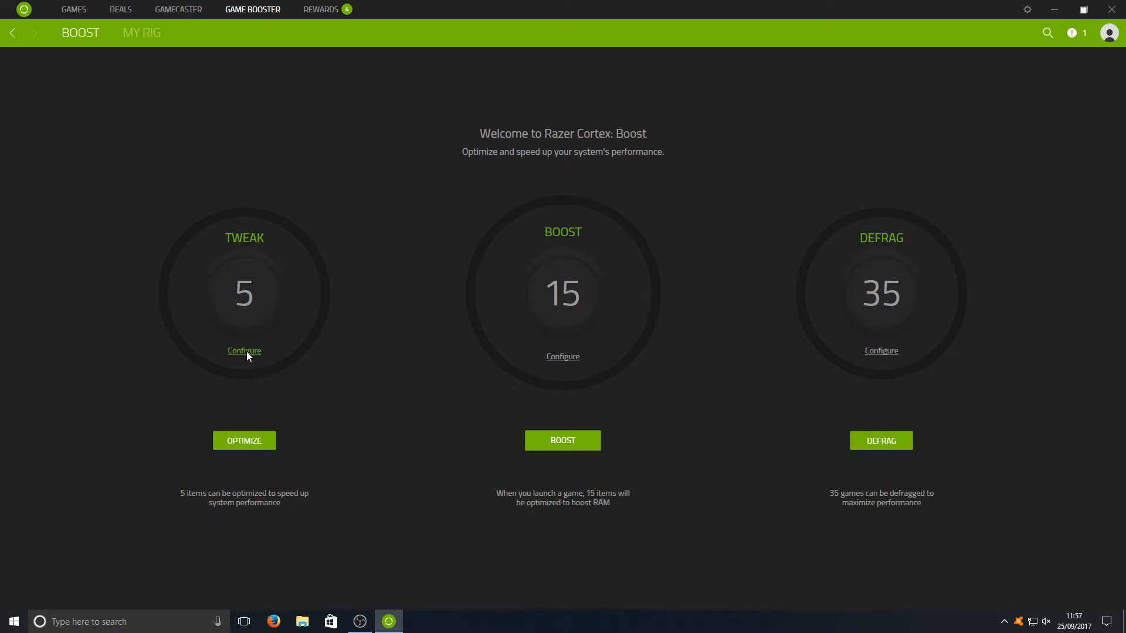
Optimize all 5 recommended system tweaks under Tweak and return to the Boost overview
left_click(244, 351)
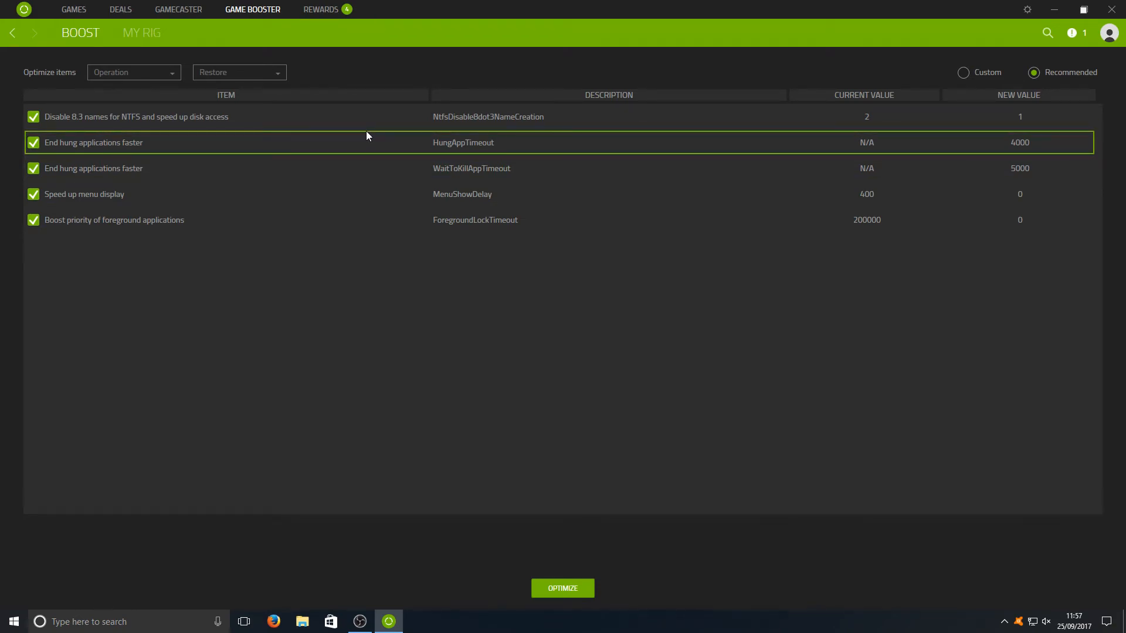
mouse_move(258, 116)
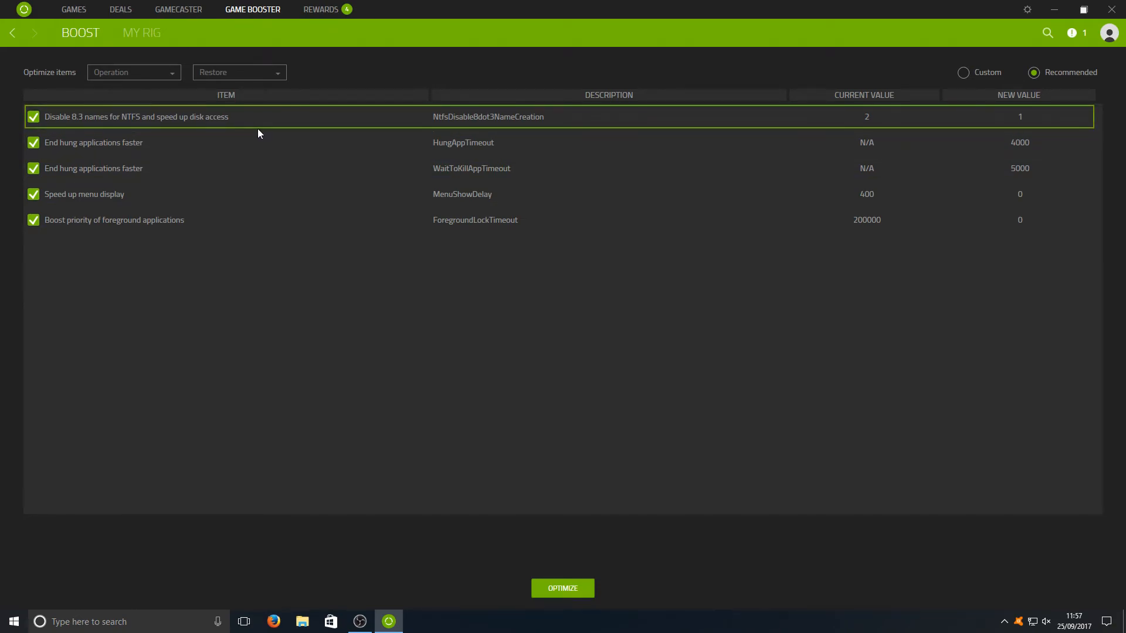
mouse_move(535, 278)
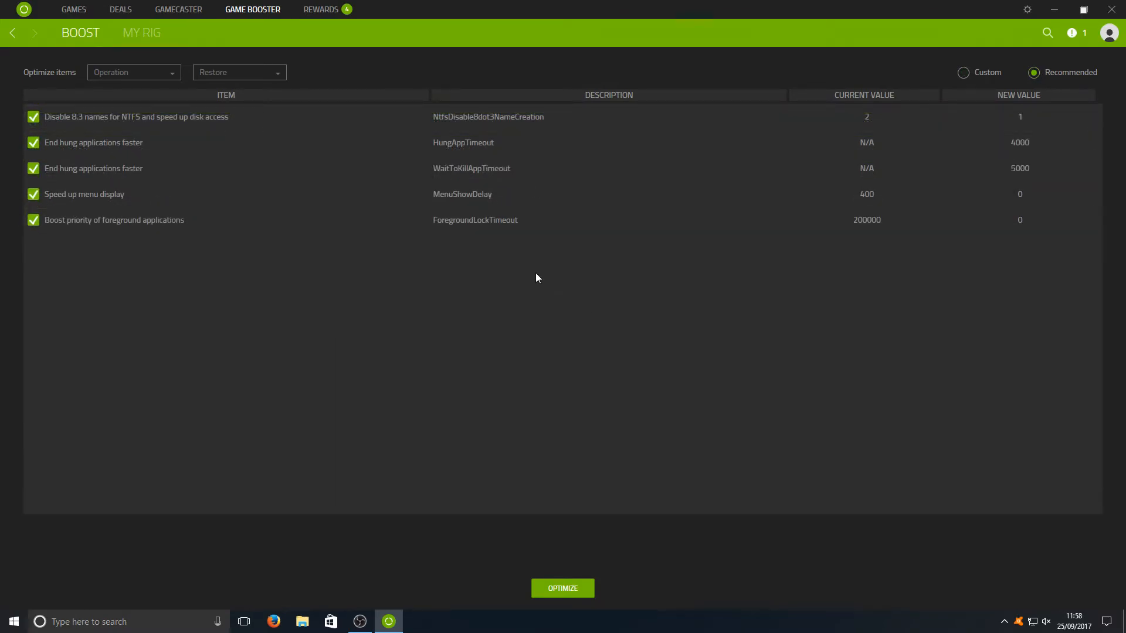
mouse_move(527, 579)
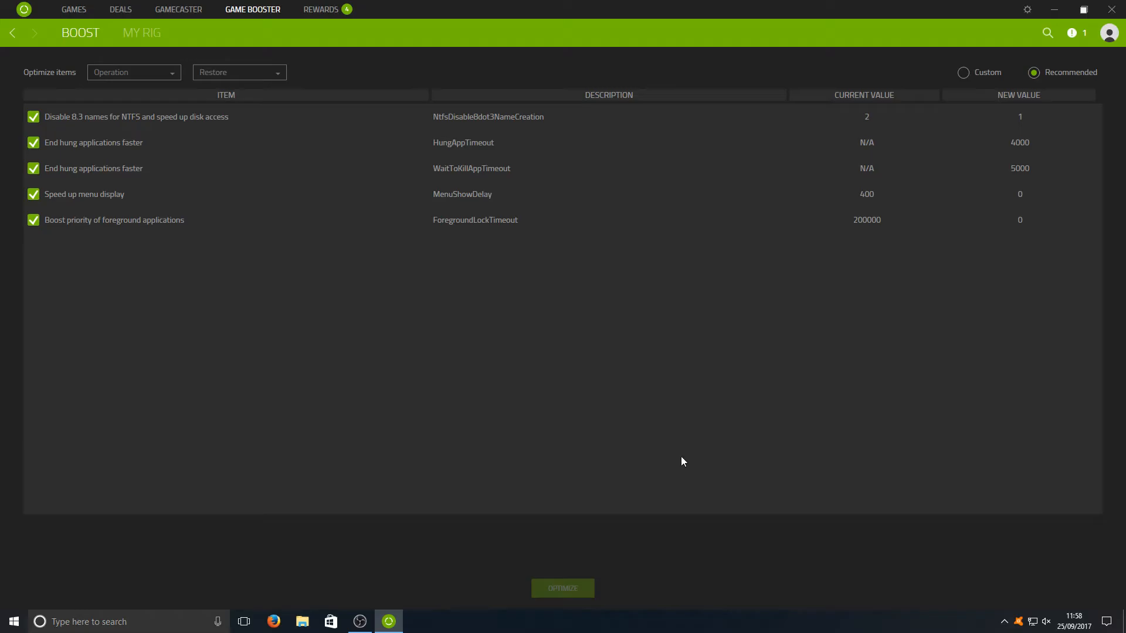
left_click(562, 587)
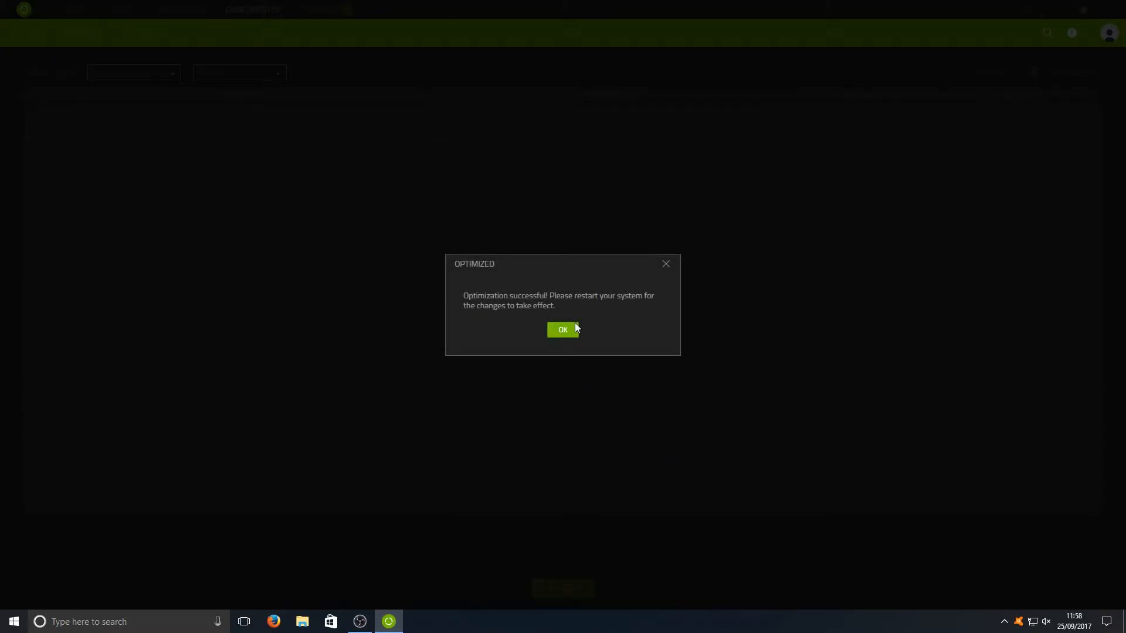
left_click(562, 329)
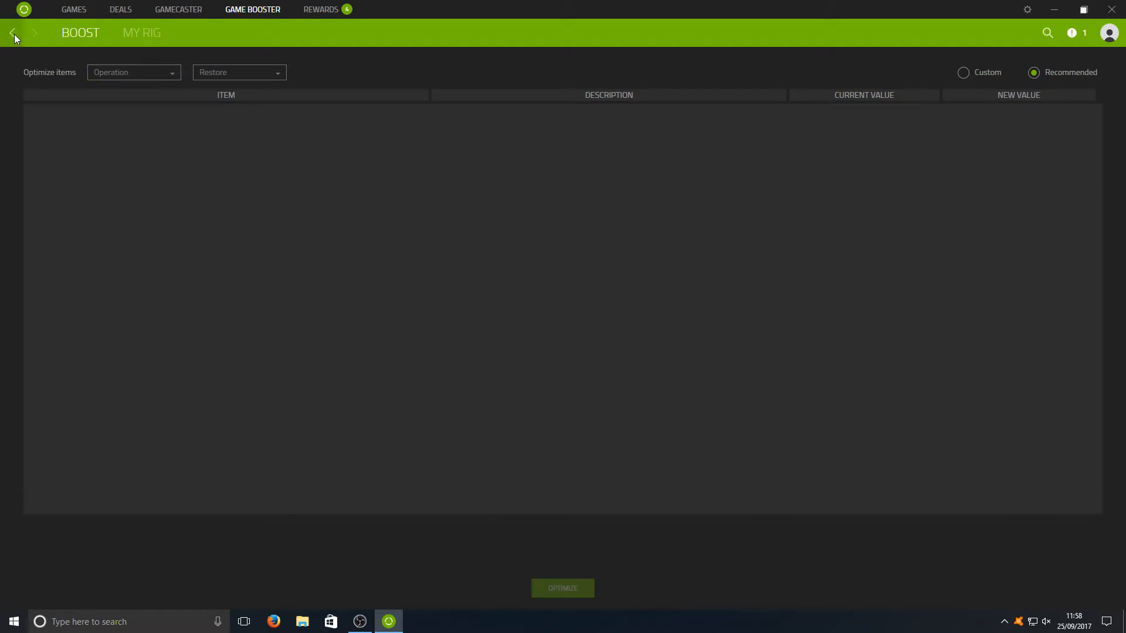
left_click(12, 33)
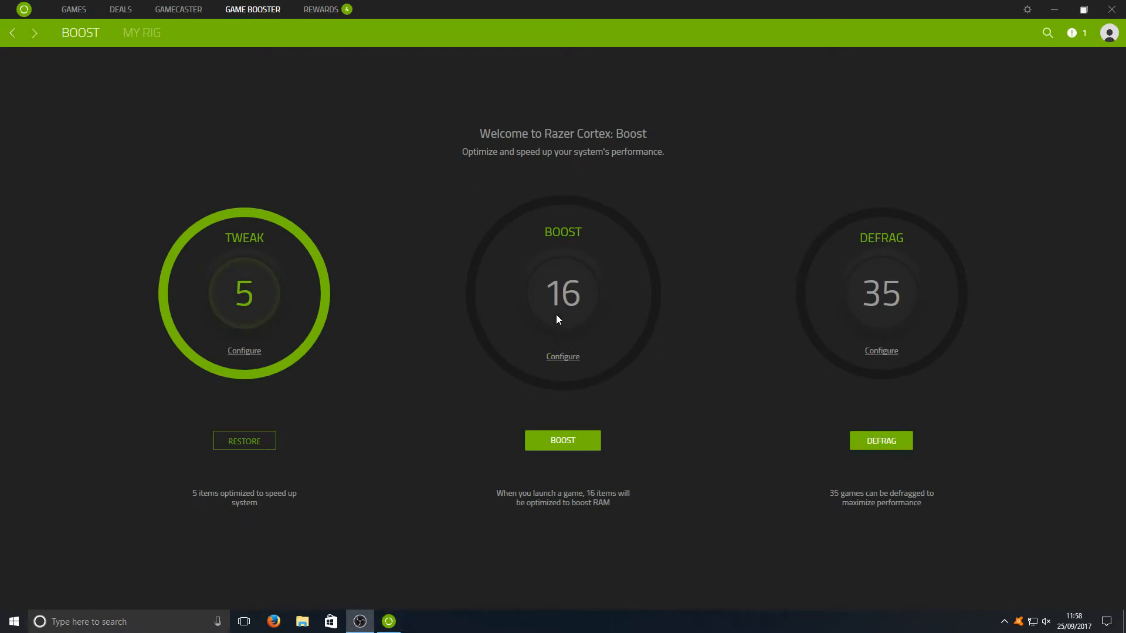
Set Boost to terminate obs64.exe, SearchUI.exe and NVIDIA Share.exe, making the boost level Custom
left_click(562, 356)
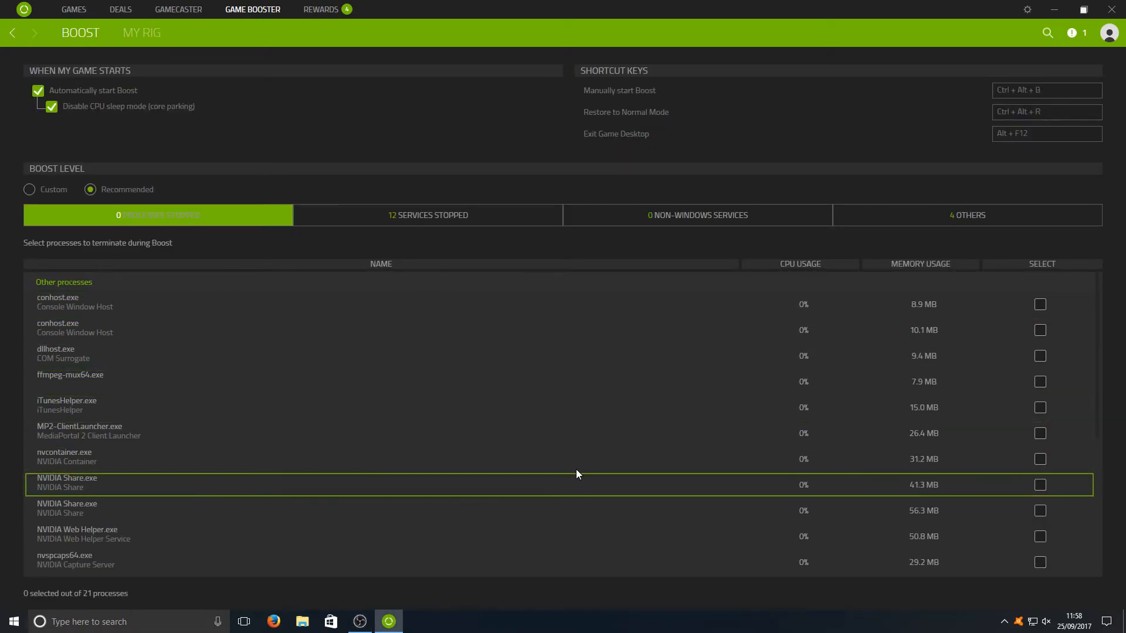
mouse_move(960, 338)
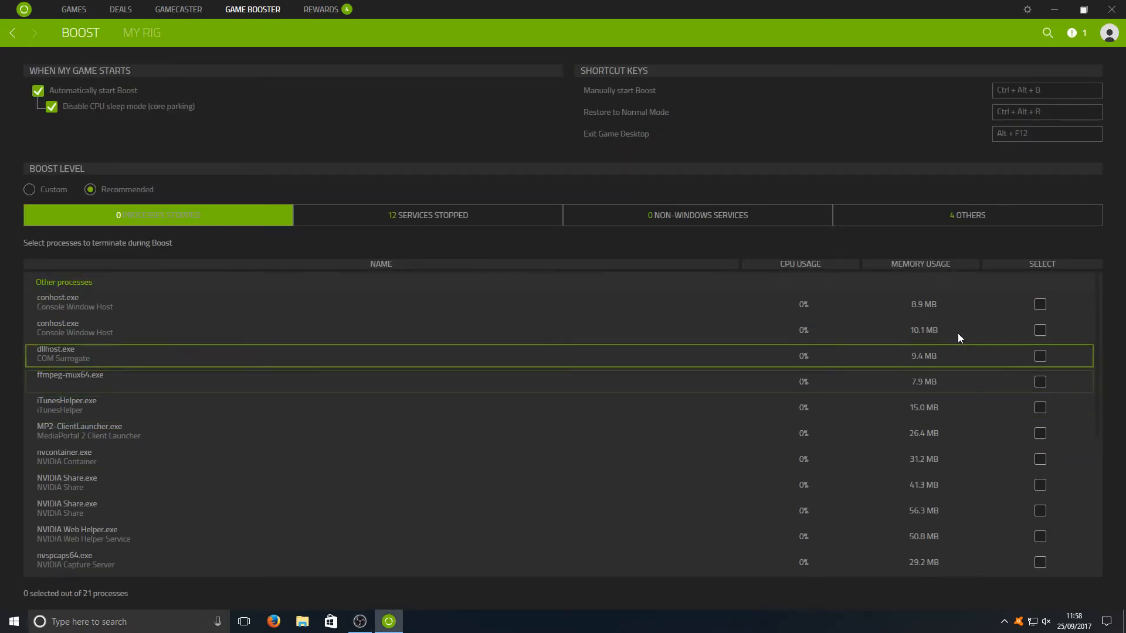
scroll("down", 3)
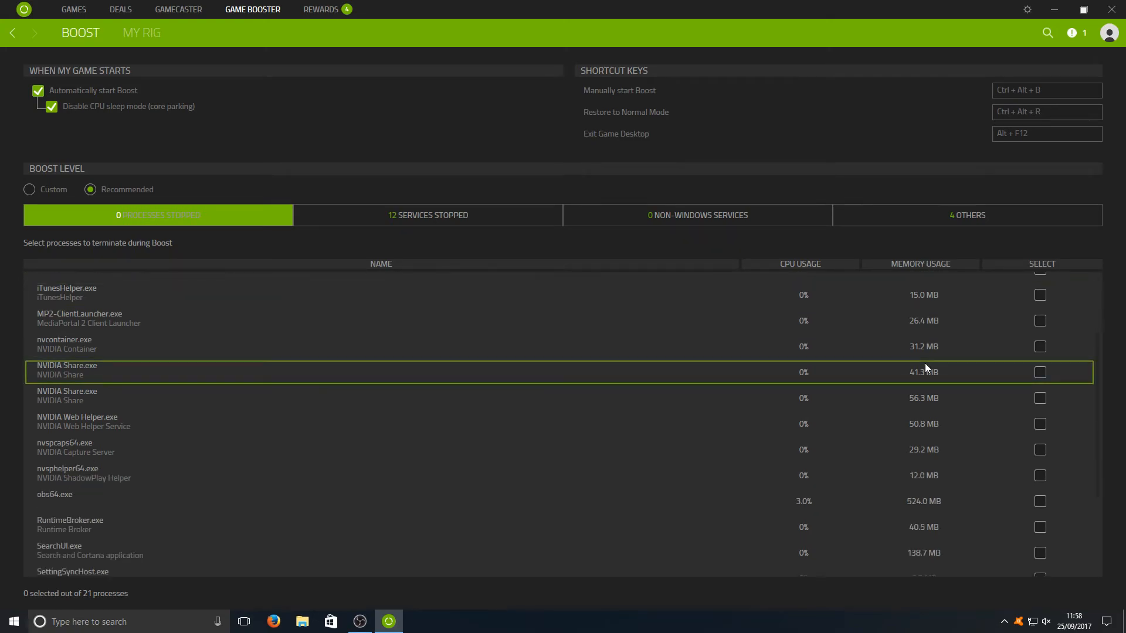
scroll("down", 3)
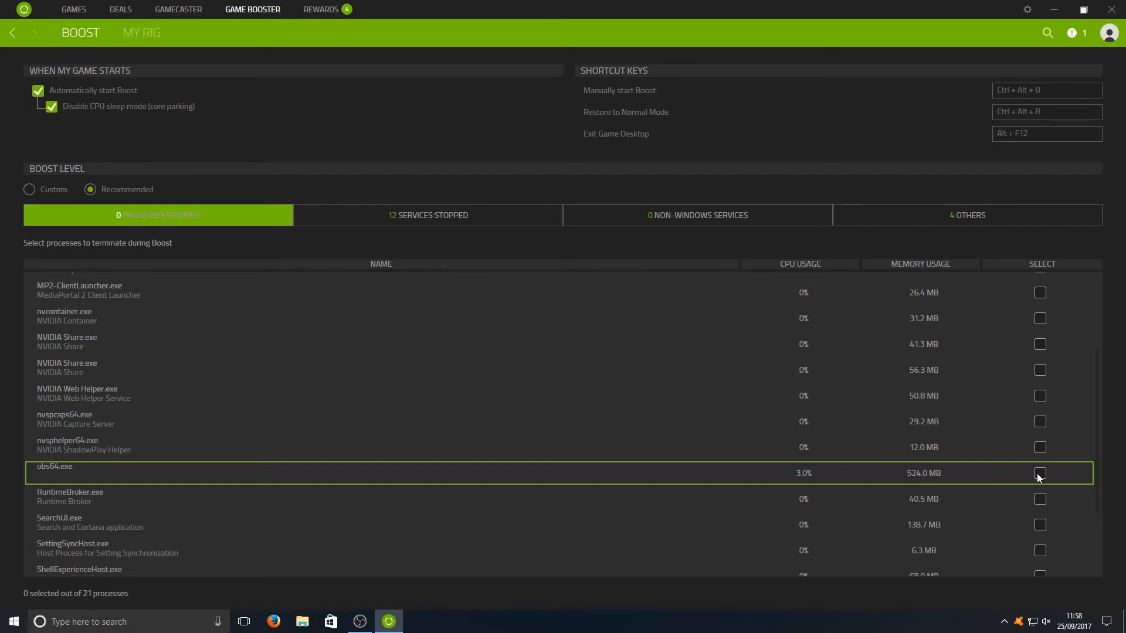
left_click(1040, 473)
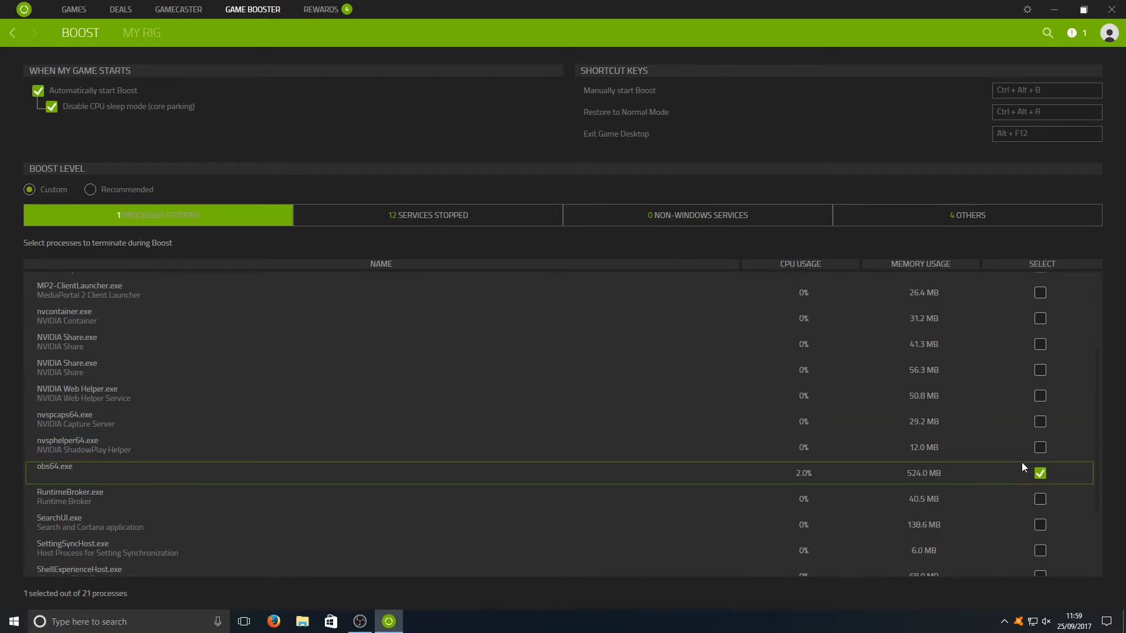
mouse_move(877, 396)
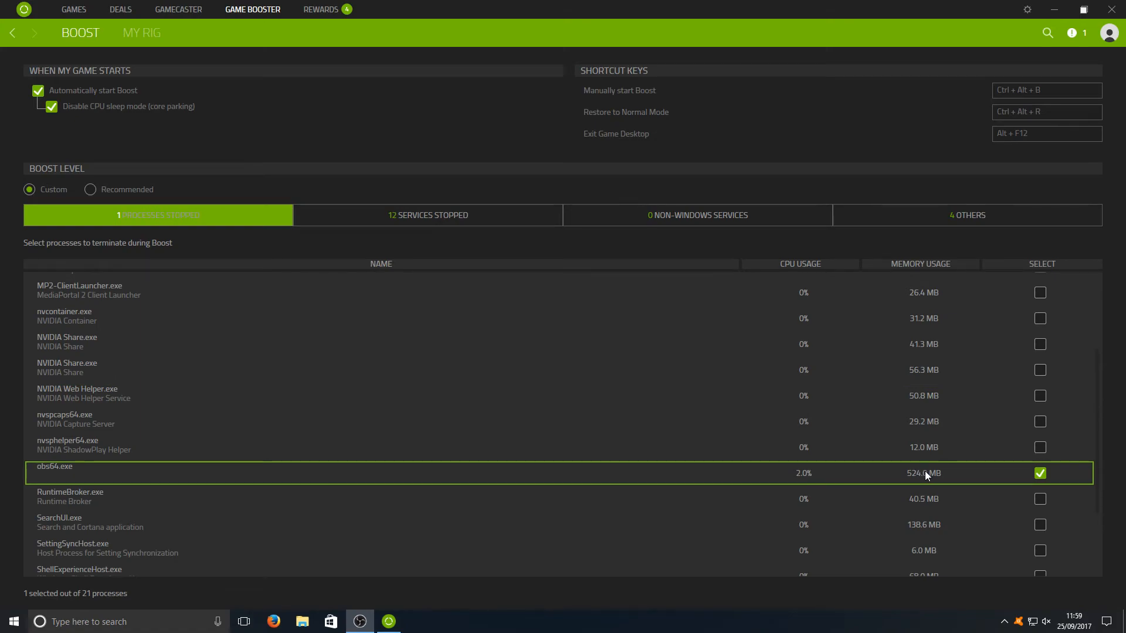
mouse_move(1022, 471)
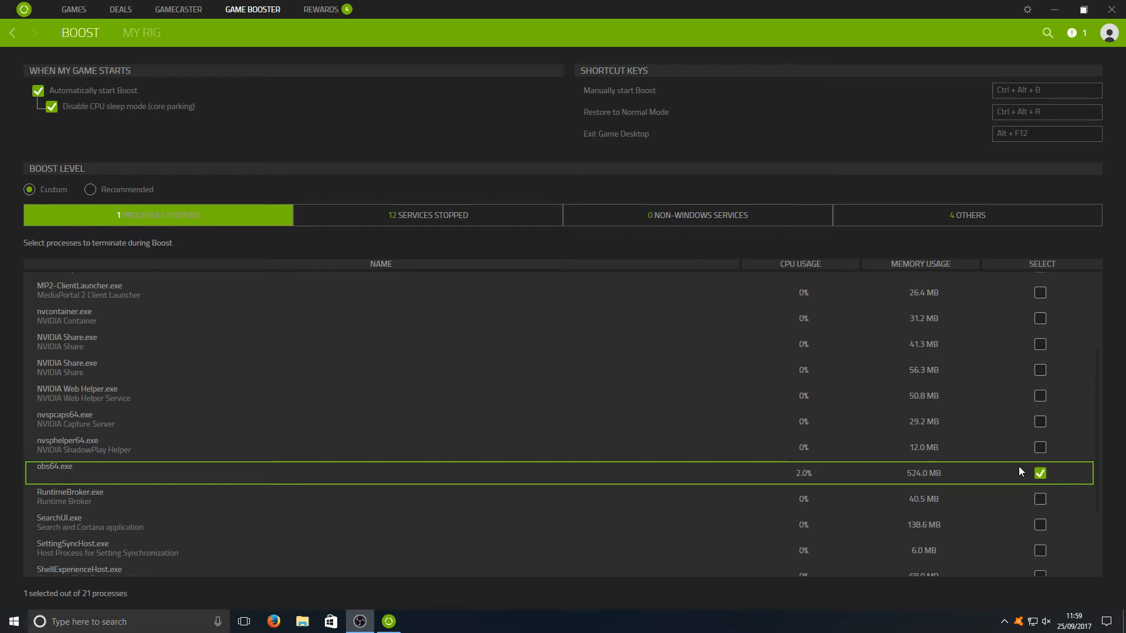
scroll("down", 3)
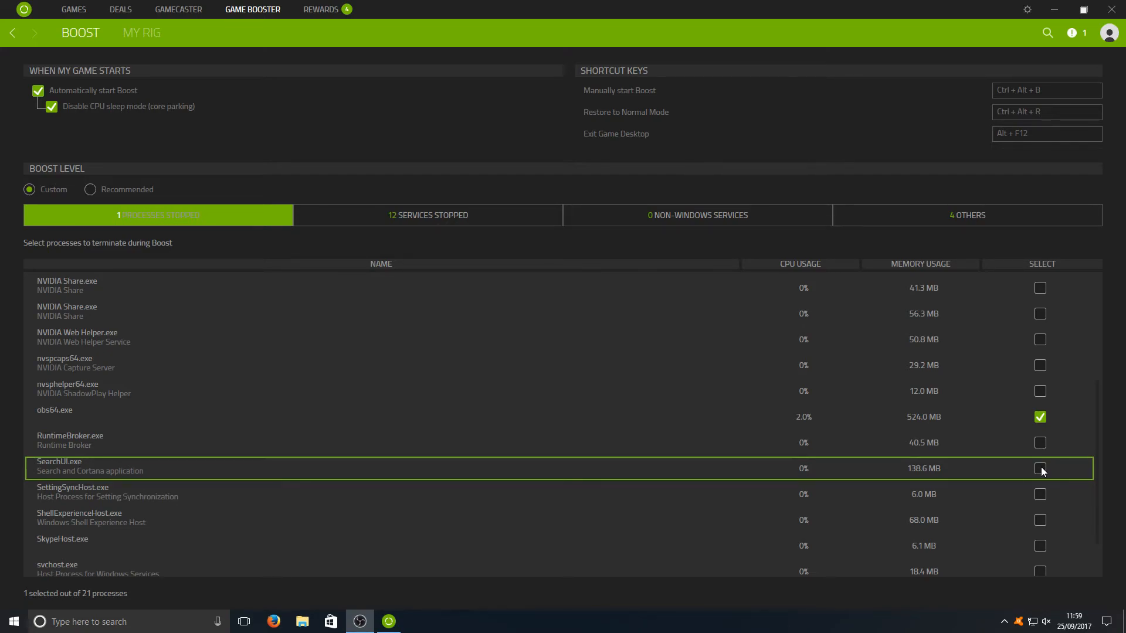
left_click(1040, 468)
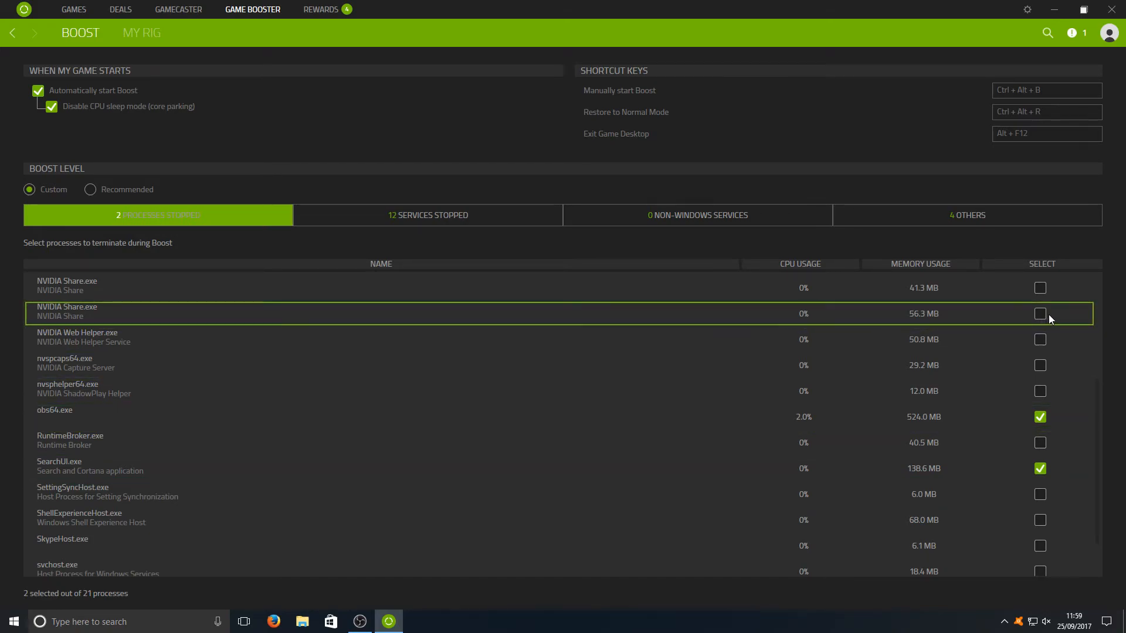
left_click(1040, 313)
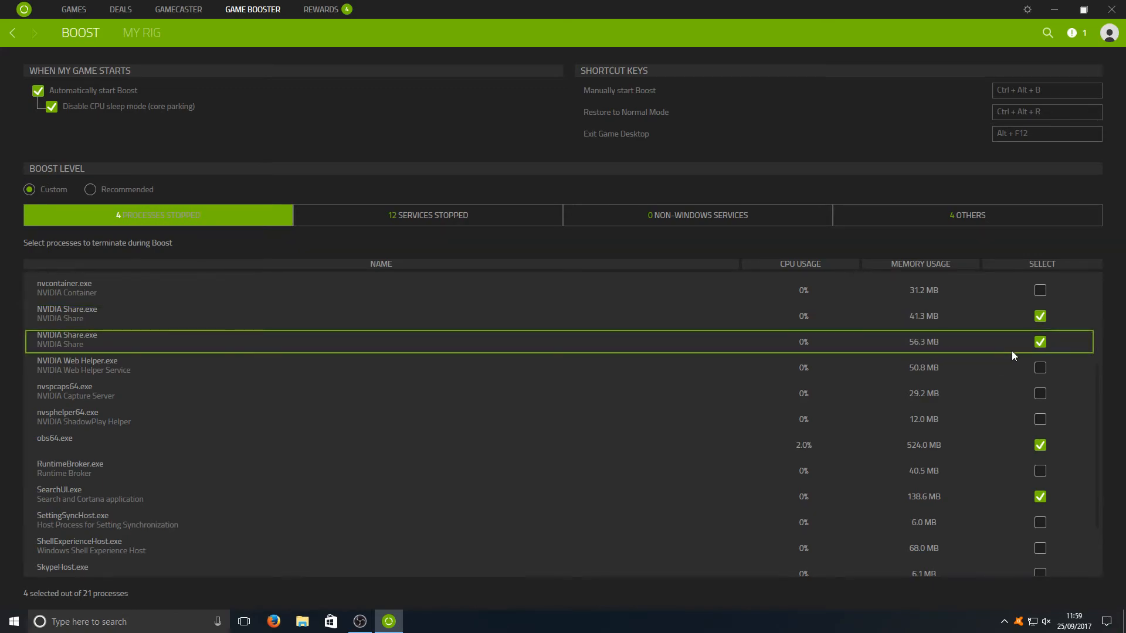
mouse_move(991, 351)
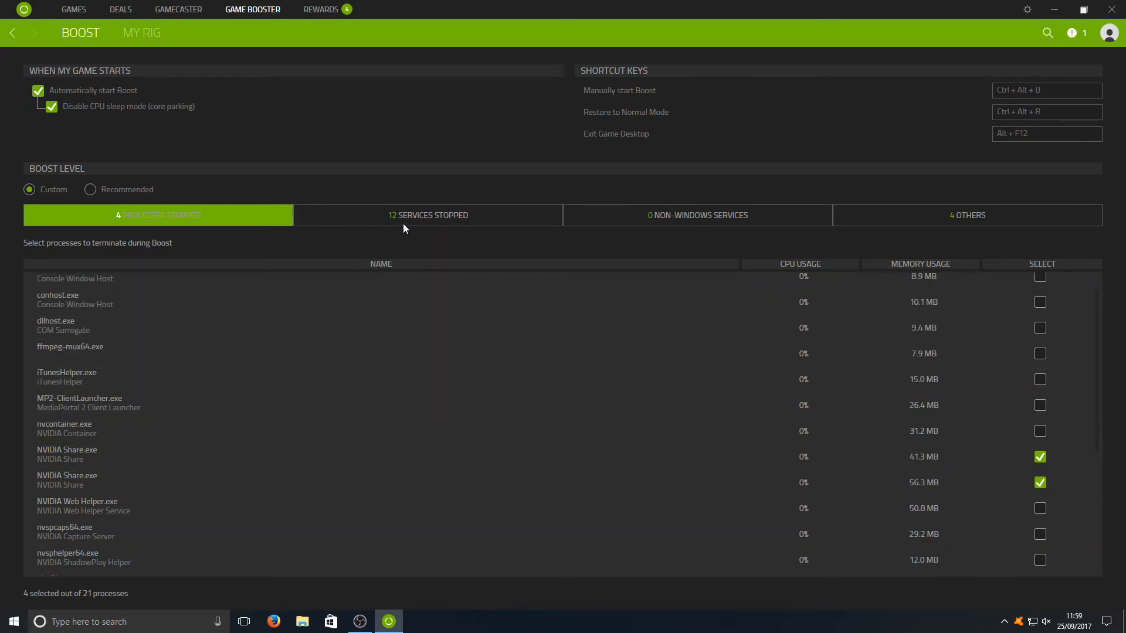
Review the Services Stopped list, with 12 of 17 Windows services selected
left_click(427, 215)
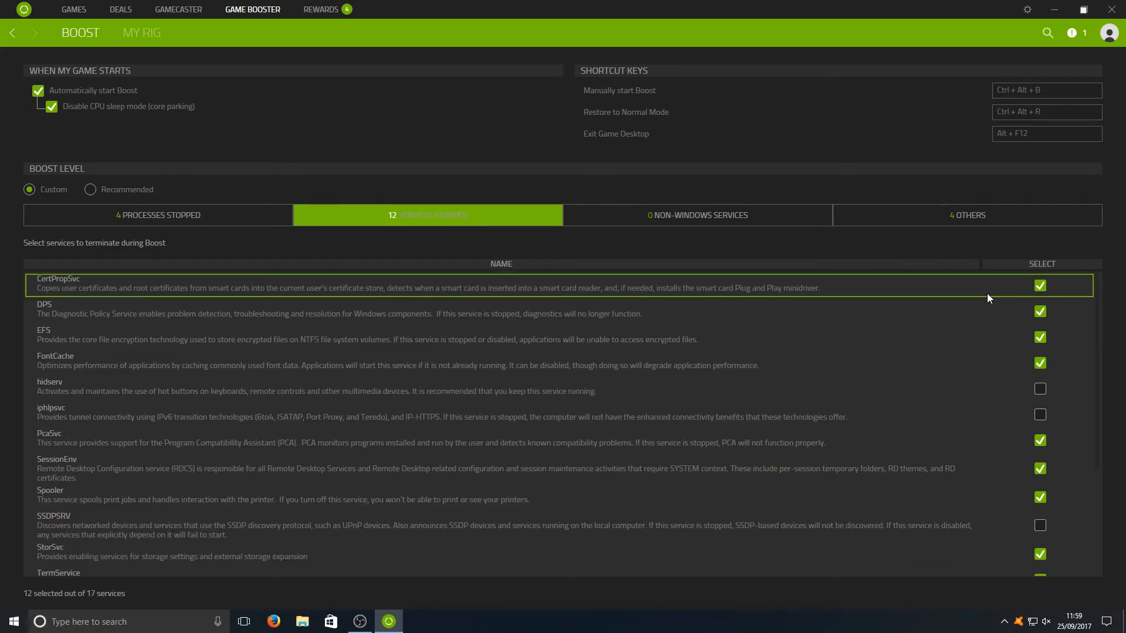
scroll("down", 3)
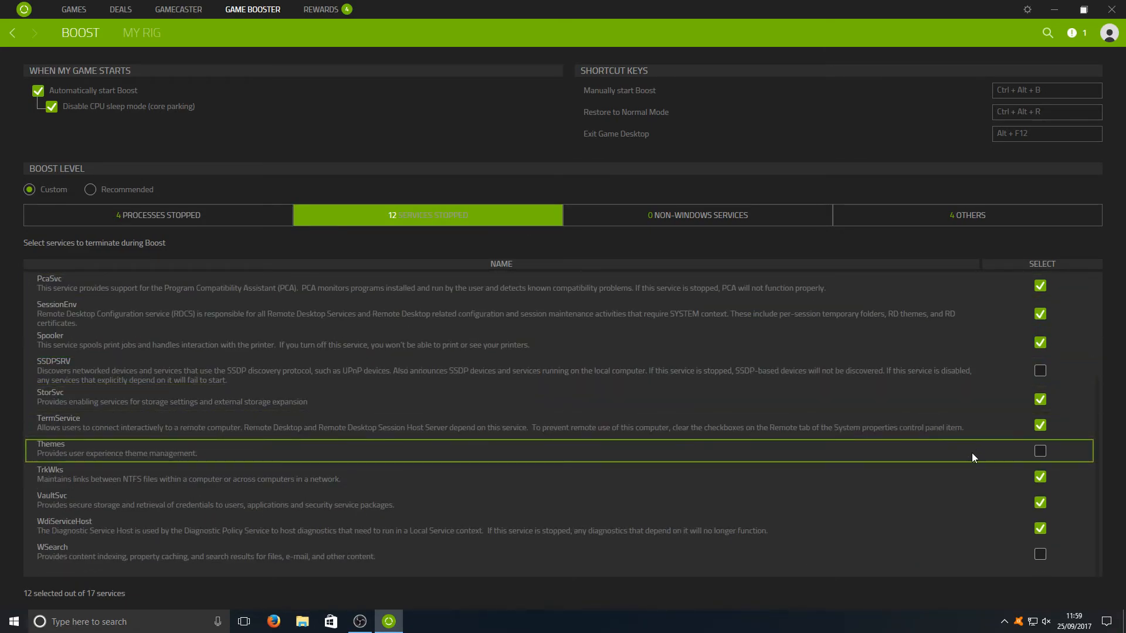
mouse_move(749, 224)
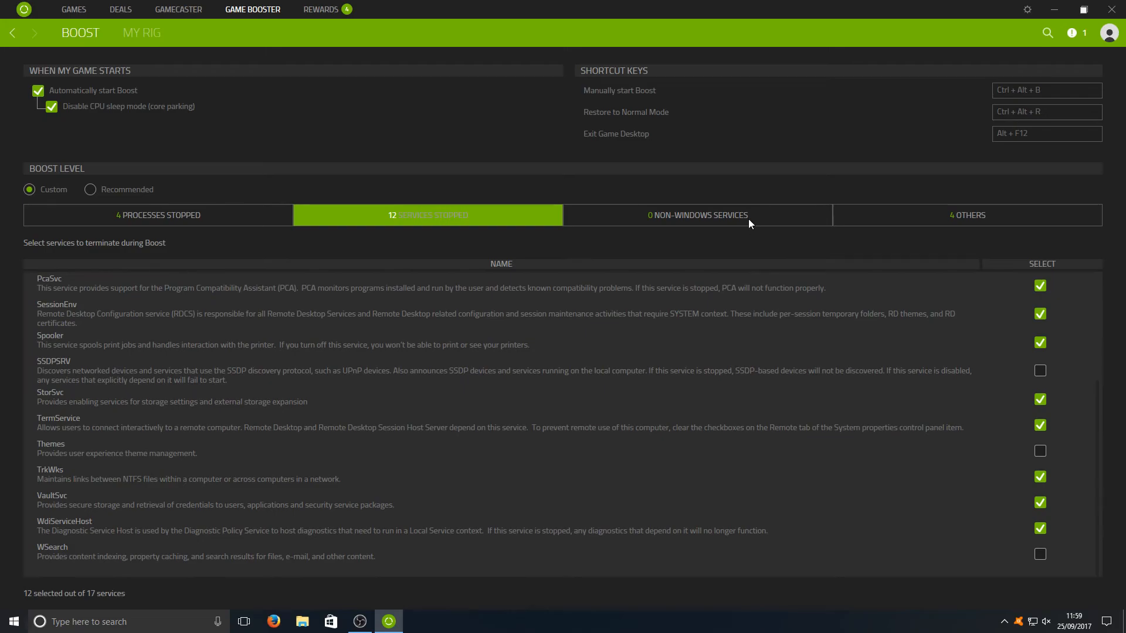
Set Boost to stop the iPod Service and Bonjour Service non-Windows services
left_click(696, 215)
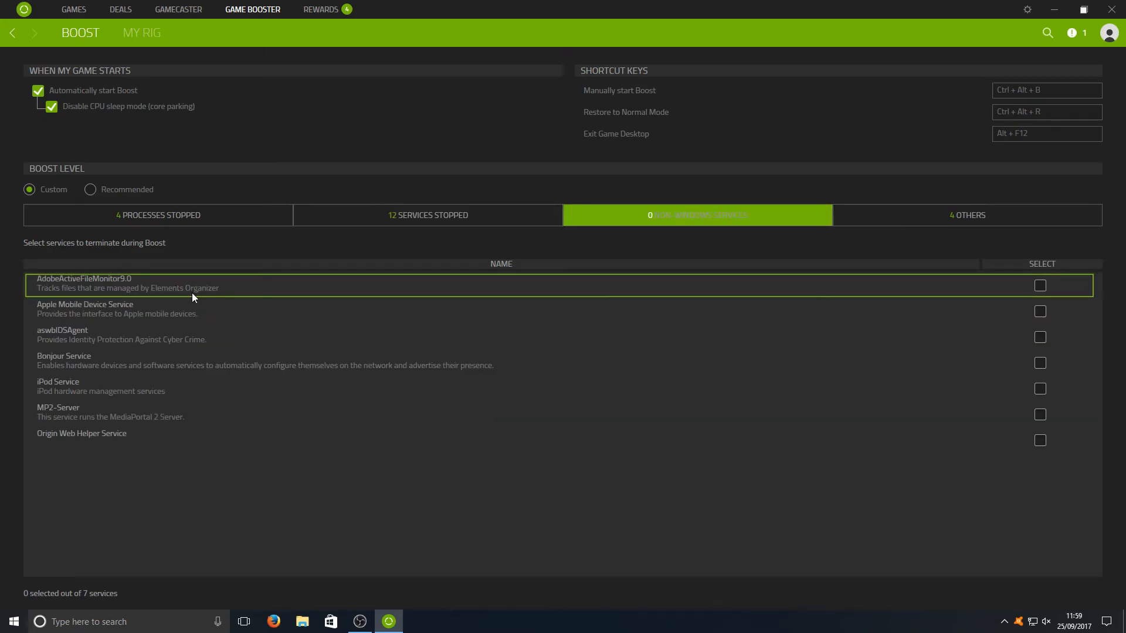
mouse_move(109, 391)
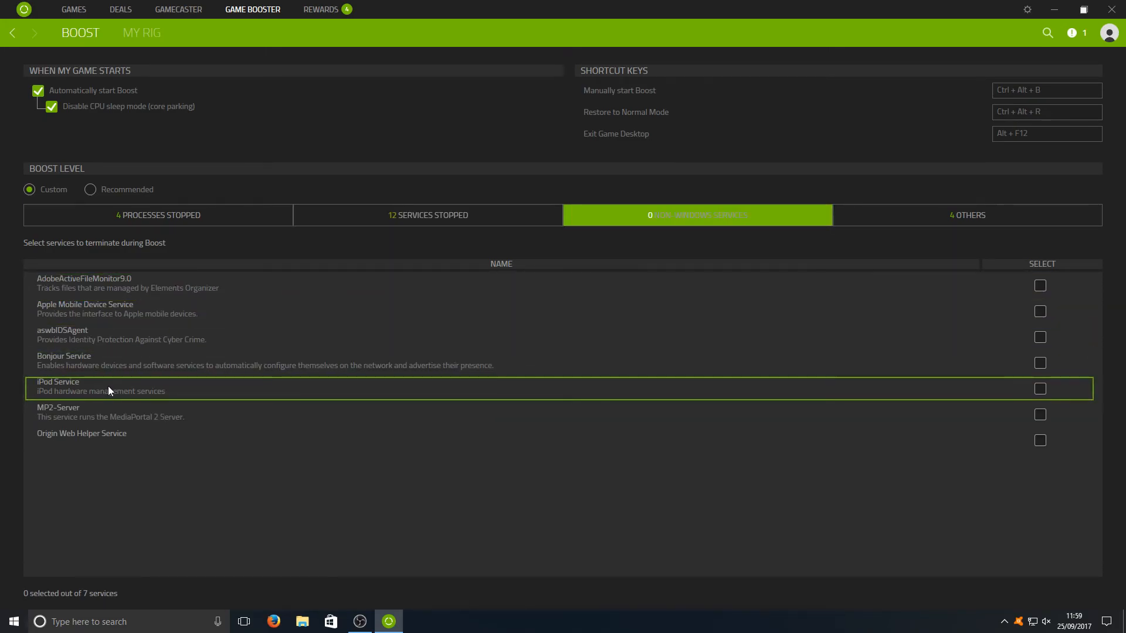
mouse_move(925, 411)
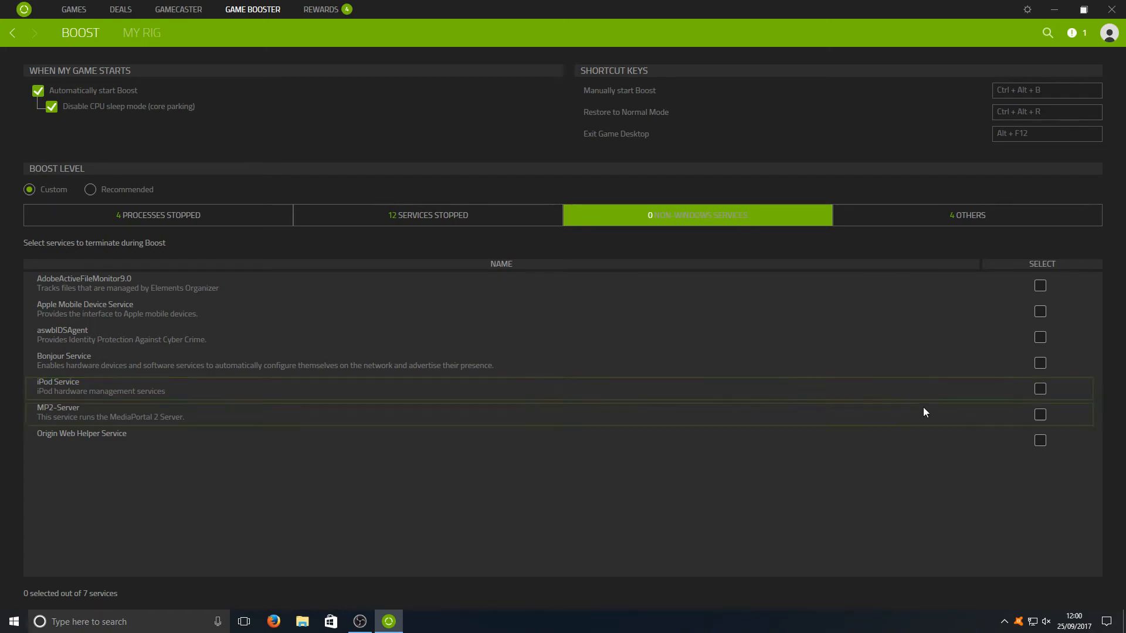
left_click(1040, 388)
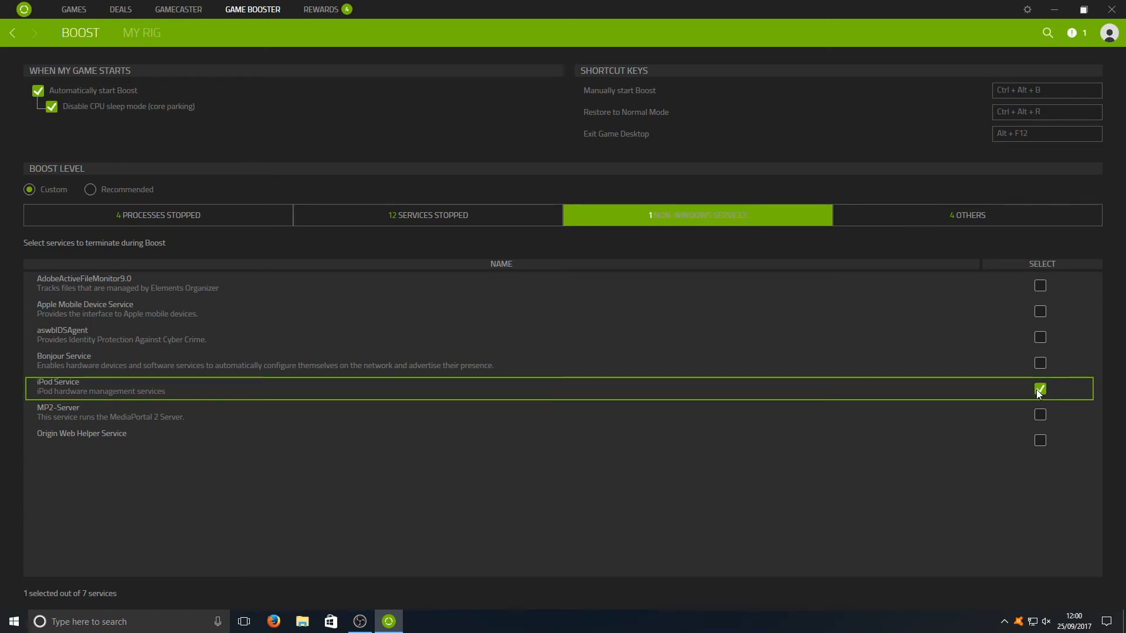
mouse_move(1035, 362)
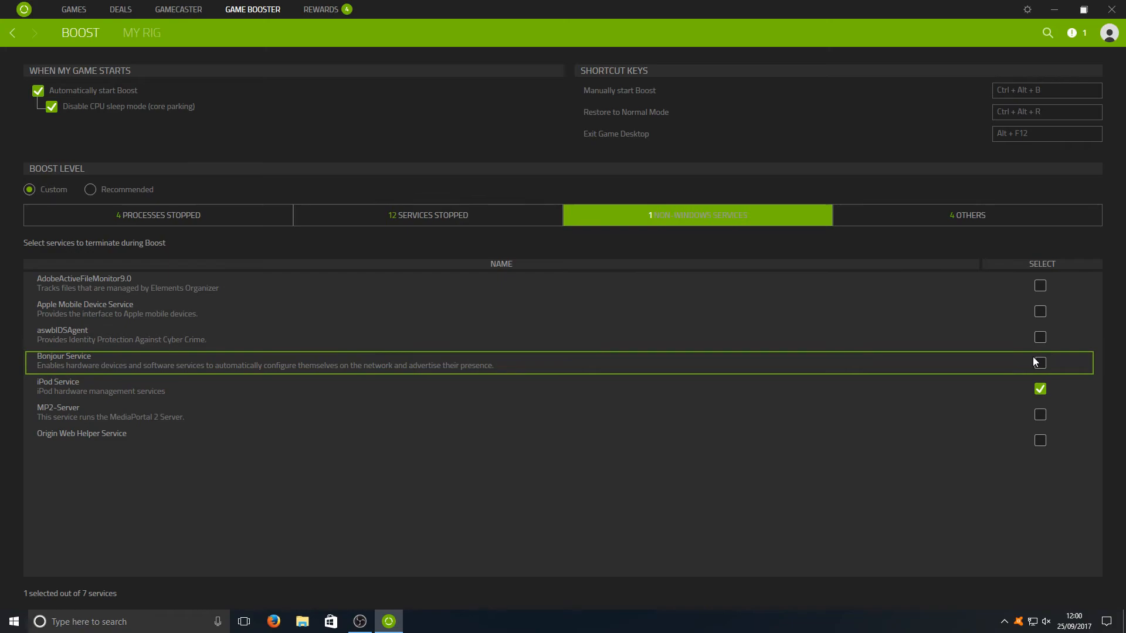
left_click(1040, 362)
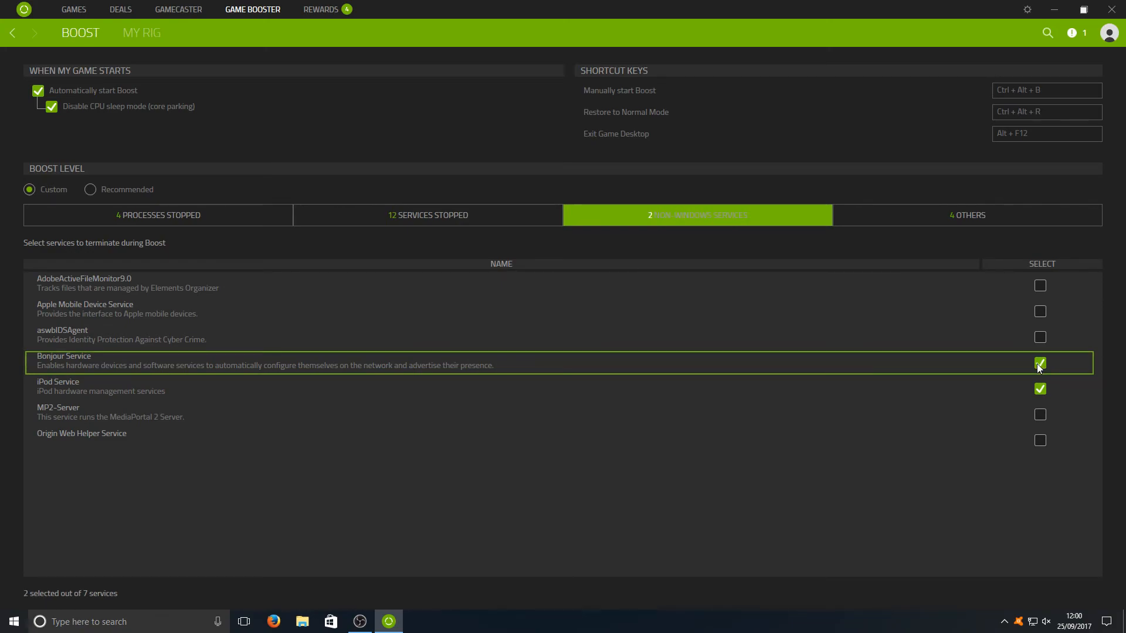
mouse_move(968, 221)
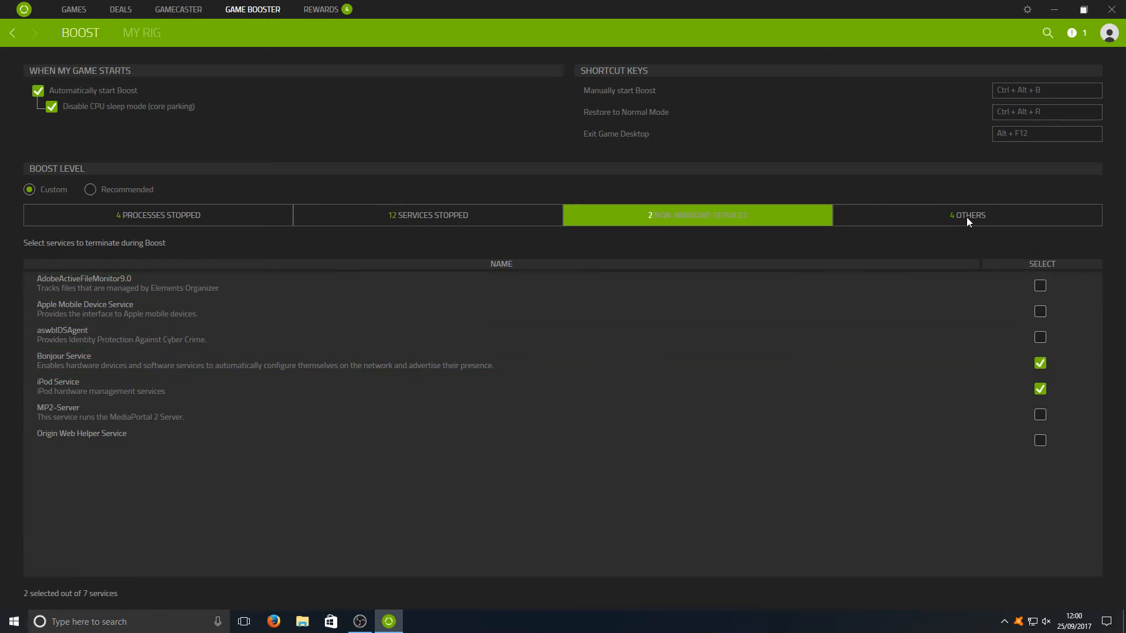
Show Boost's other options, 4 of 6 selected including Clean RAM and clear clipboard
left_click(967, 215)
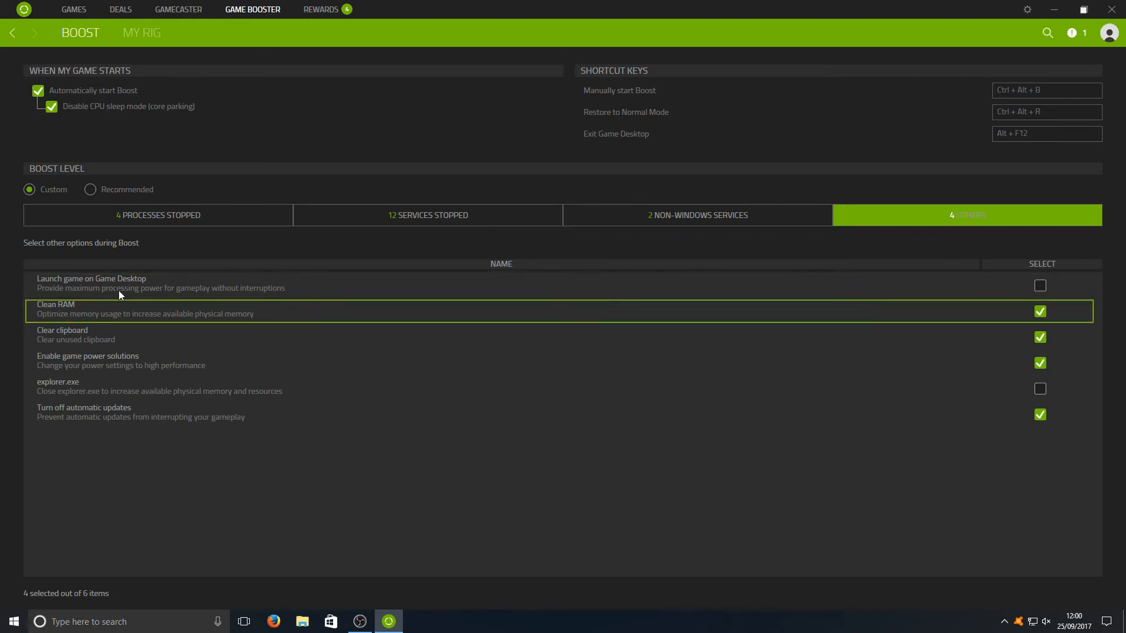
mouse_move(128, 287)
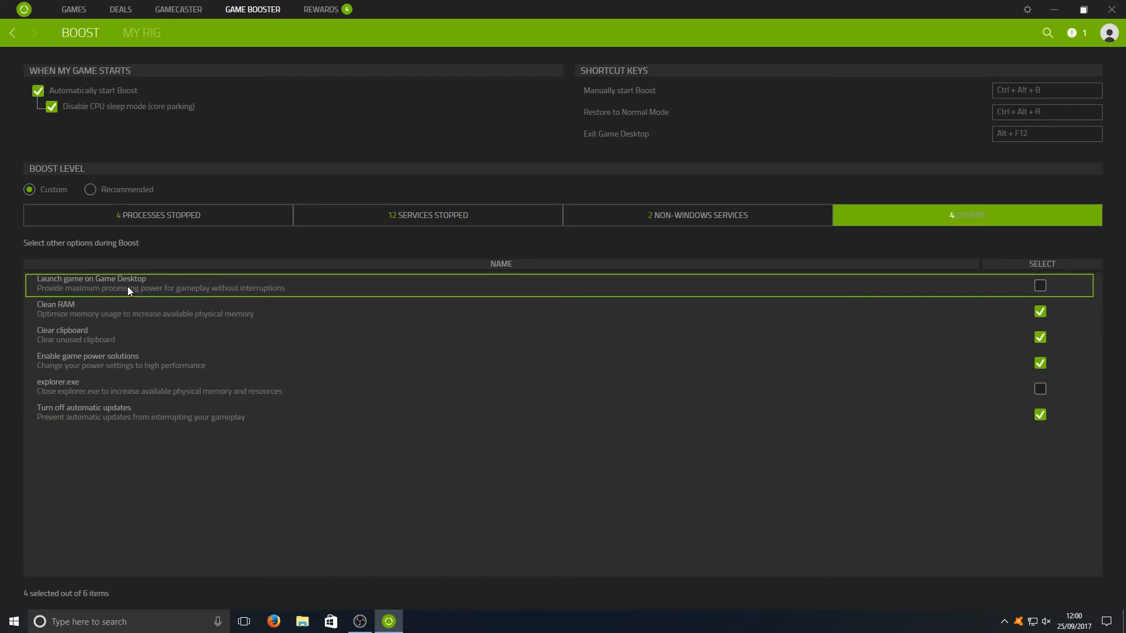
mouse_move(147, 288)
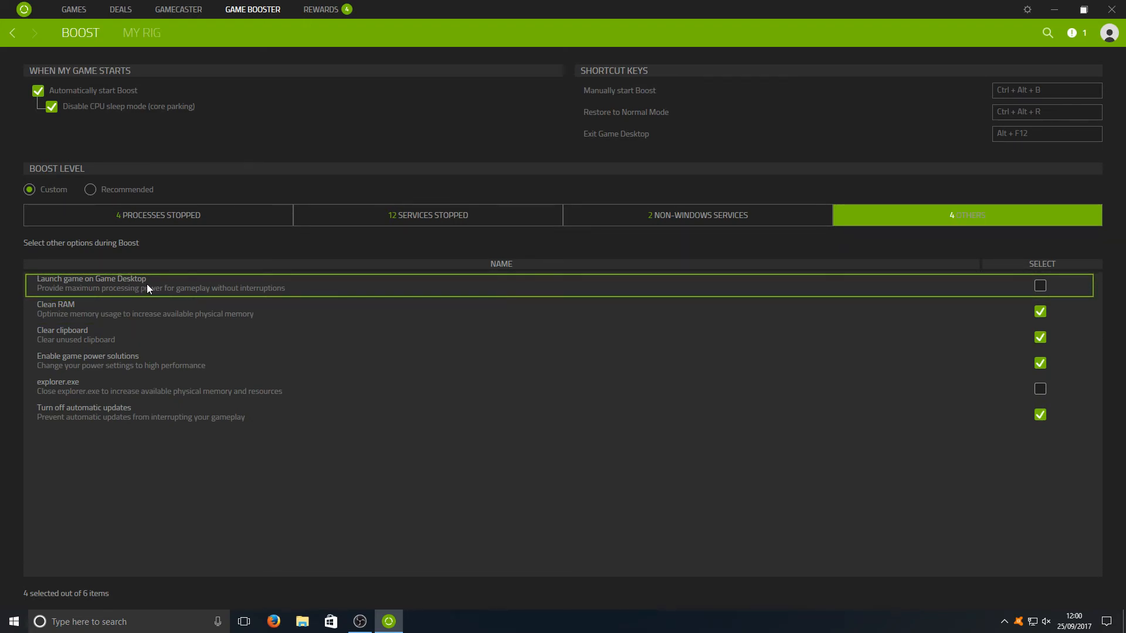
mouse_move(198, 295)
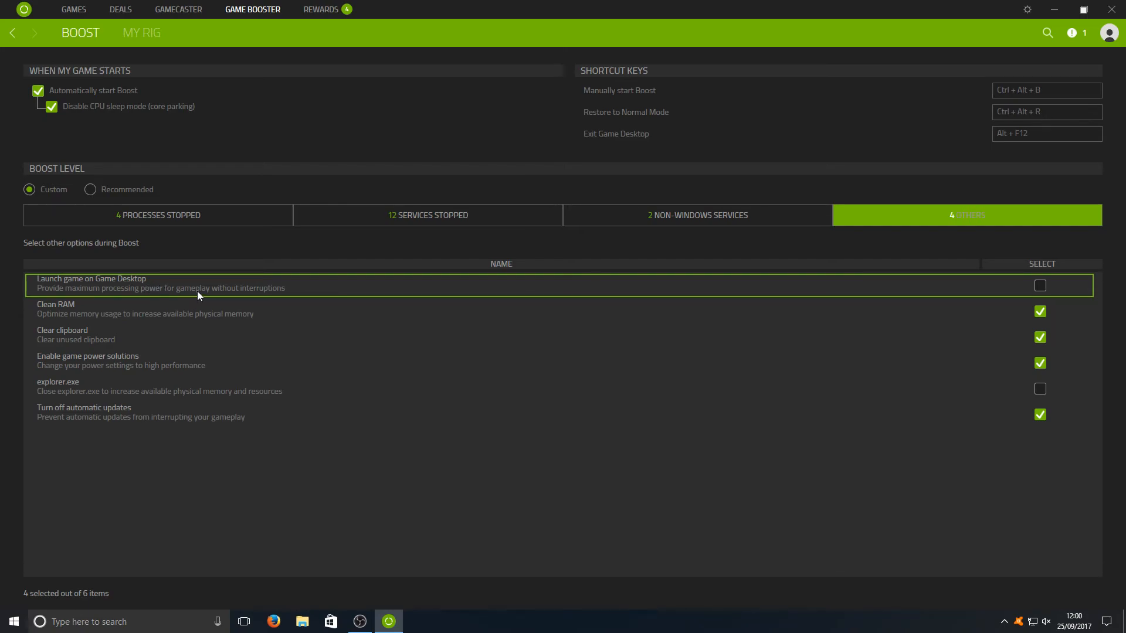
mouse_move(218, 289)
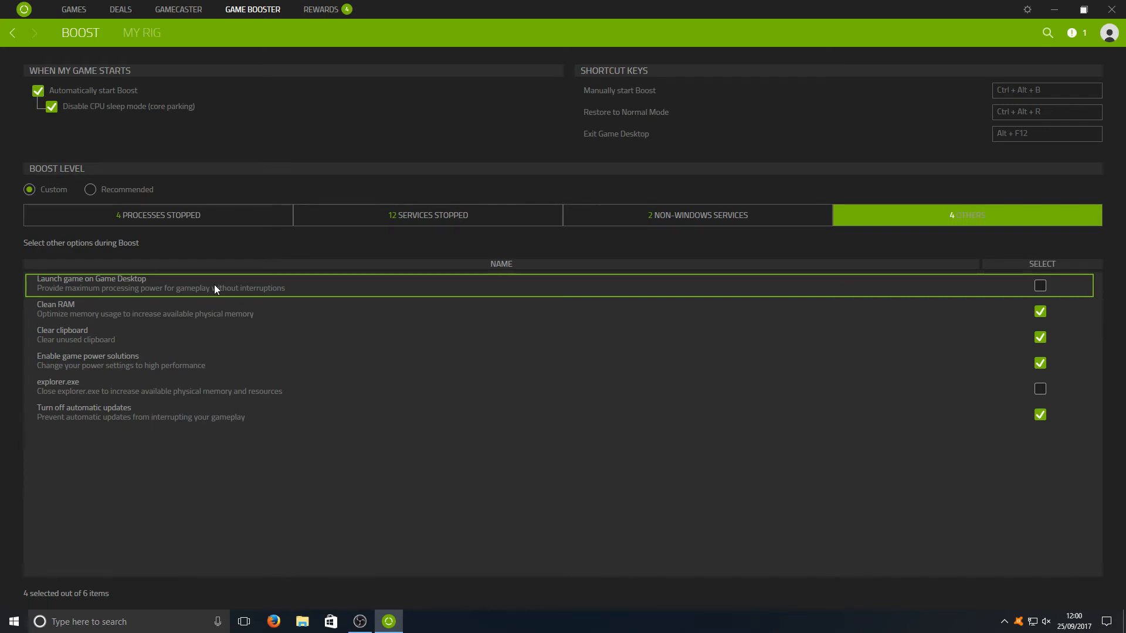
mouse_move(430, 349)
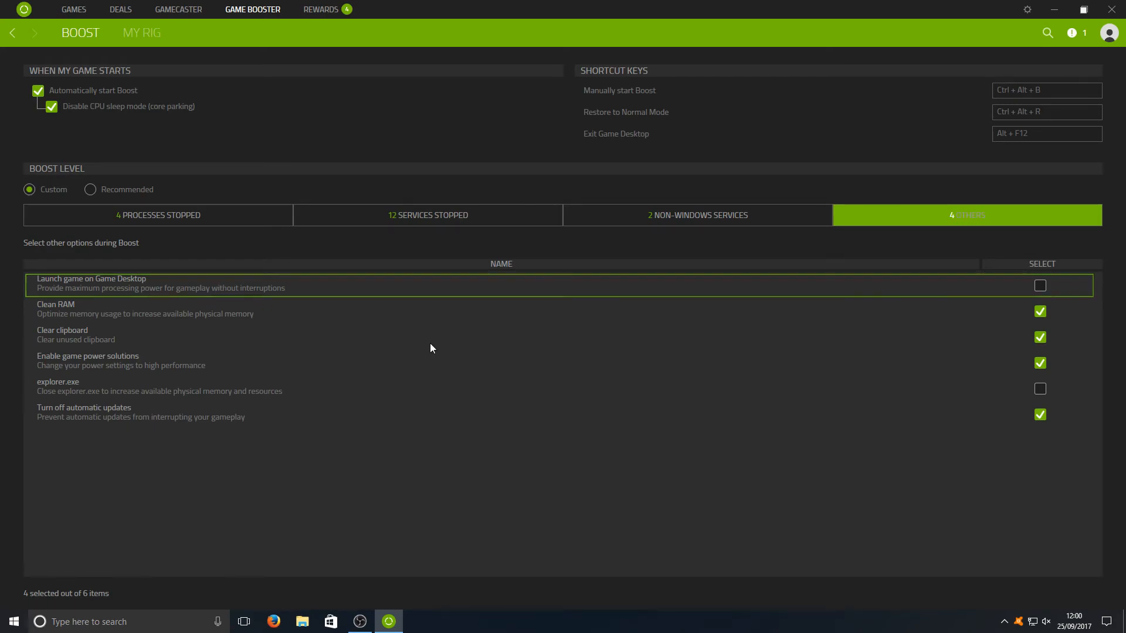
Enable 'Launch game on Game Desktop' and confirm the warning, making 5 of 6 options selected
left_click(1039, 285)
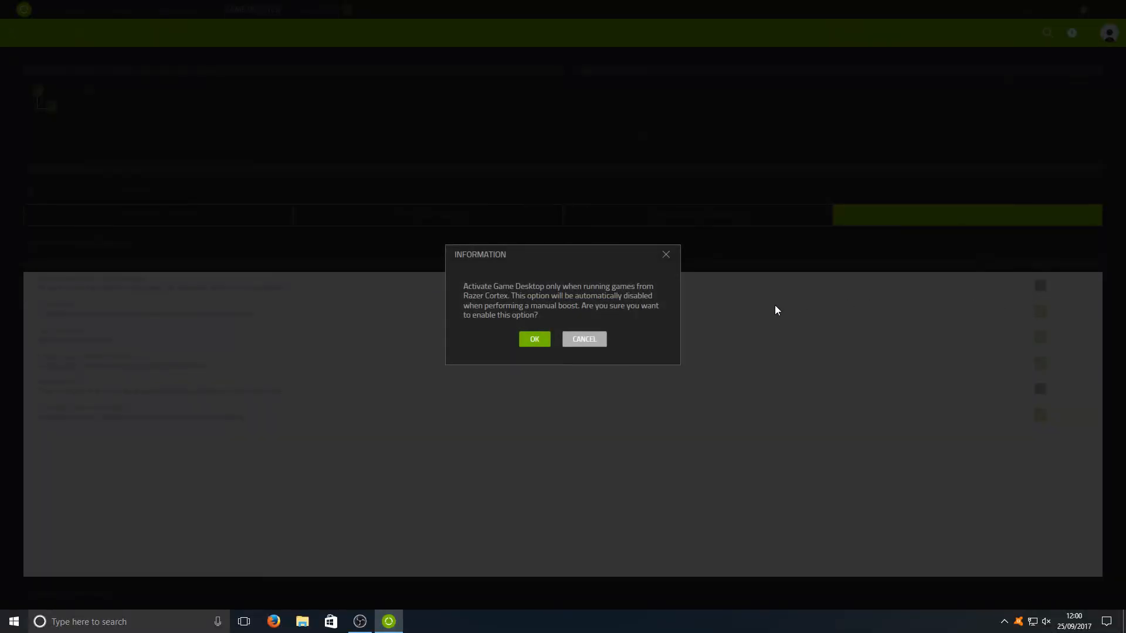
mouse_move(488, 299)
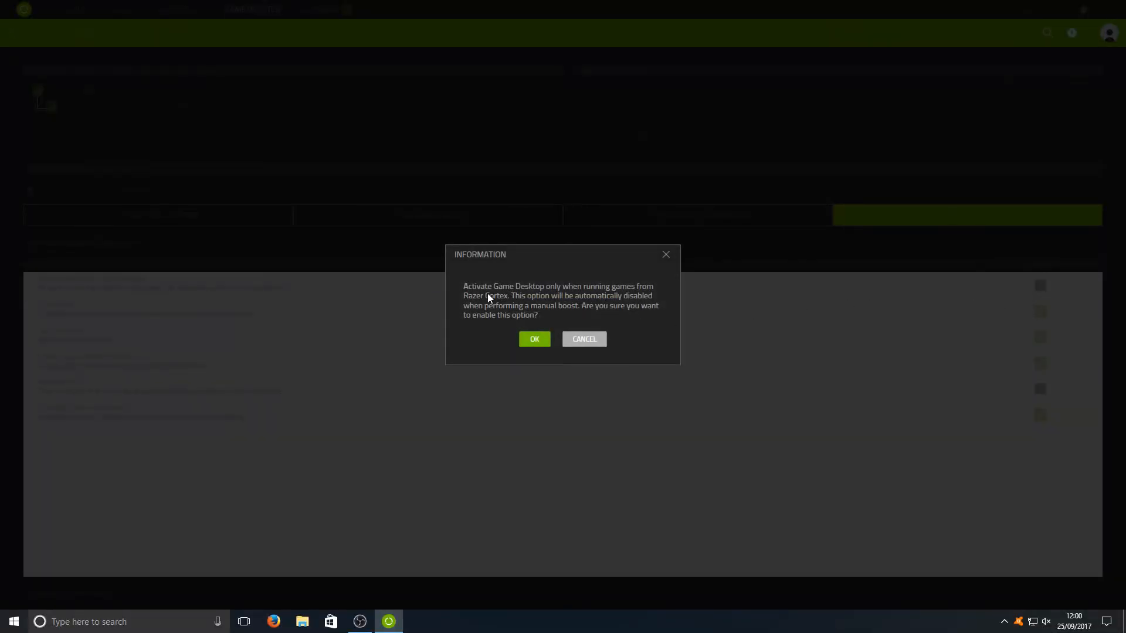
mouse_move(570, 297)
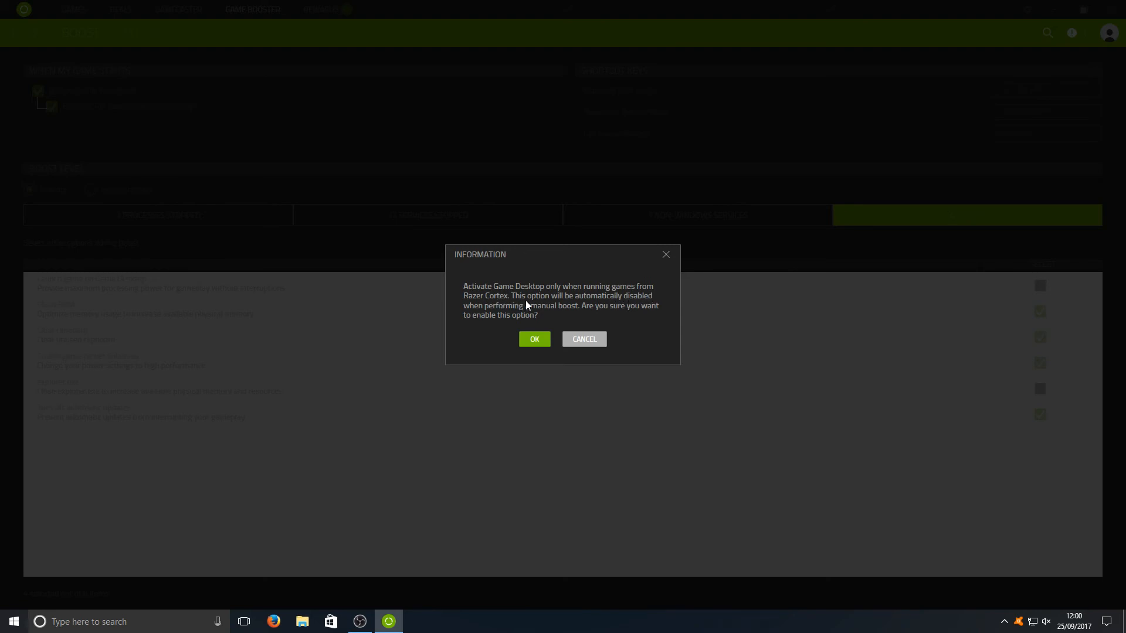
mouse_move(653, 303)
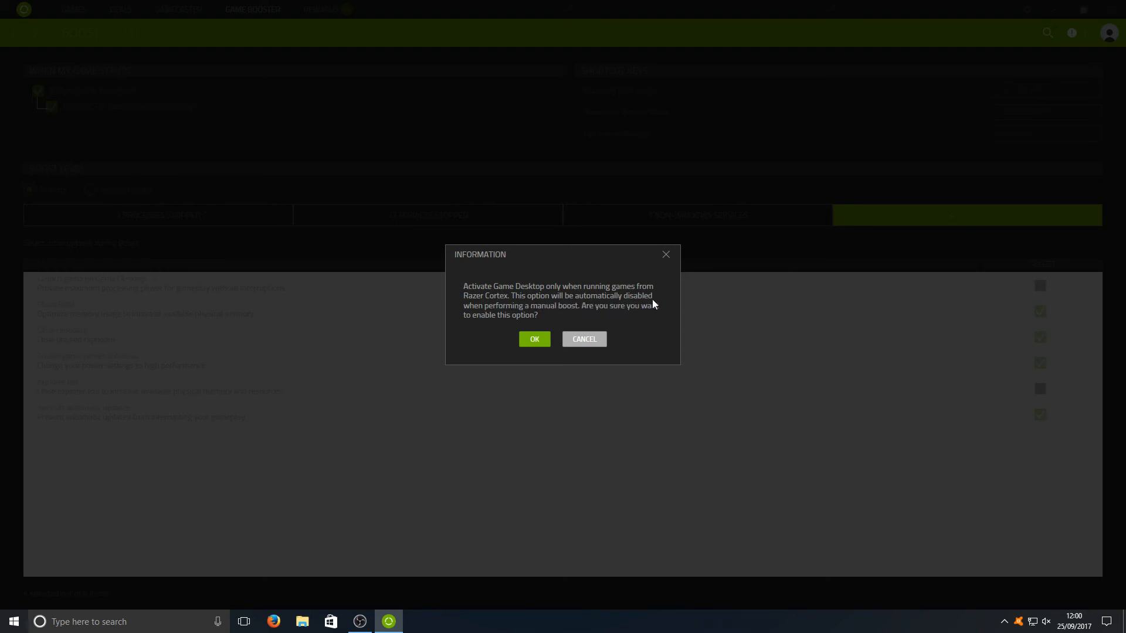
mouse_move(484, 320)
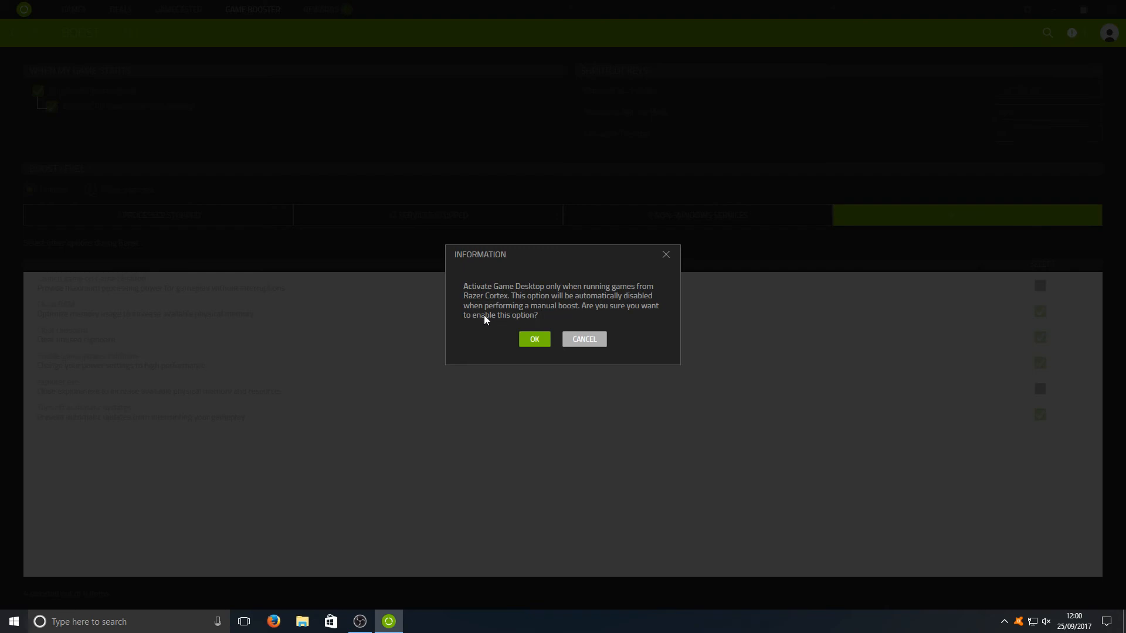
mouse_move(597, 319)
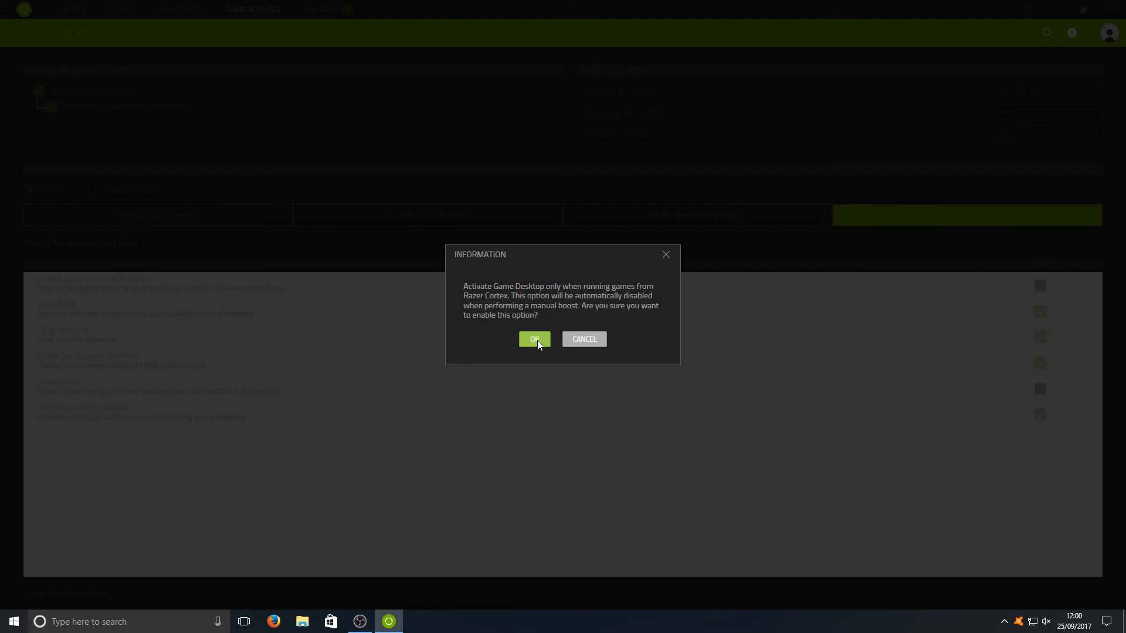
left_click(535, 339)
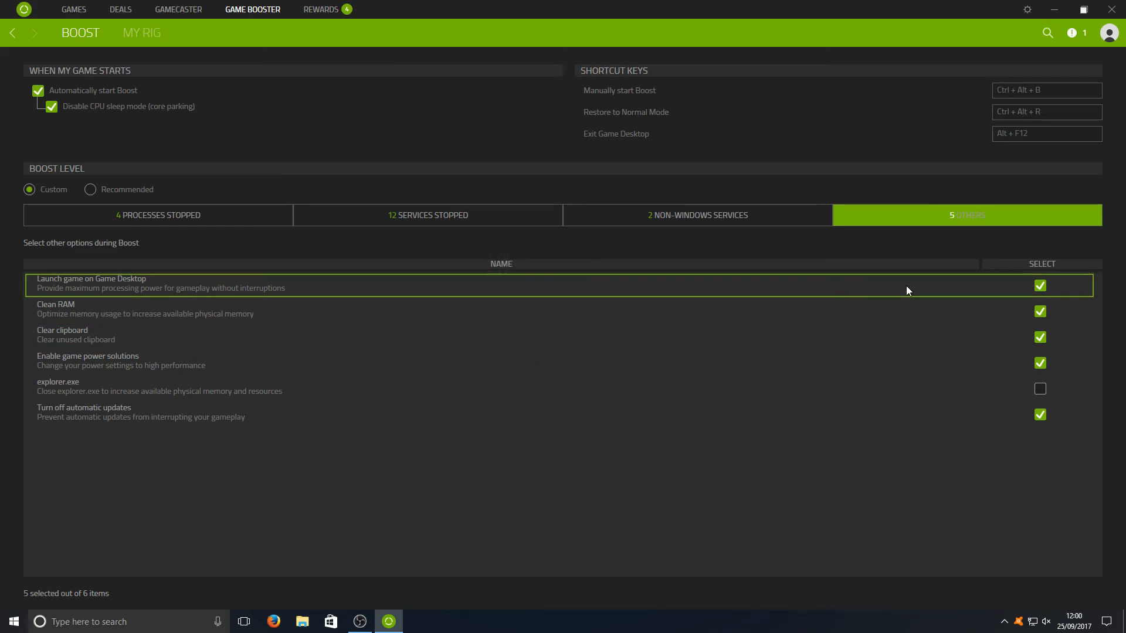
mouse_move(890, 374)
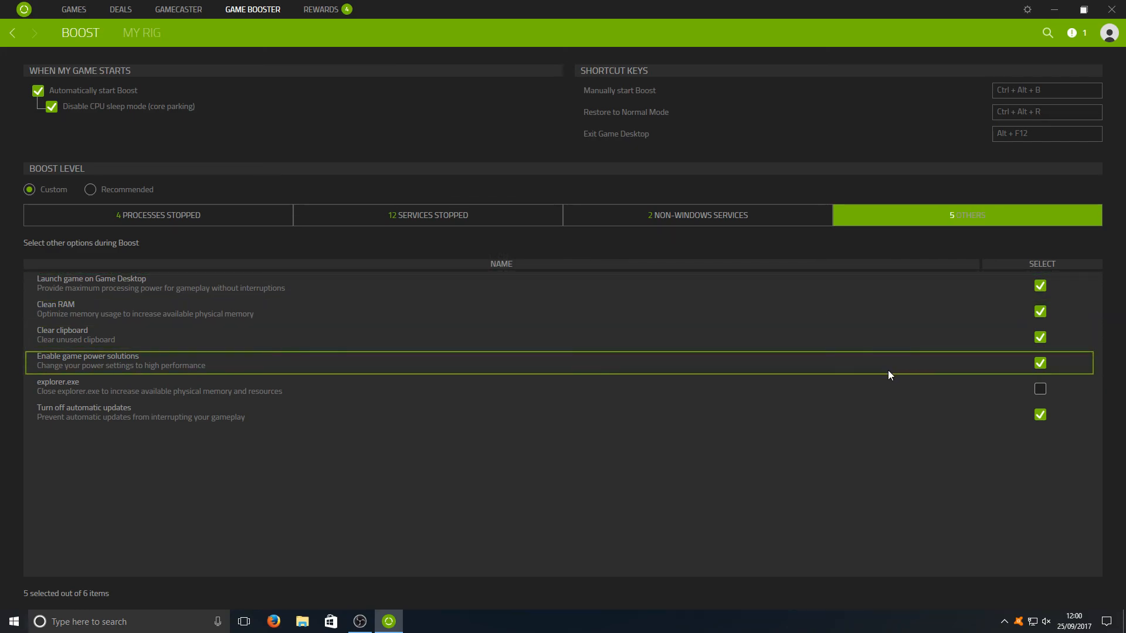
mouse_move(958, 386)
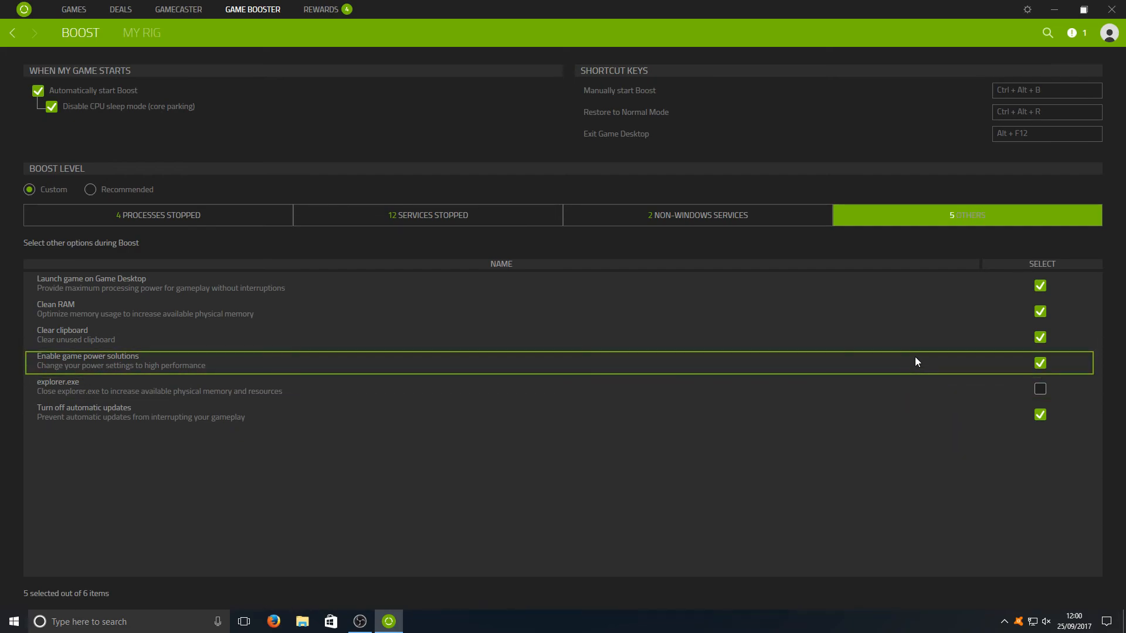
mouse_move(955, 363)
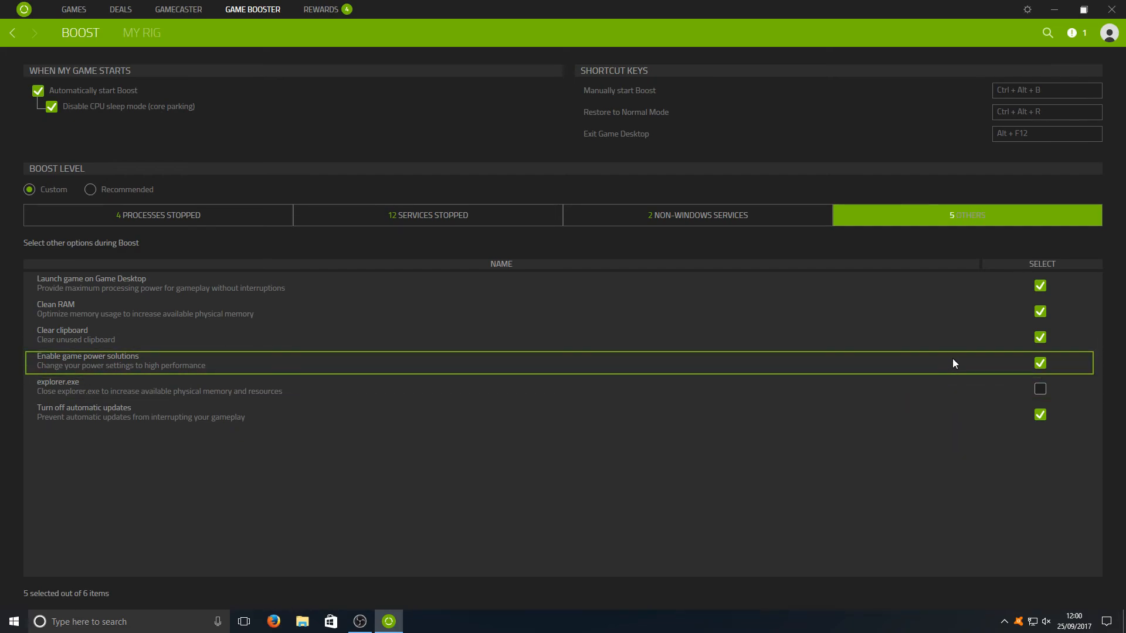
mouse_move(804, 390)
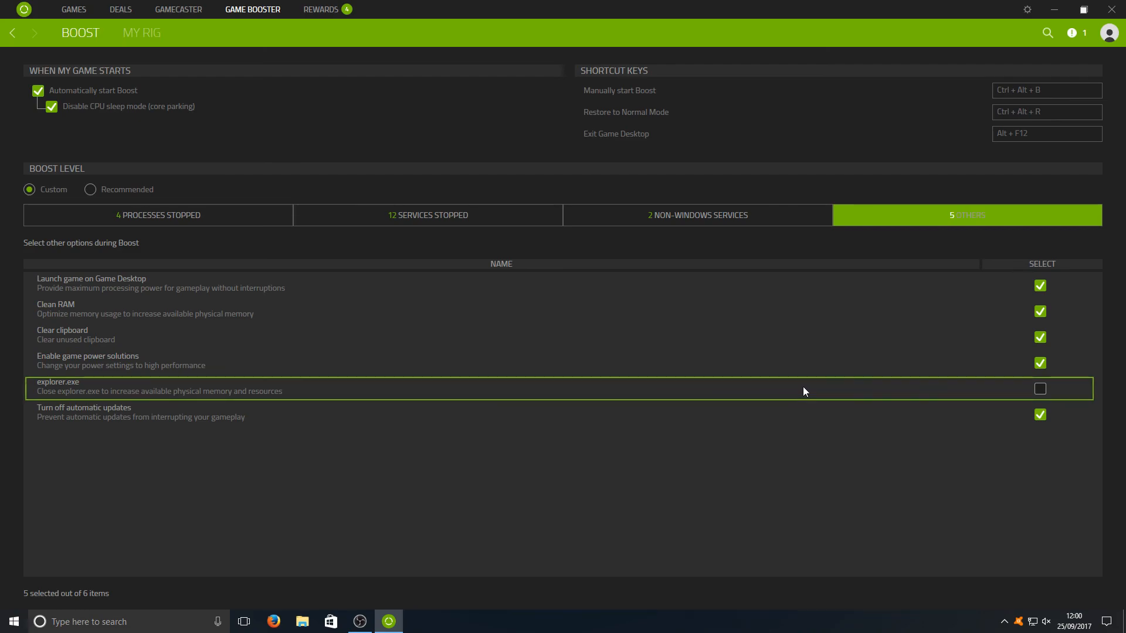
Enable closing explorer.exe, accept its warning, and return to the Processes Stopped list
left_click(1040, 388)
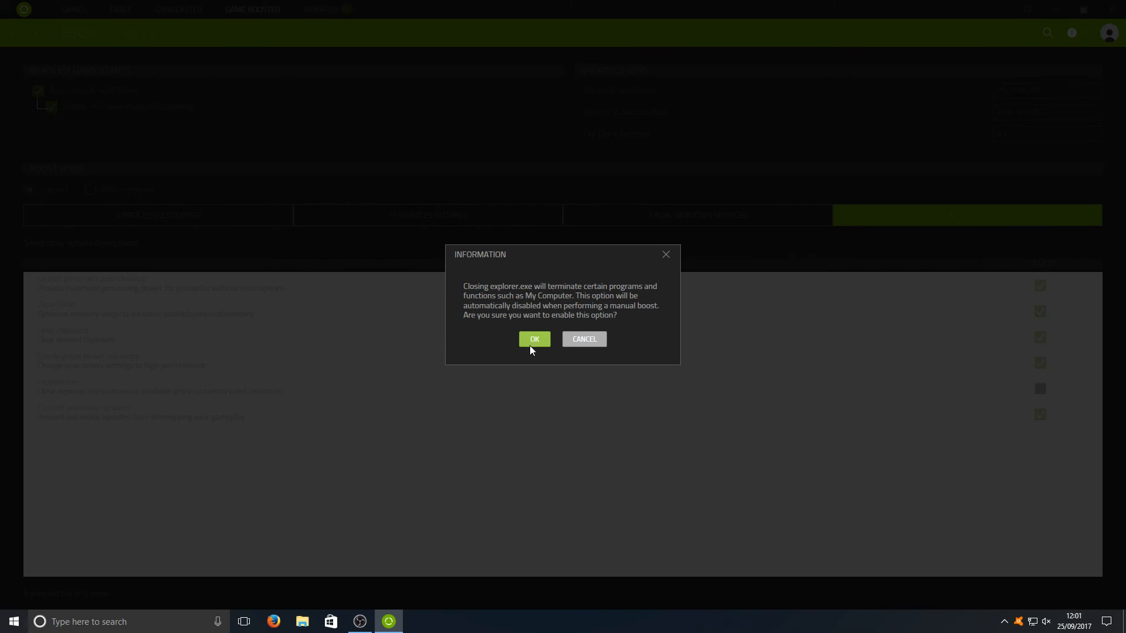
left_click(535, 339)
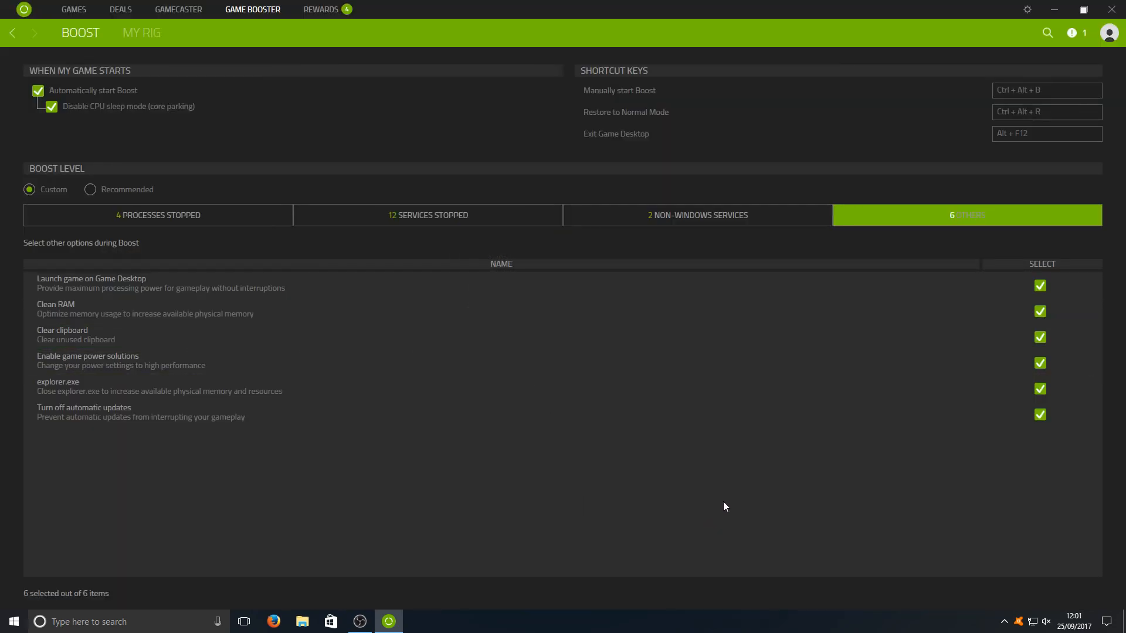
left_click(157, 214)
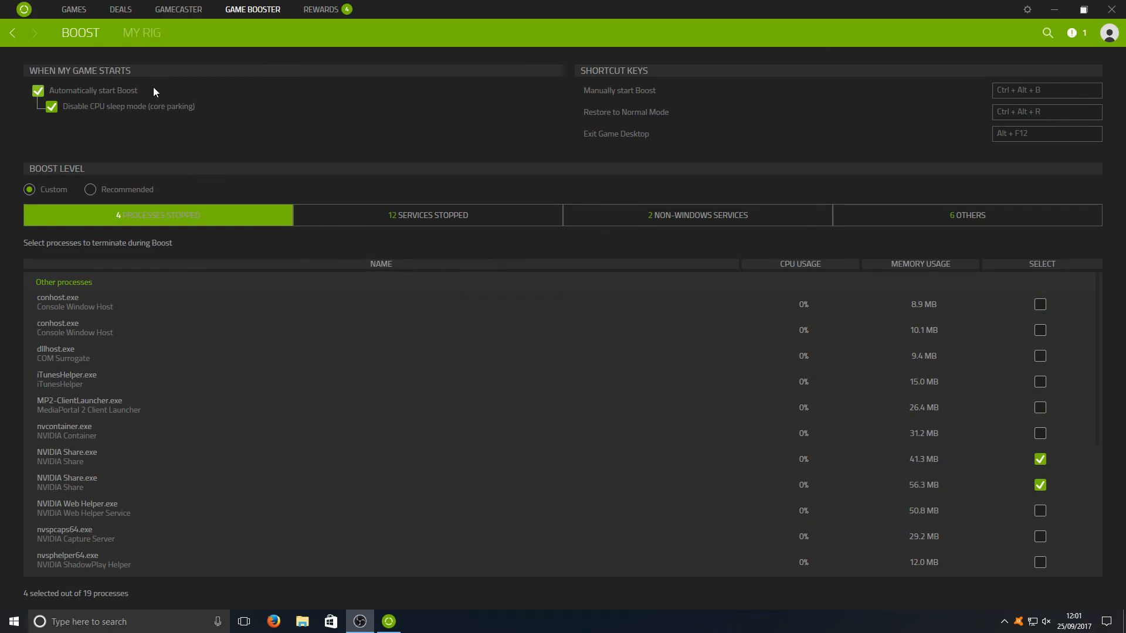
Show the Games library scrolled down to PLAYERUNKNOWN'S BATTLEGROUNDS
left_click(73, 9)
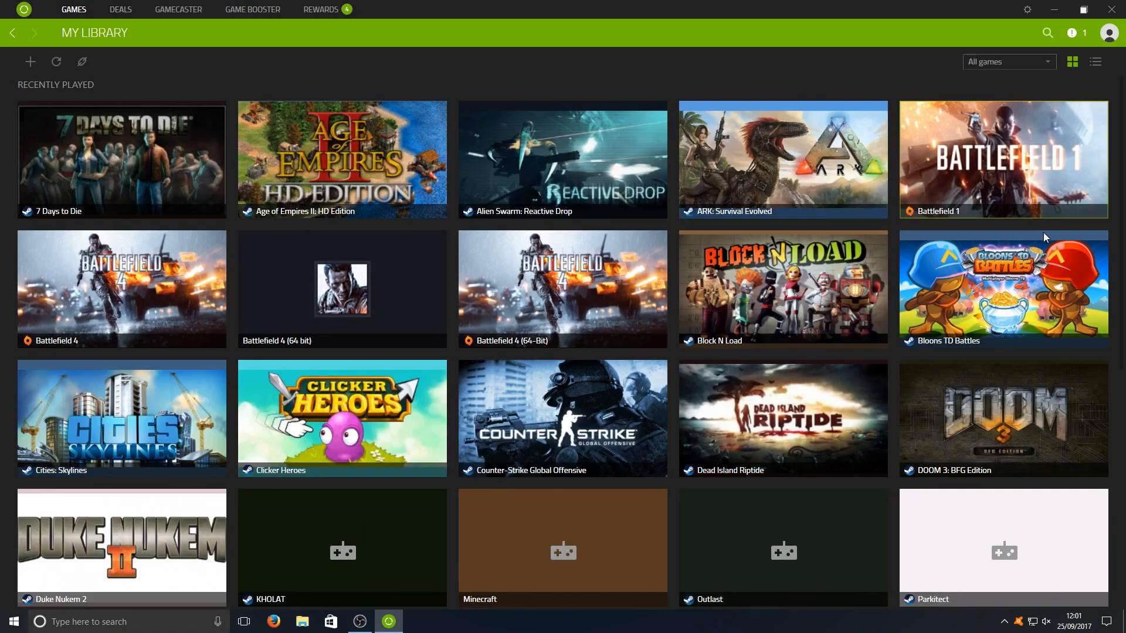
scroll("down", 3)
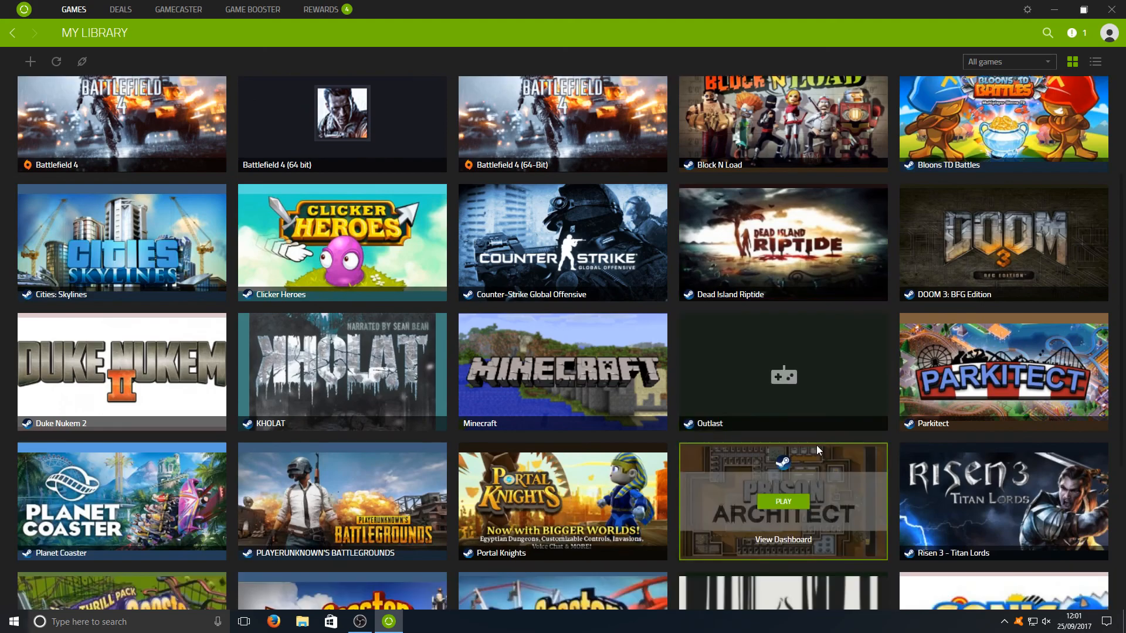
scroll("down", 3)
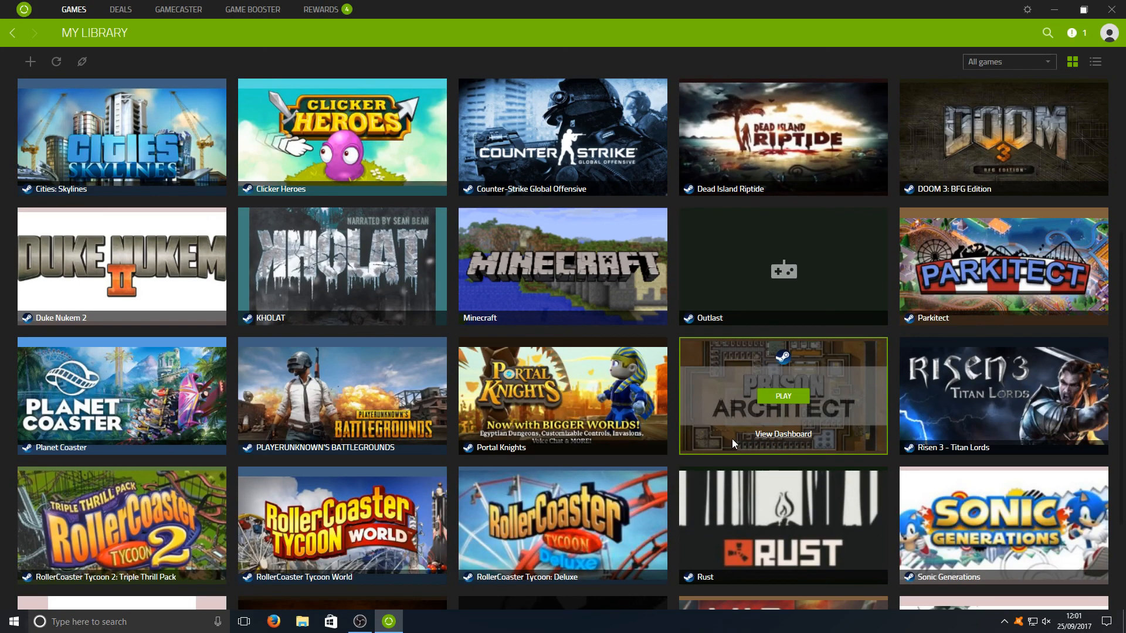
mouse_move(342, 395)
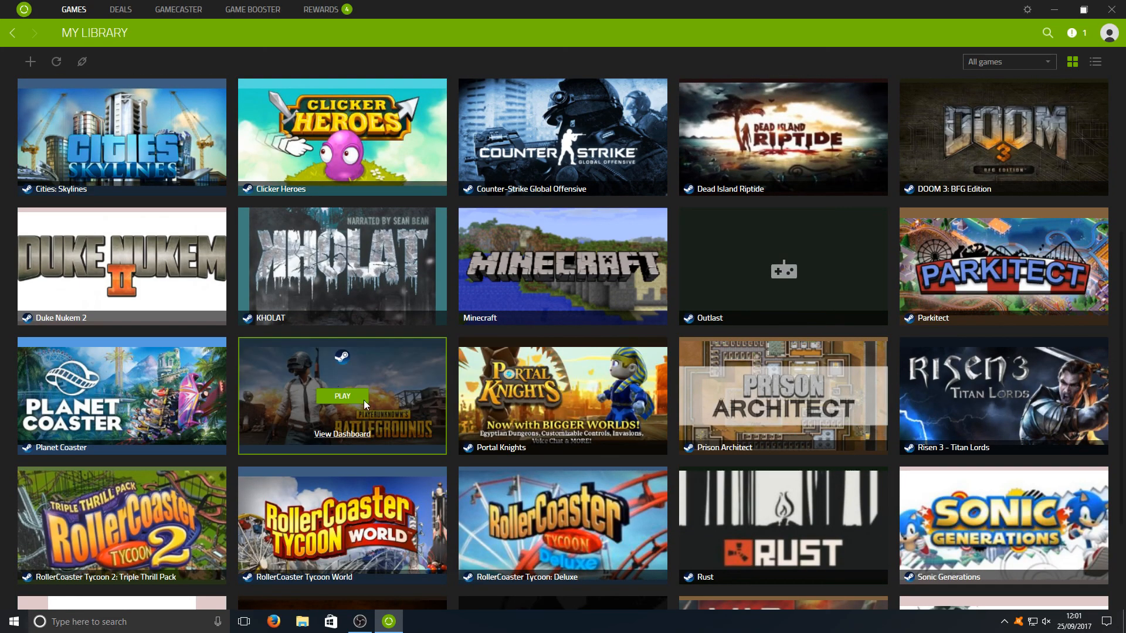